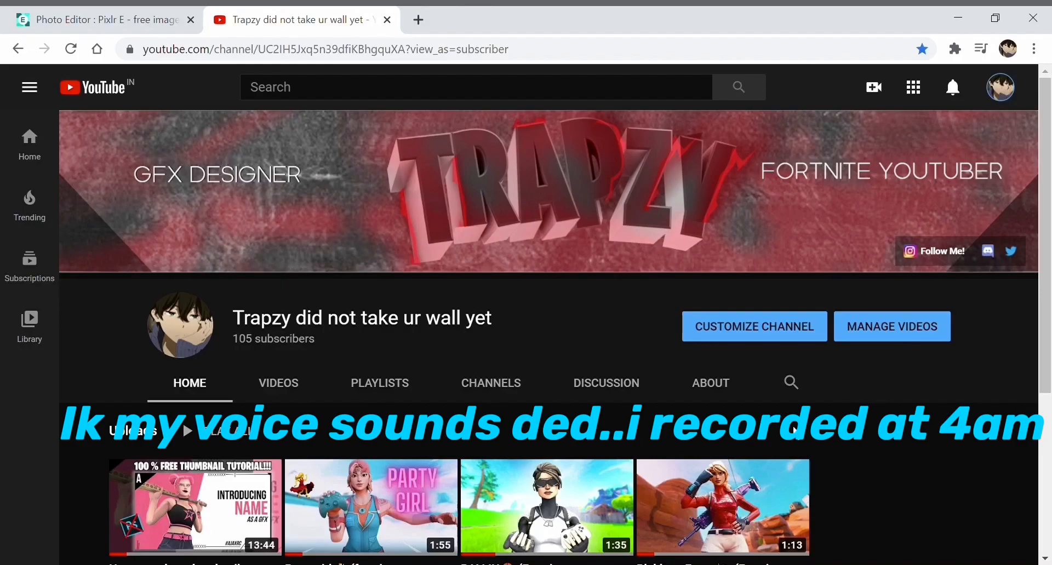
mouse_move(436, 462)
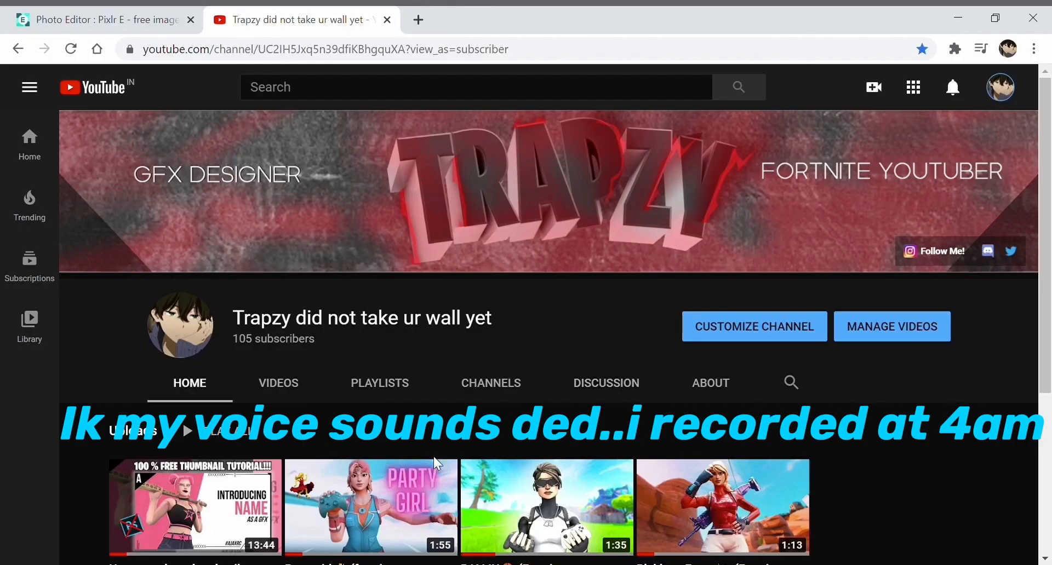
mouse_move(793, 430)
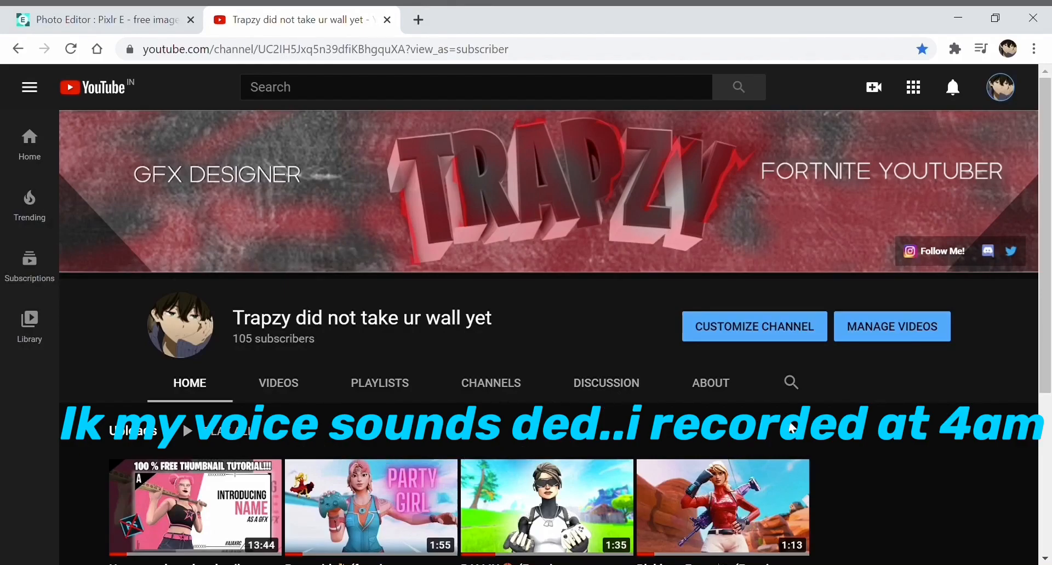
mouse_move(932, 349)
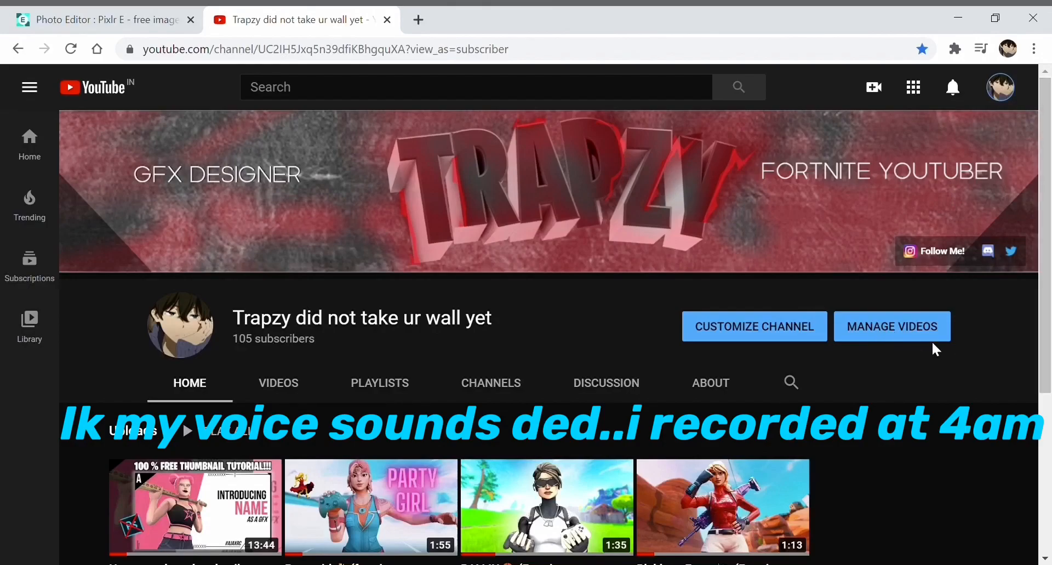
mouse_move(908, 362)
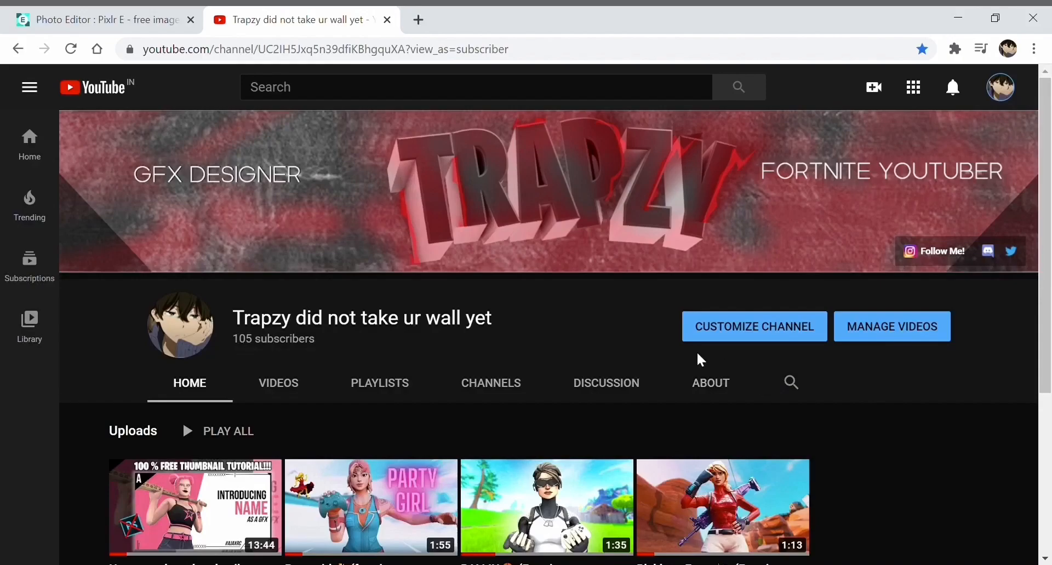
mouse_move(761, 408)
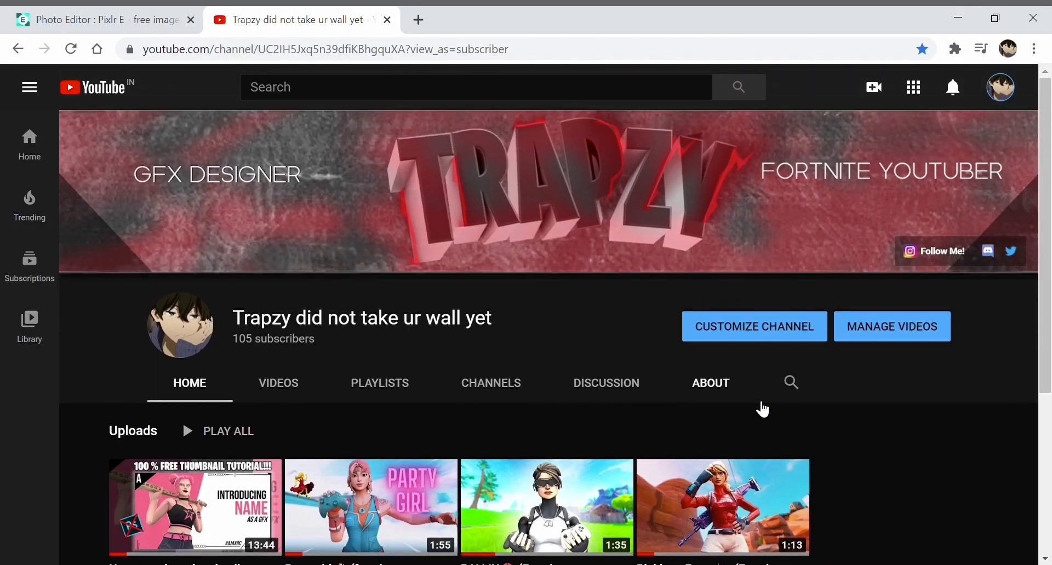
mouse_move(359, 376)
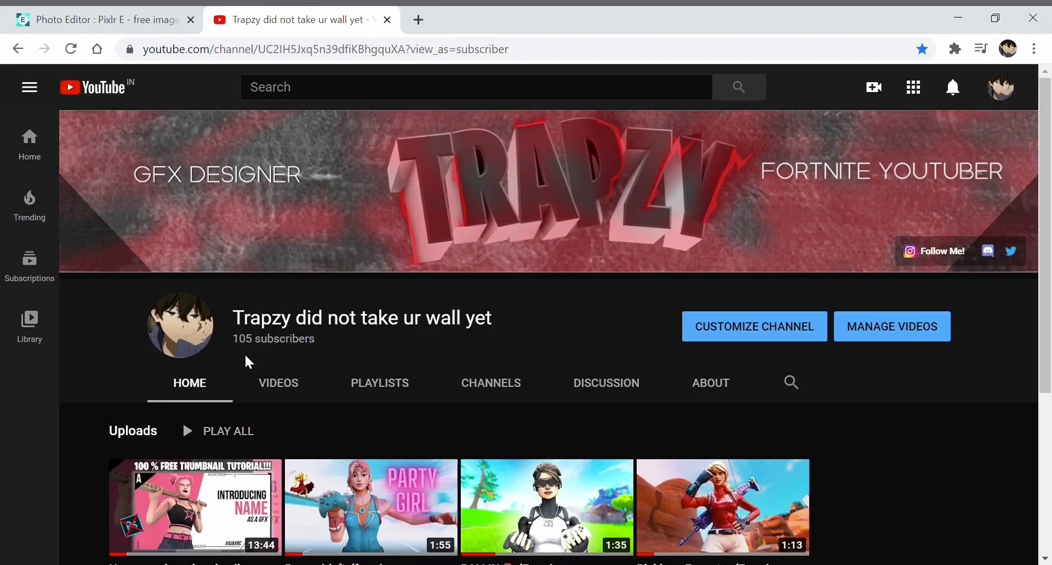
Create a new blank image of 3000 × 1000 pixels from the Pixlr E start page
scroll(down, 3)
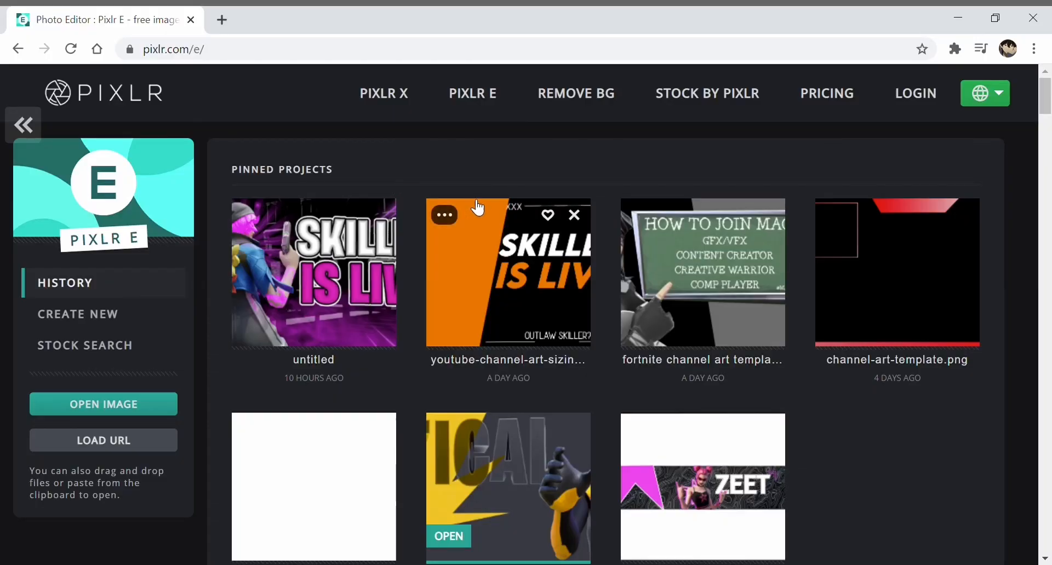
scroll(down, 3)
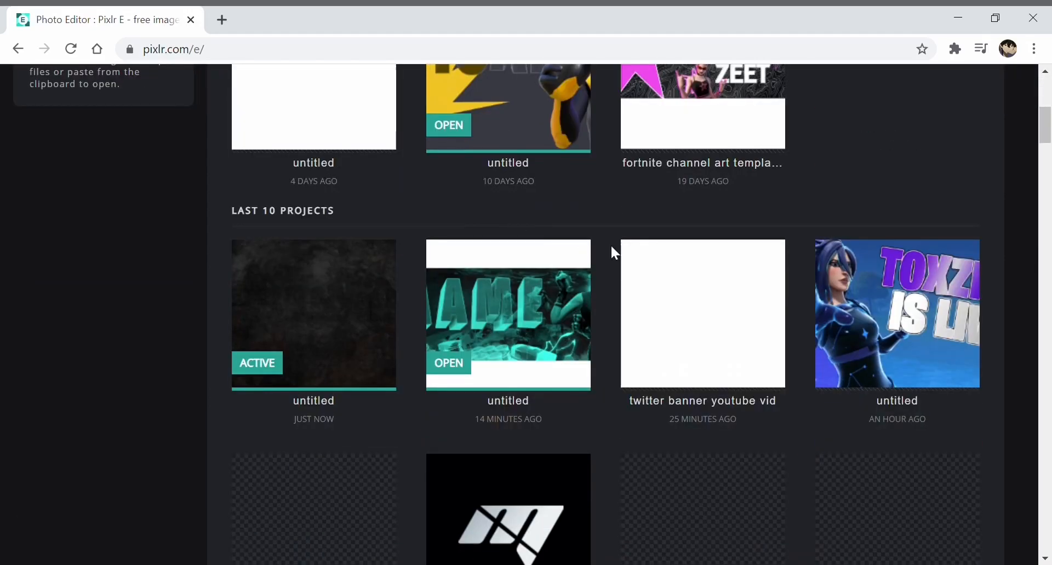
click(22, 80)
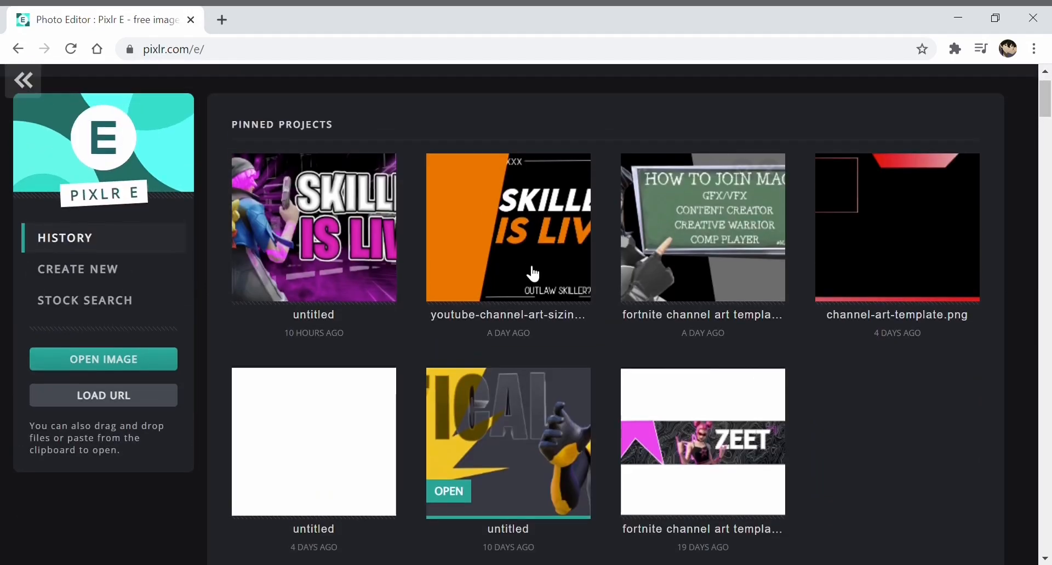
scroll(down, 3)
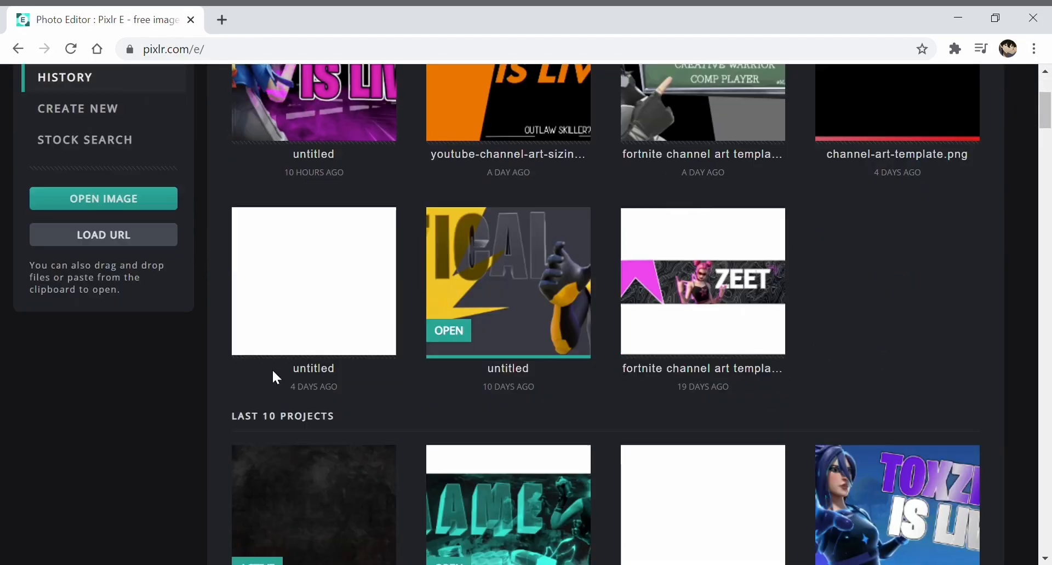
scroll(down, 3)
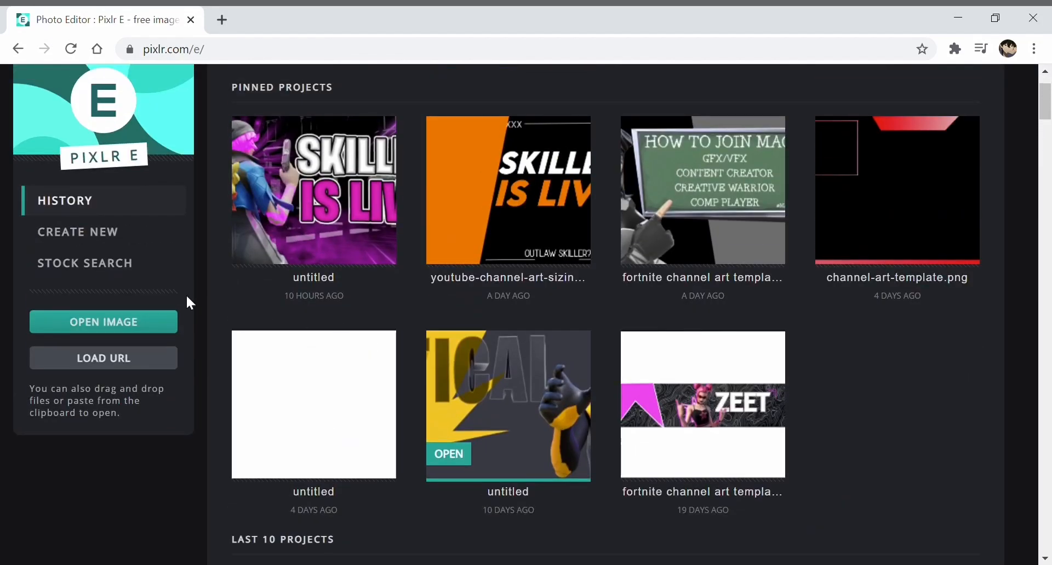
click(79, 233)
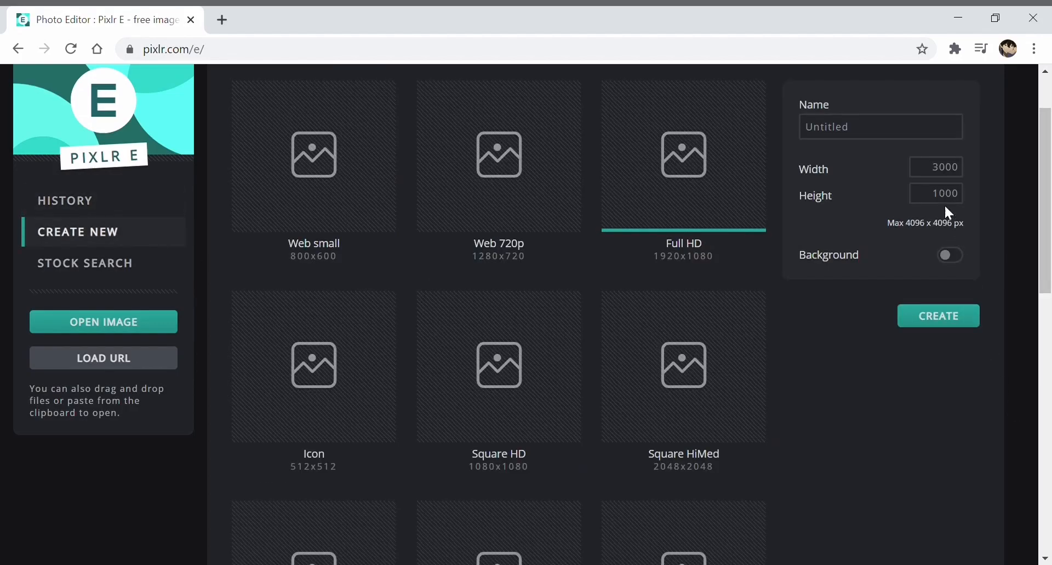
click(934, 193)
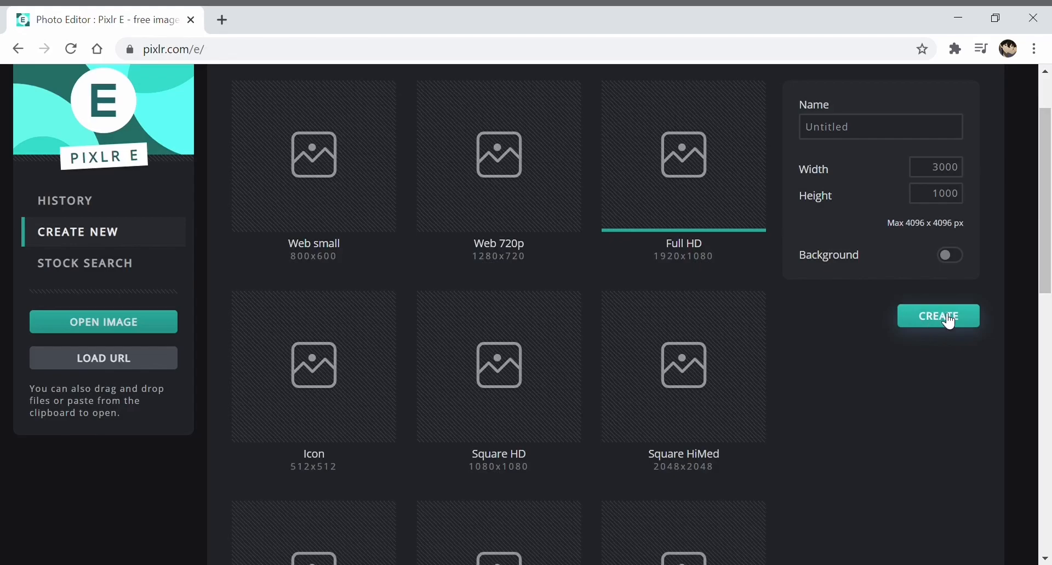
click(65, 201)
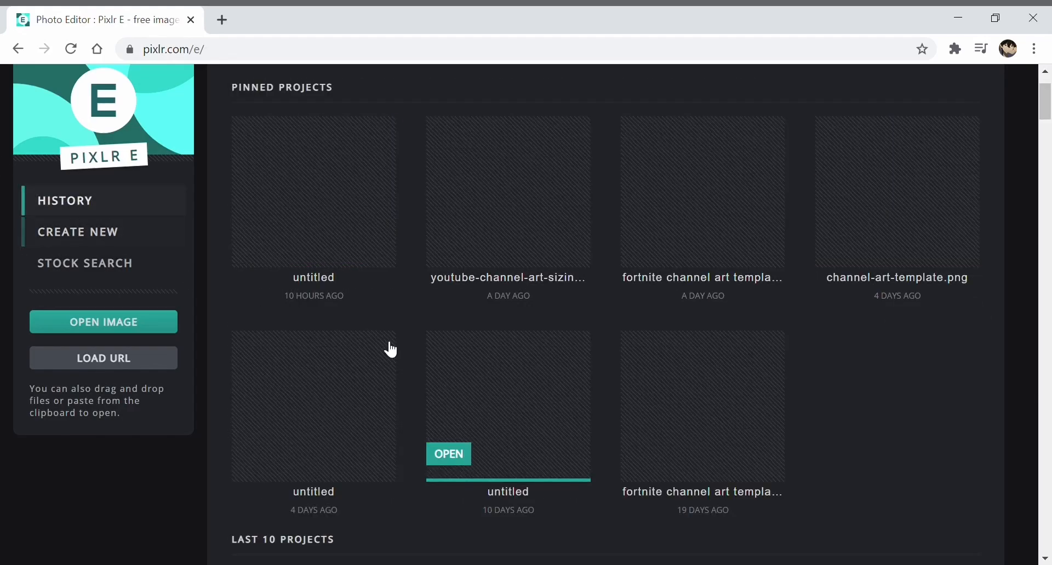
Lay the Fortnite town scene over the dark textured background at about 57 transparency
click(449, 454)
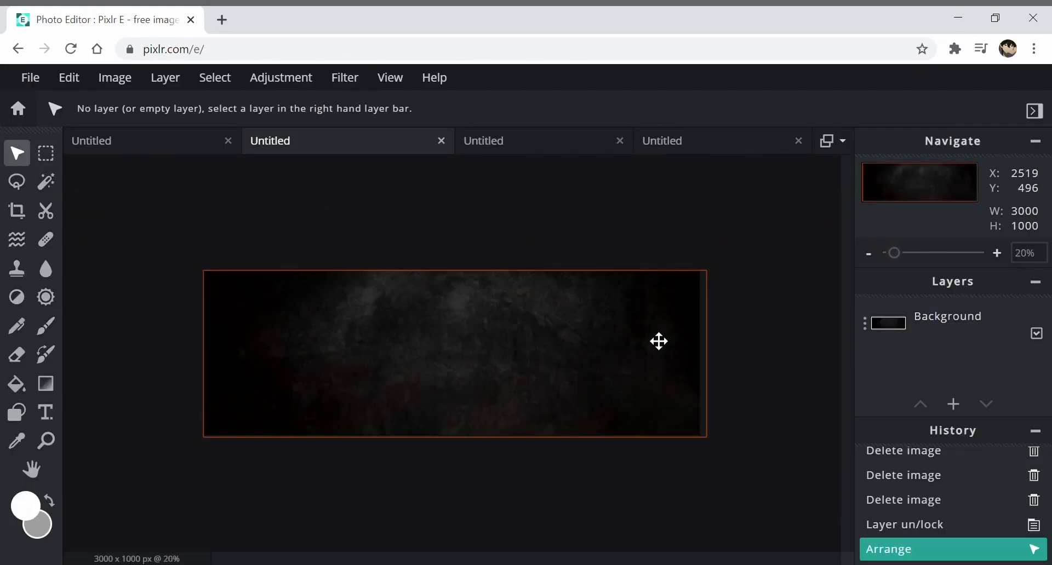
click(997, 253)
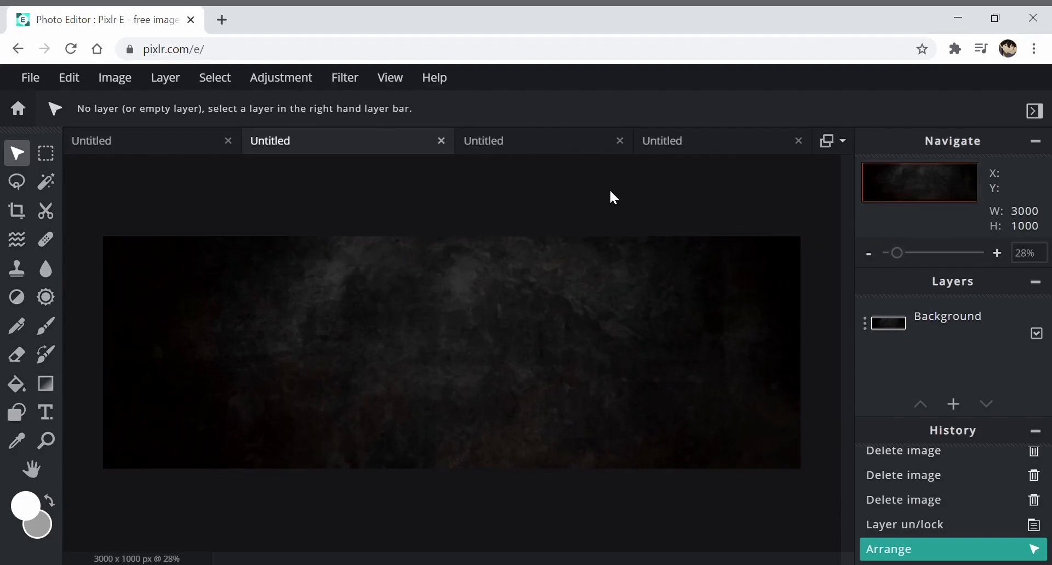
mouse_move(150, 161)
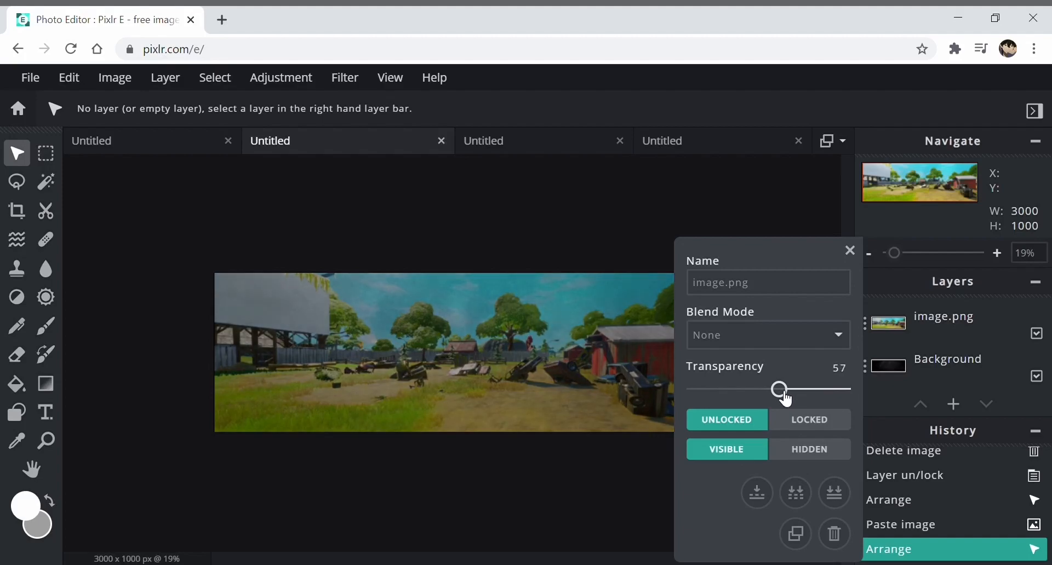
drag(778, 390, 725, 390)
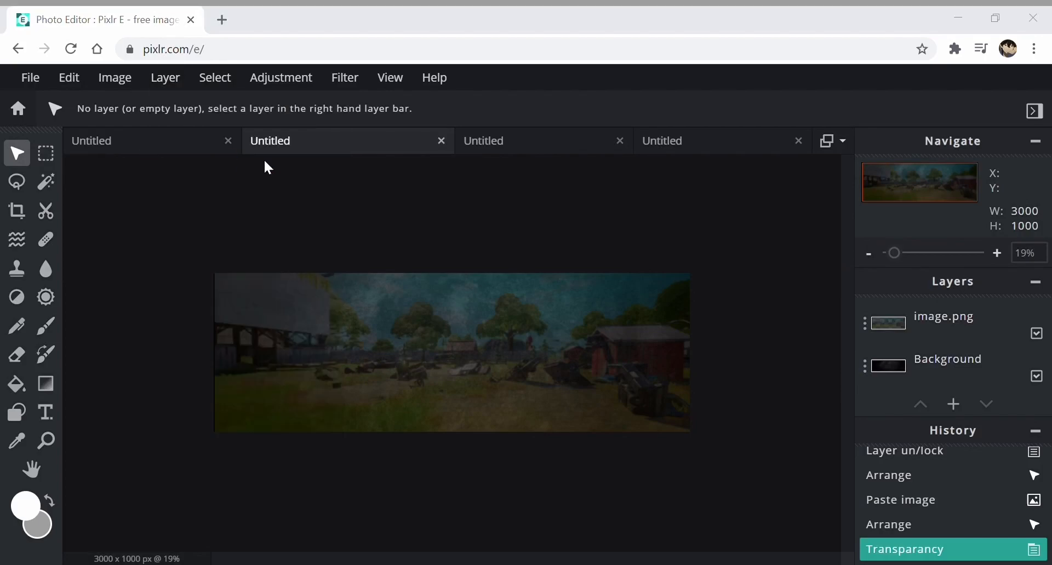
mouse_move(260, 373)
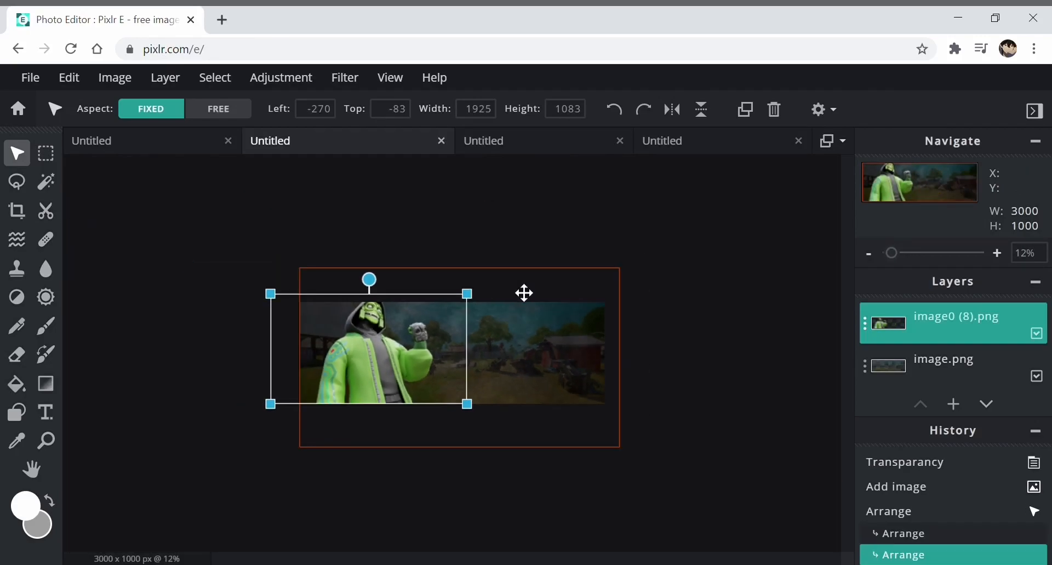
Scale the green hooded skin layer and place it on the banner's left side
drag(466, 349, 379, 352)
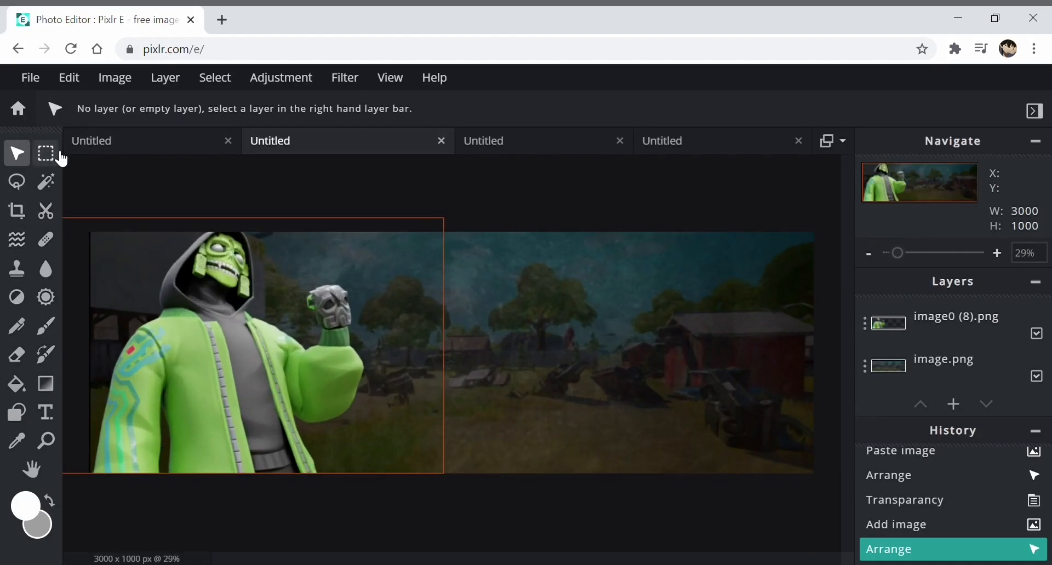
click(17, 182)
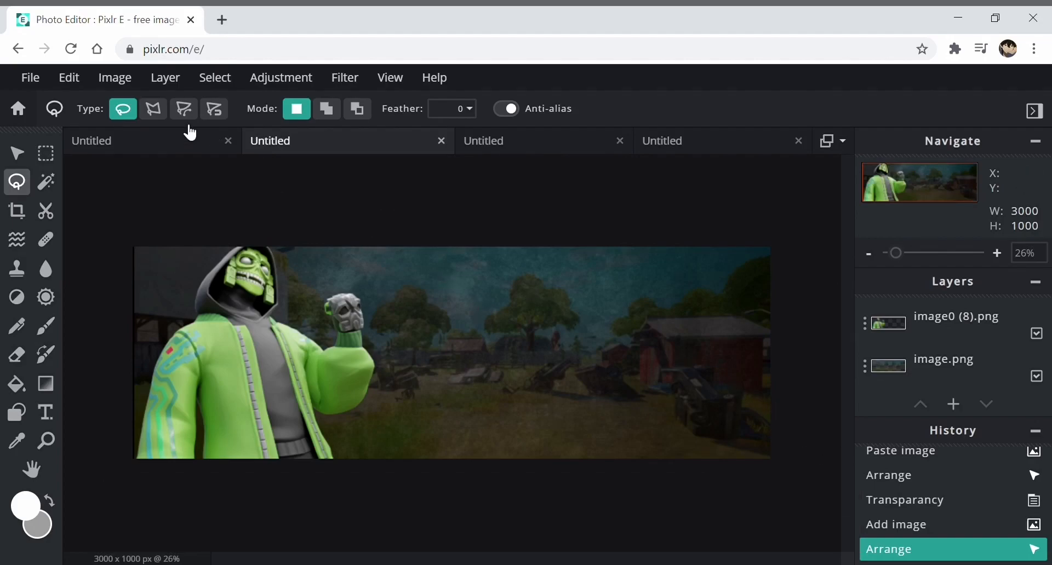
Marquee the banner's left area on a new layer and pick a bright green paint colour
click(154, 109)
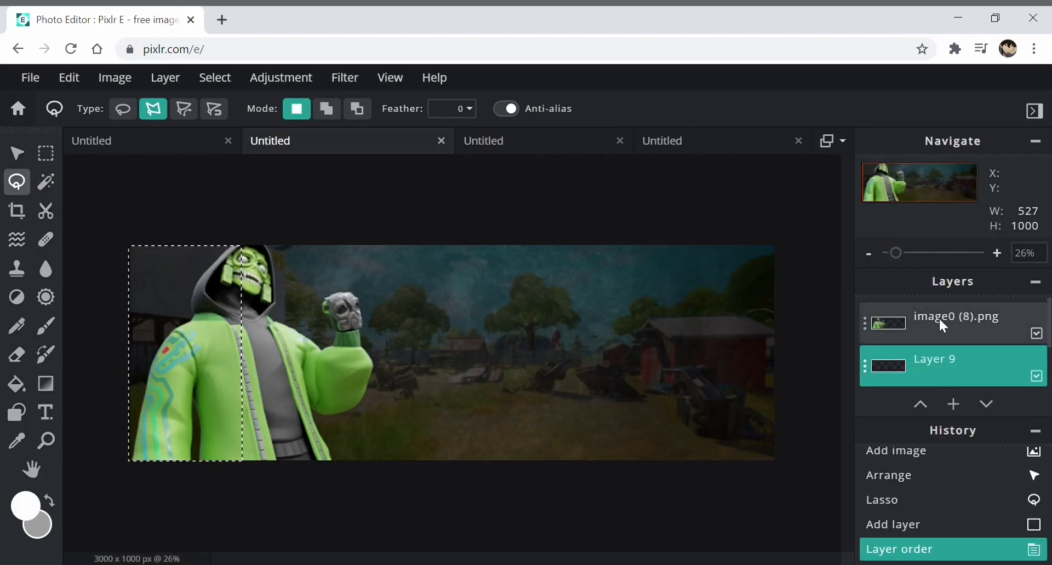
click(25, 506)
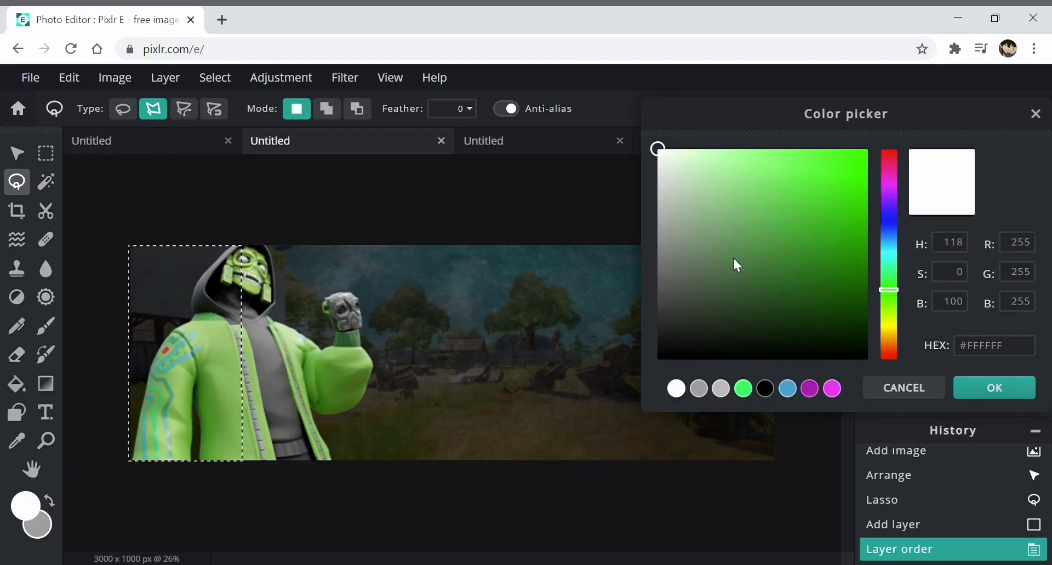
click(887, 236)
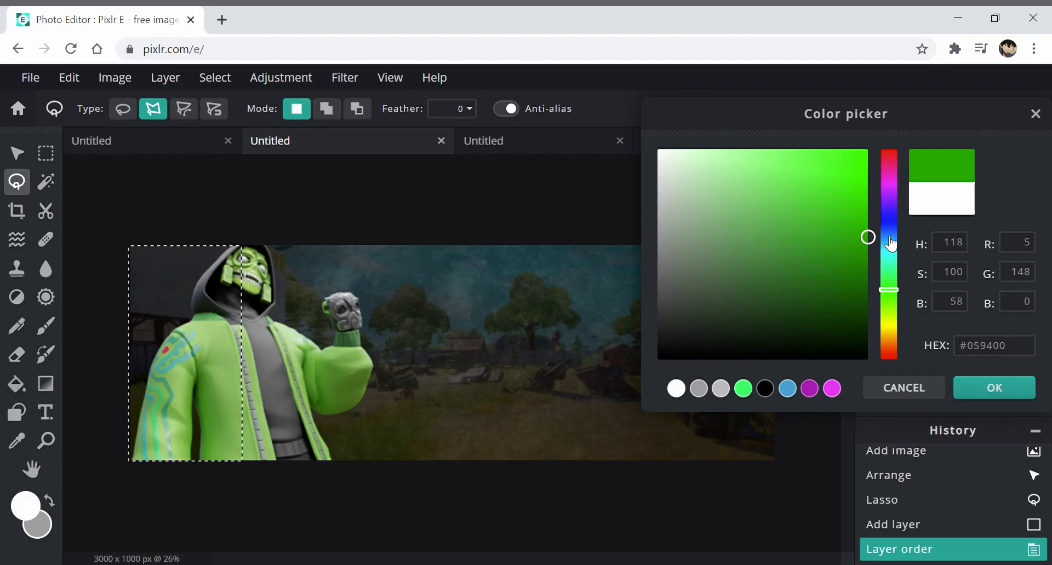
click(994, 388)
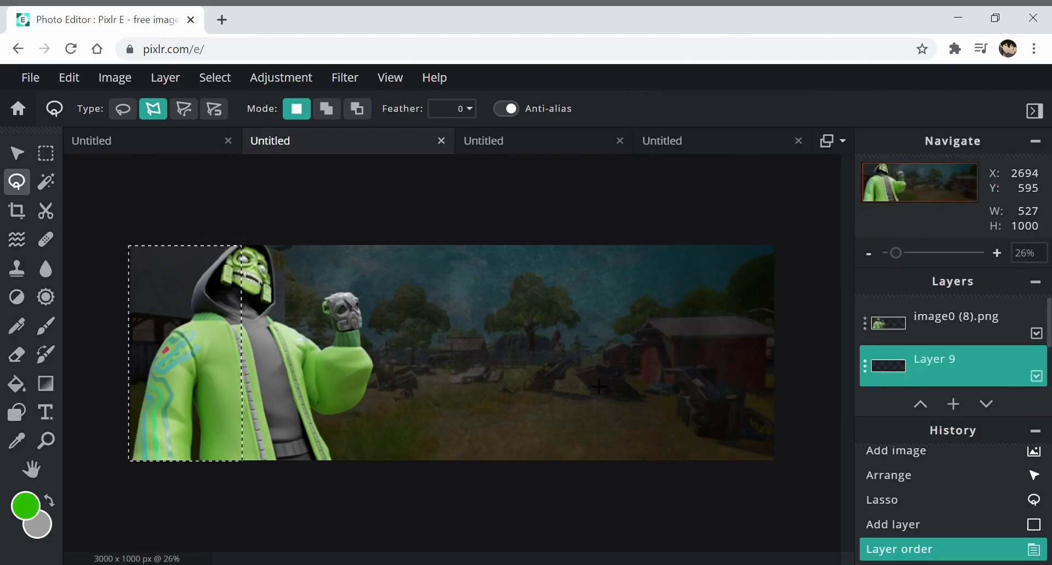
click(46, 326)
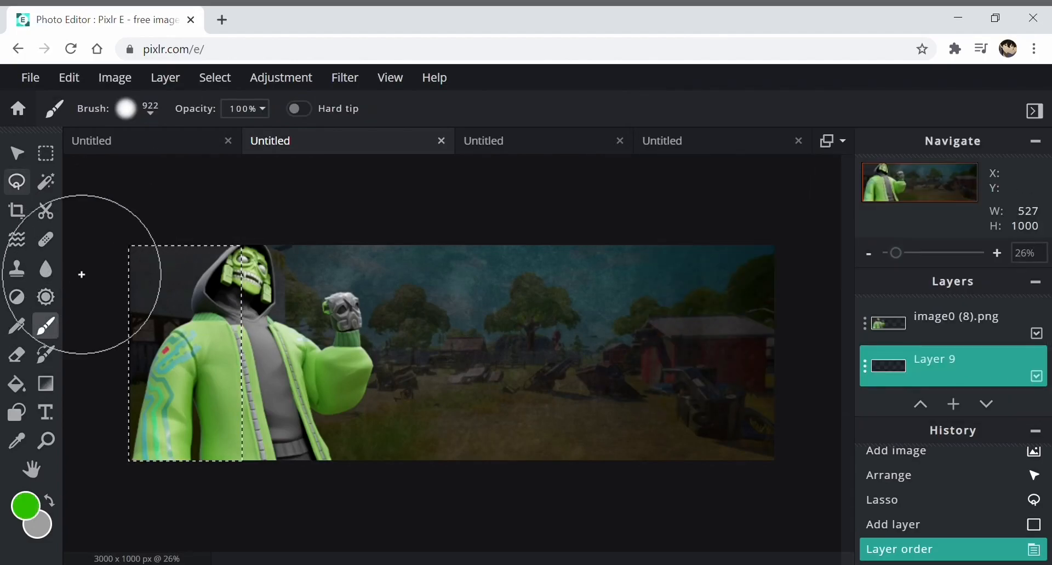
mouse_move(163, 301)
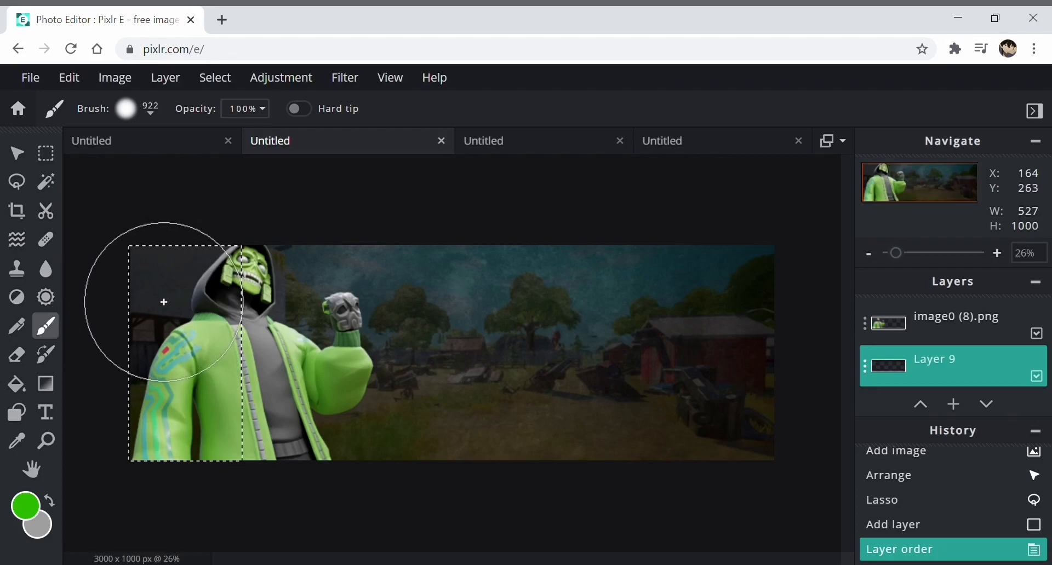
mouse_move(261, 304)
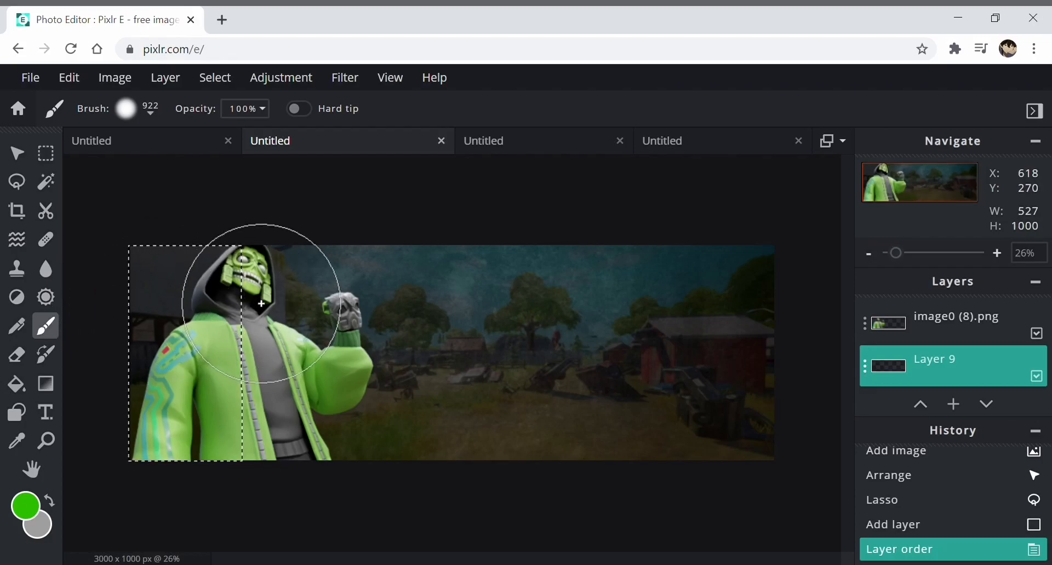
mouse_move(169, 263)
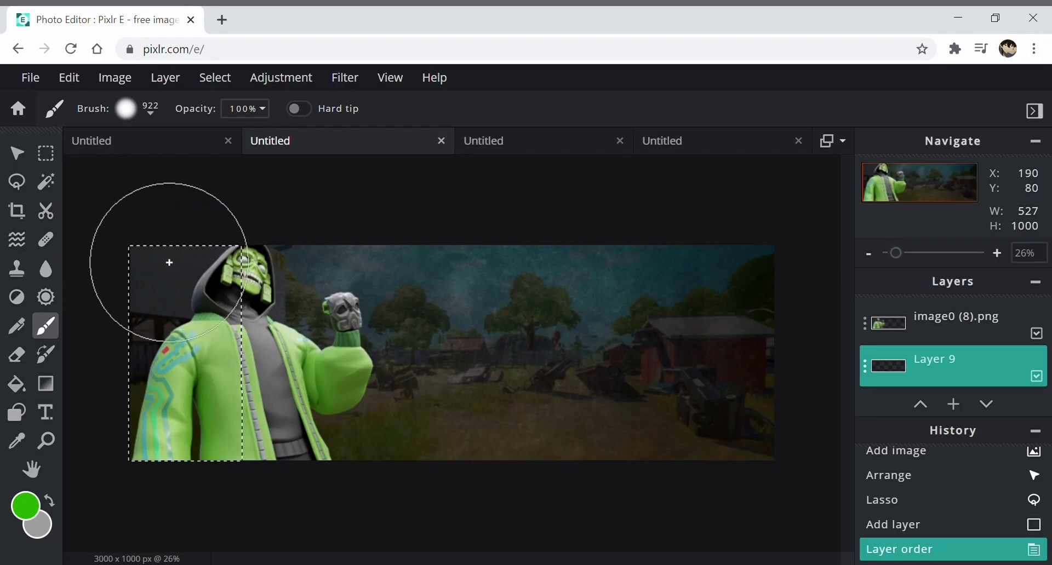
Paint the selected left area solid green with a large soft brush behind the skin
drag(169, 262, 164, 332)
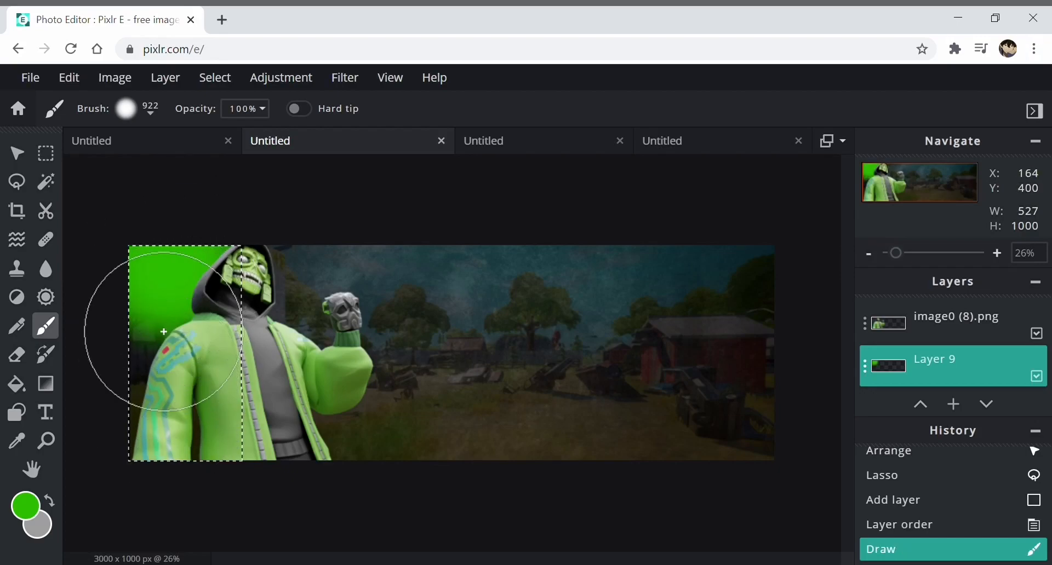
drag(164, 332, 213, 417)
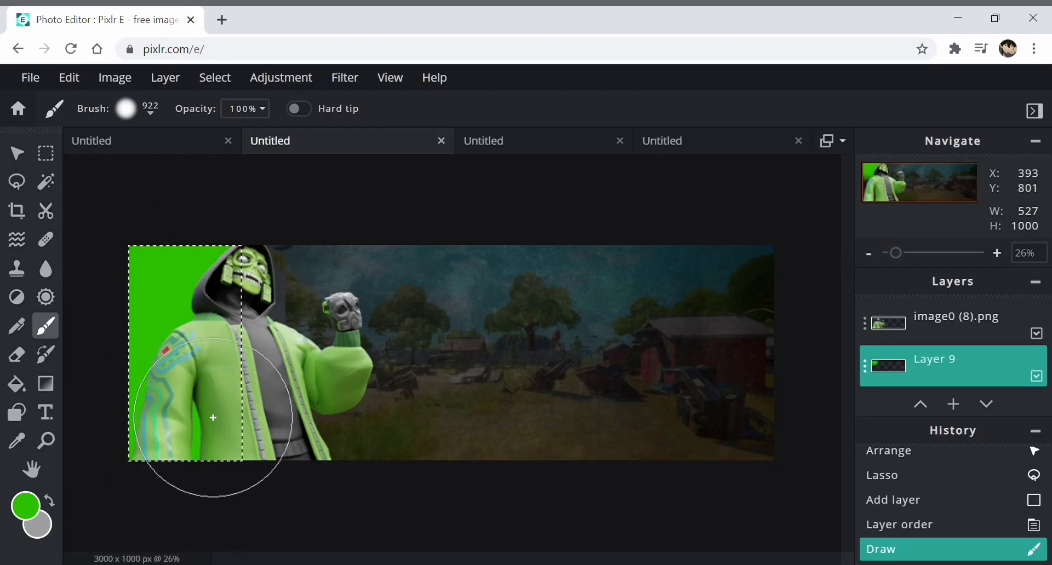
click(46, 153)
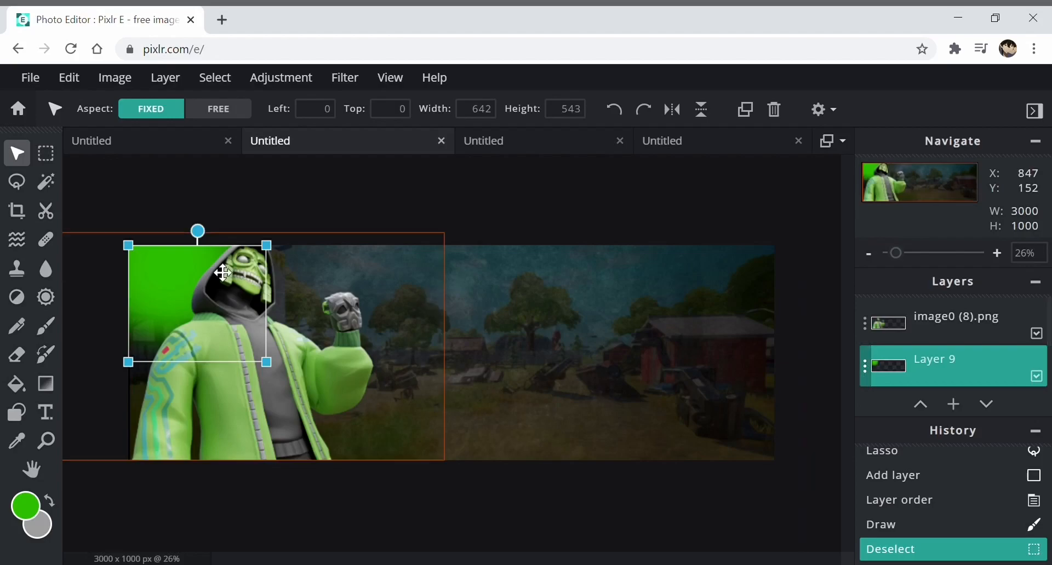
click(46, 153)
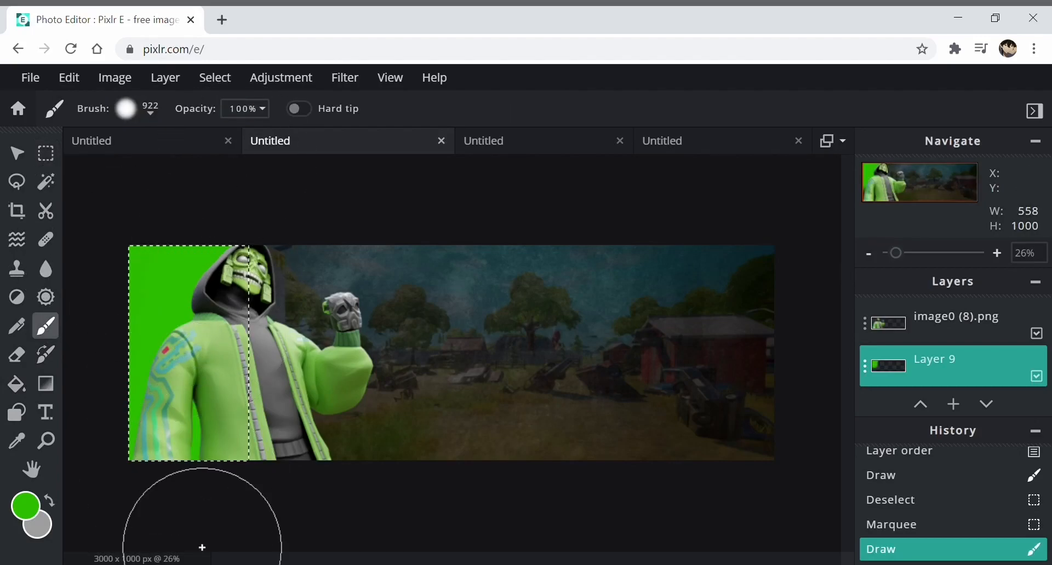
Deselect, lower the green block layer's transparency to about 39, and select the background photo layer
click(215, 77)
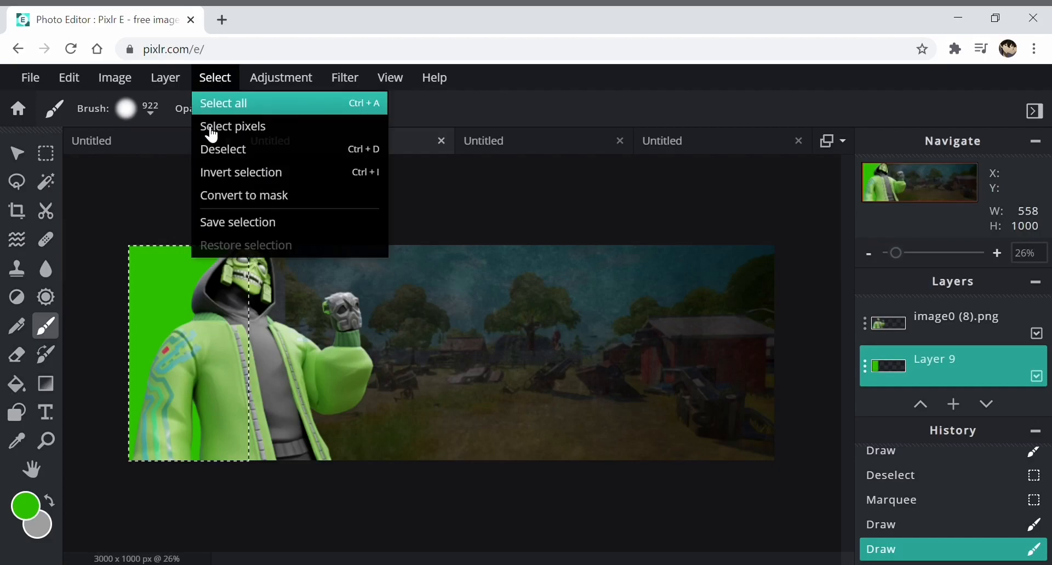
click(222, 149)
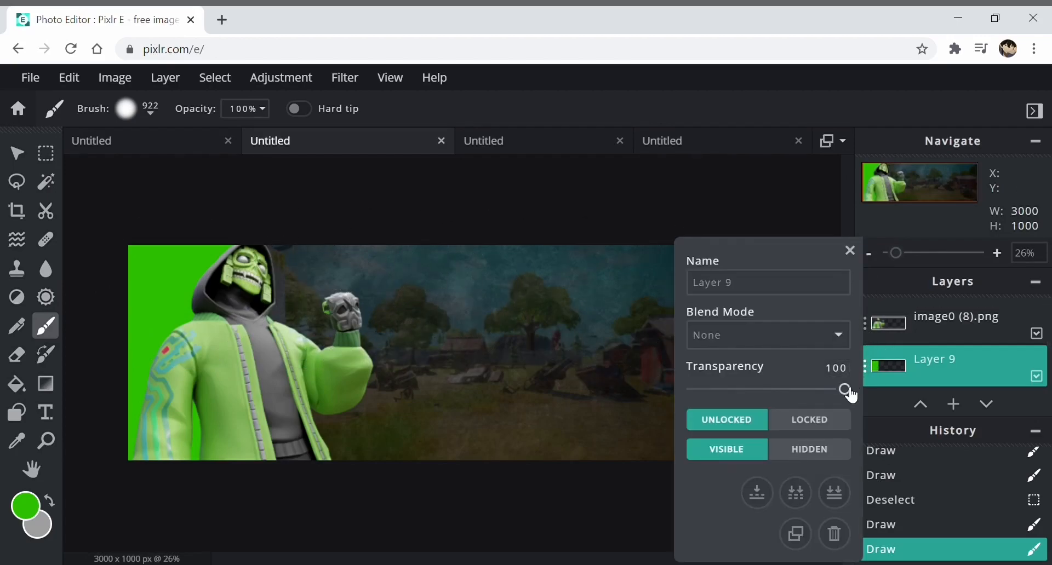
drag(845, 390, 753, 390)
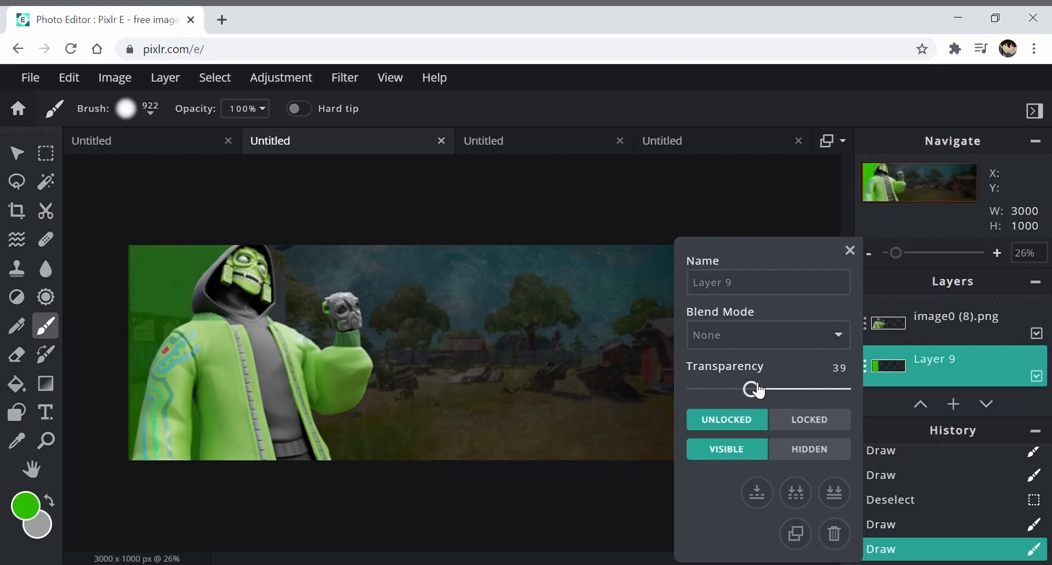
click(849, 251)
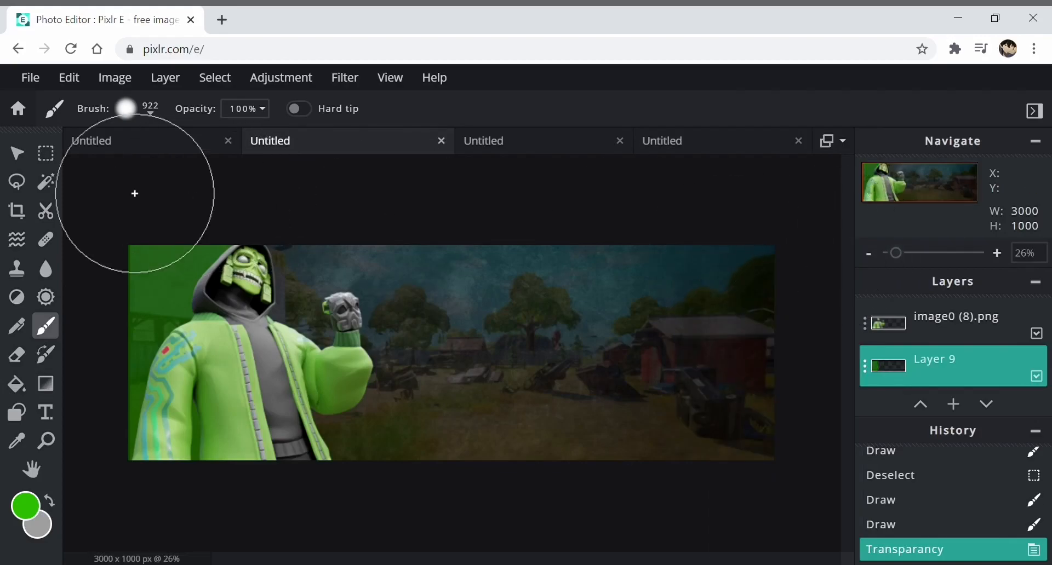
click(45, 153)
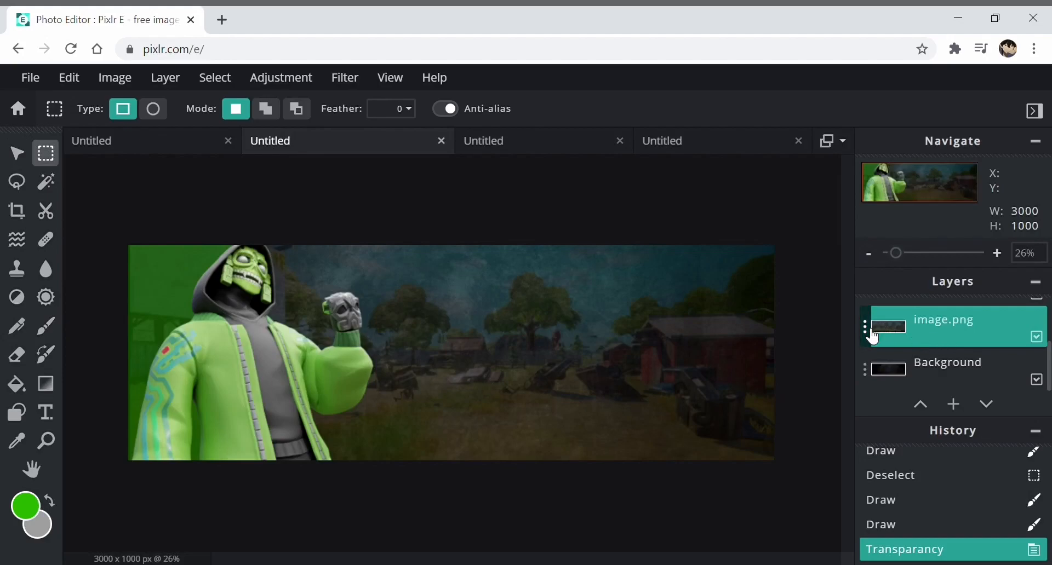
Colorize the town backdrop green with Hue & saturation: Hue -54, Saturation 47, lightness neutral
click(281, 76)
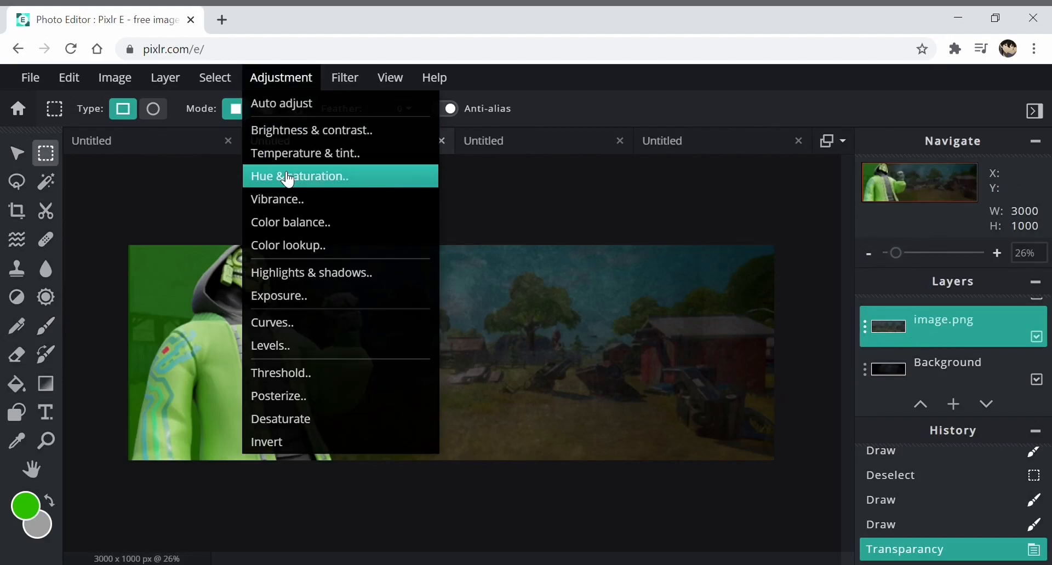
click(299, 175)
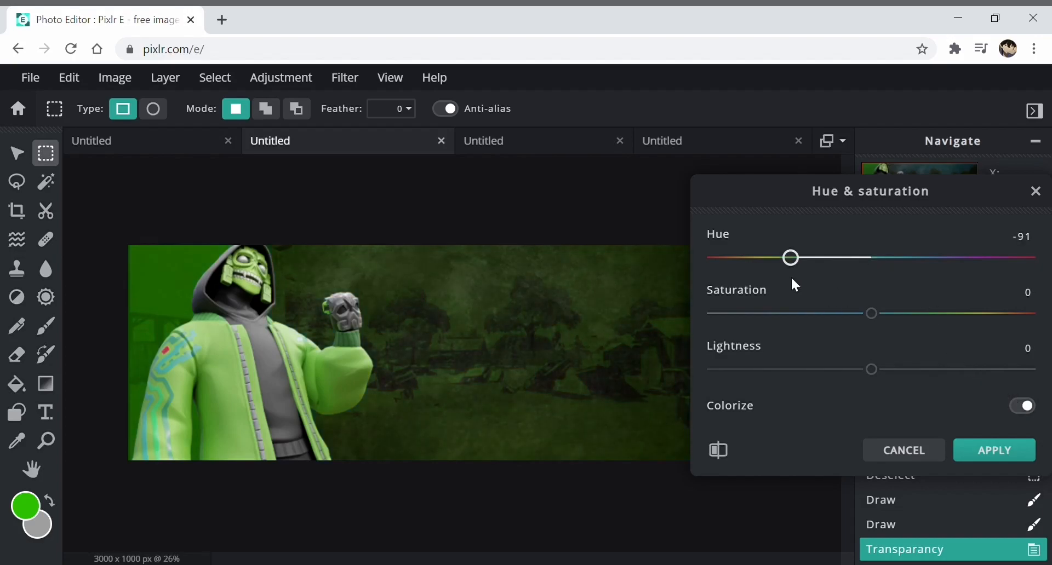
drag(871, 314, 992, 314)
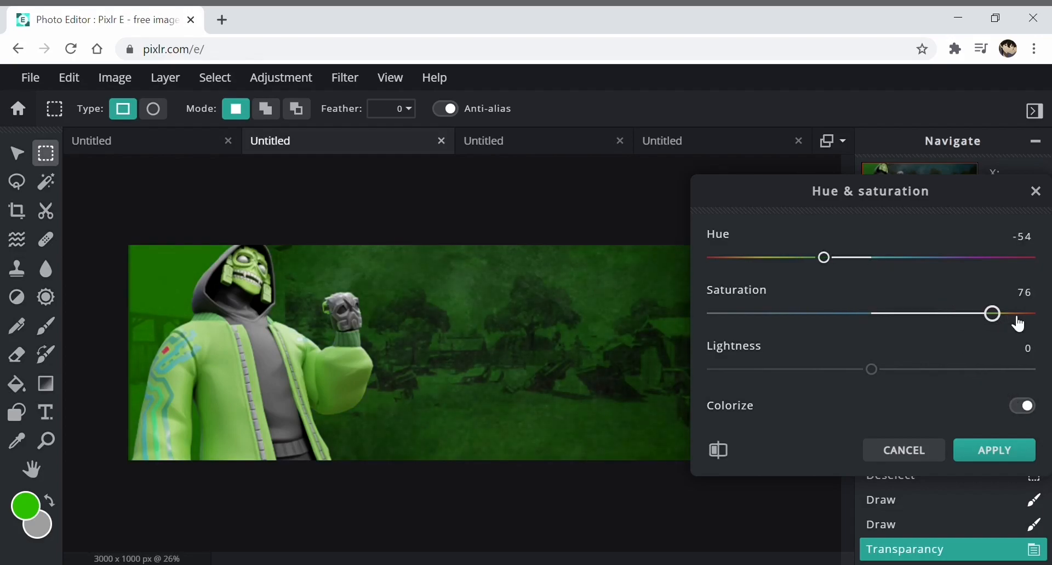
drag(993, 313, 808, 313)
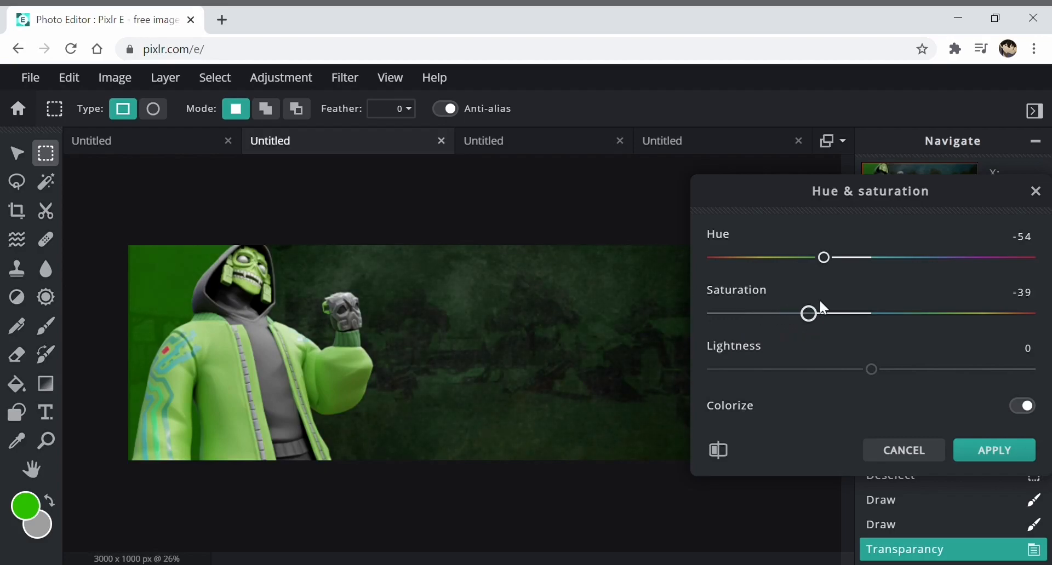
drag(809, 313, 885, 314)
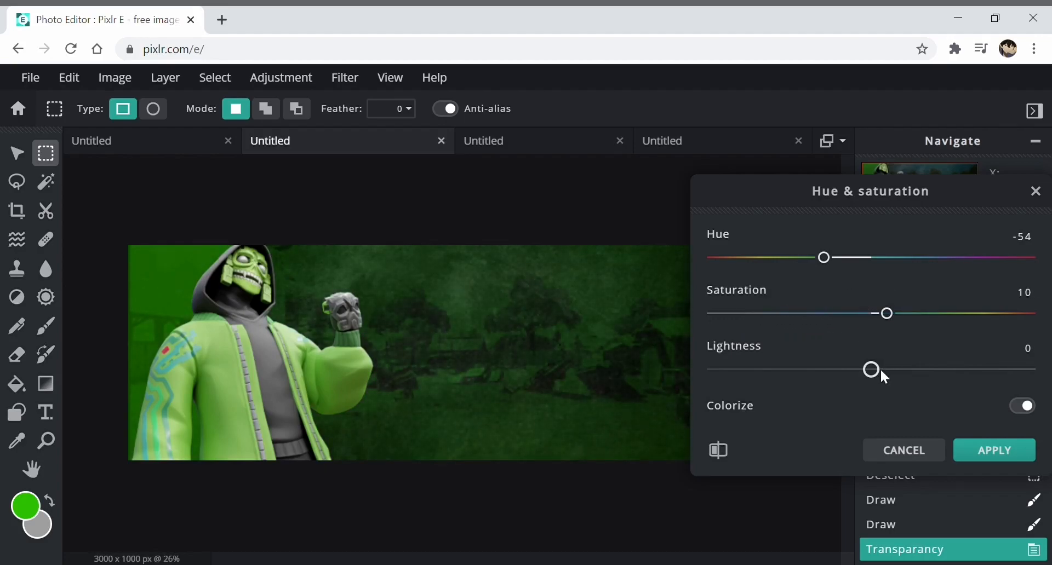
drag(871, 369, 831, 369)
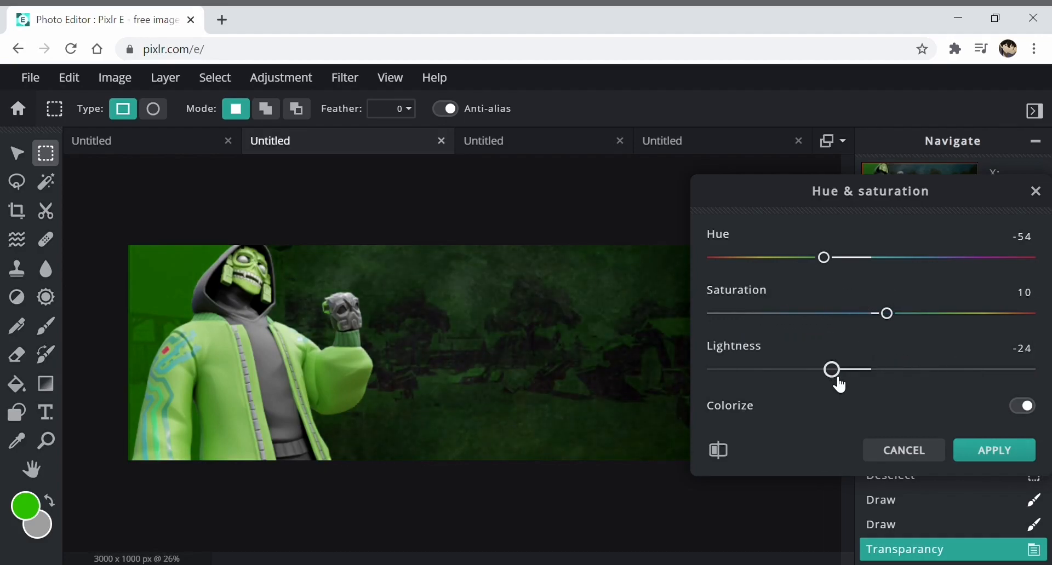
drag(832, 369, 871, 369)
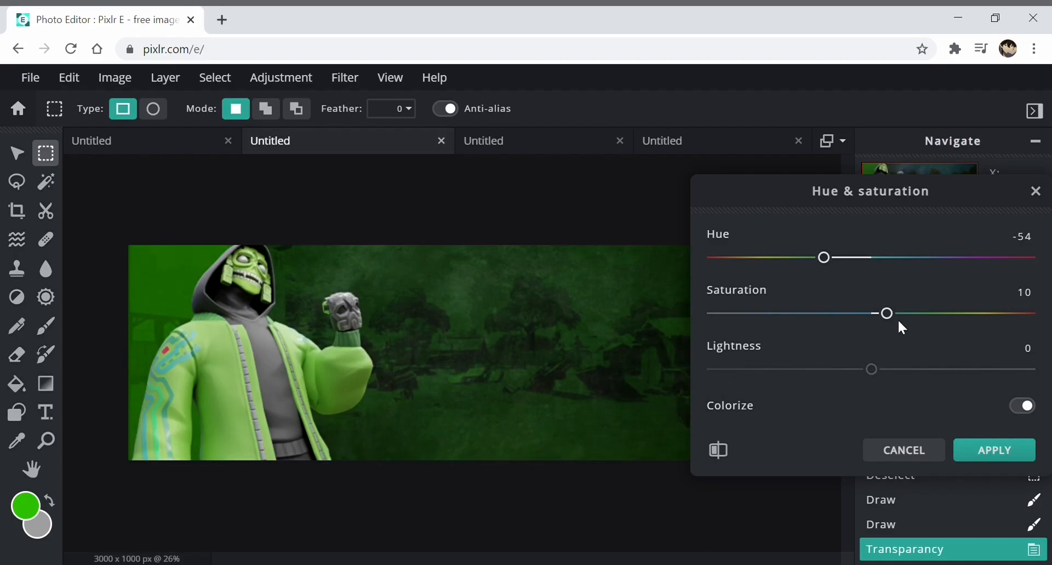
drag(885, 313, 944, 313)
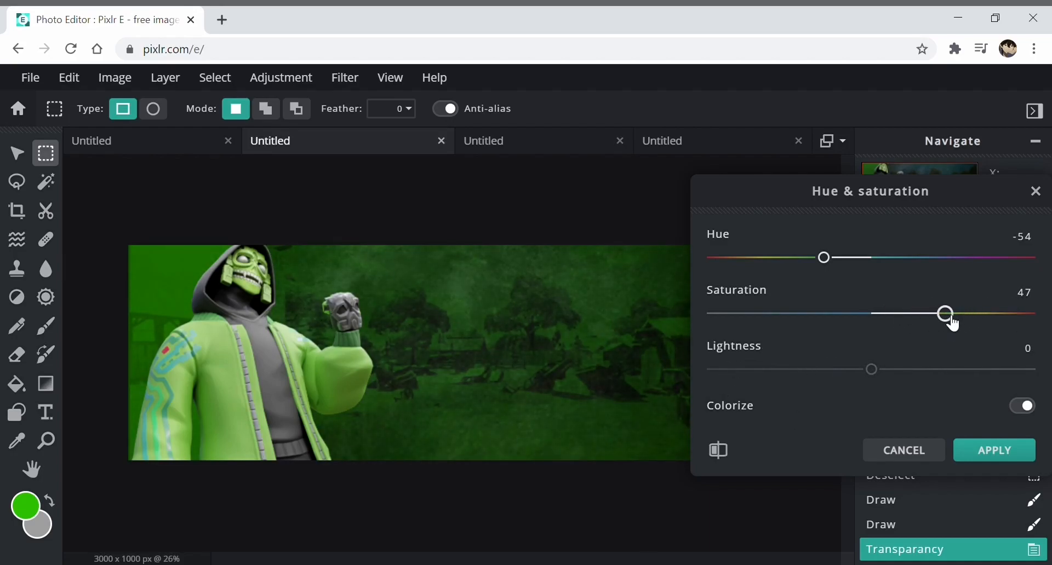
click(994, 451)
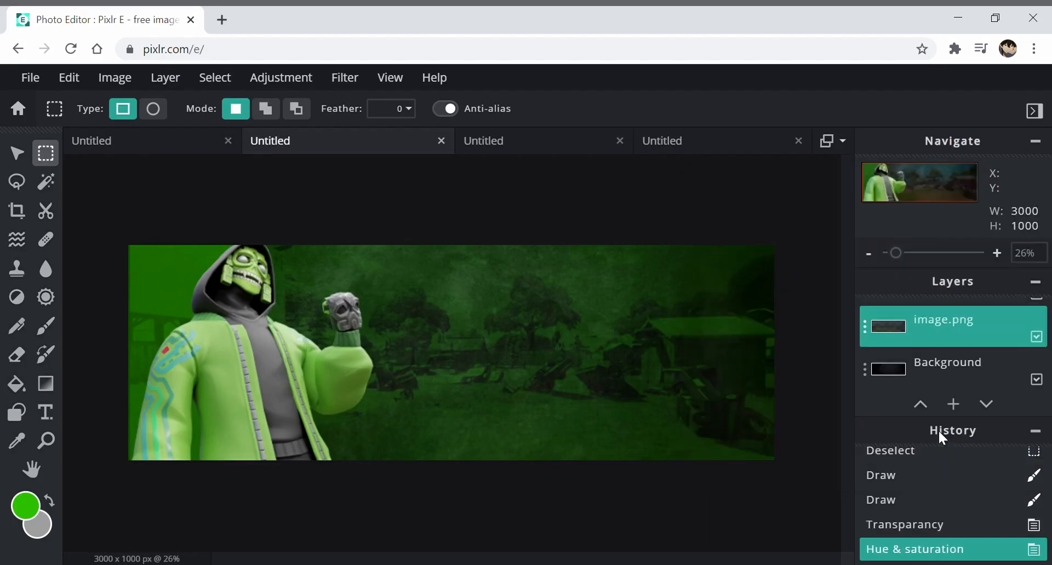
Try Overlay, Screen and Soft-light blend modes on the skin layer, ending back on none
double_click(943, 320)
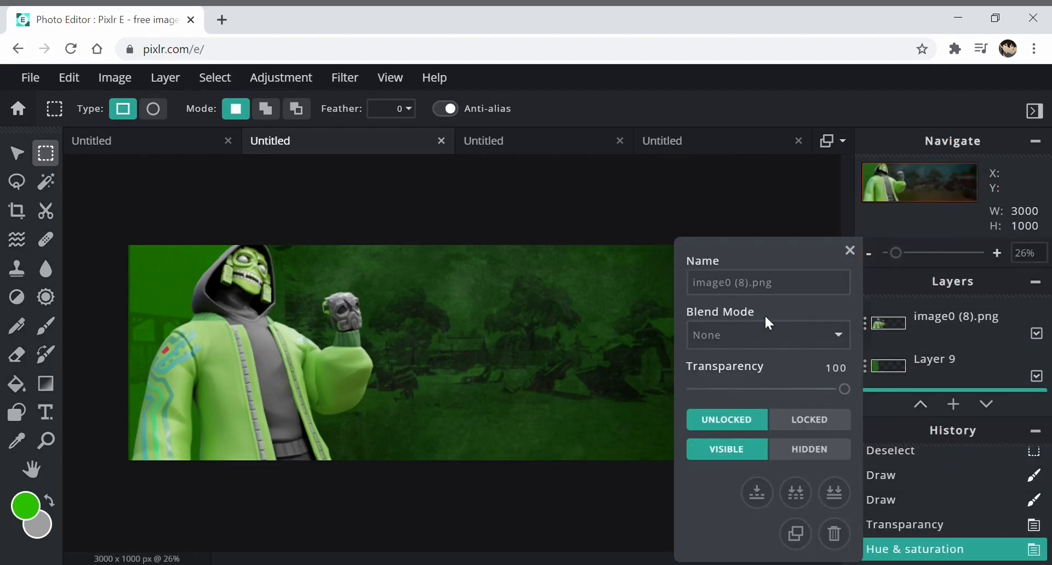
click(767, 335)
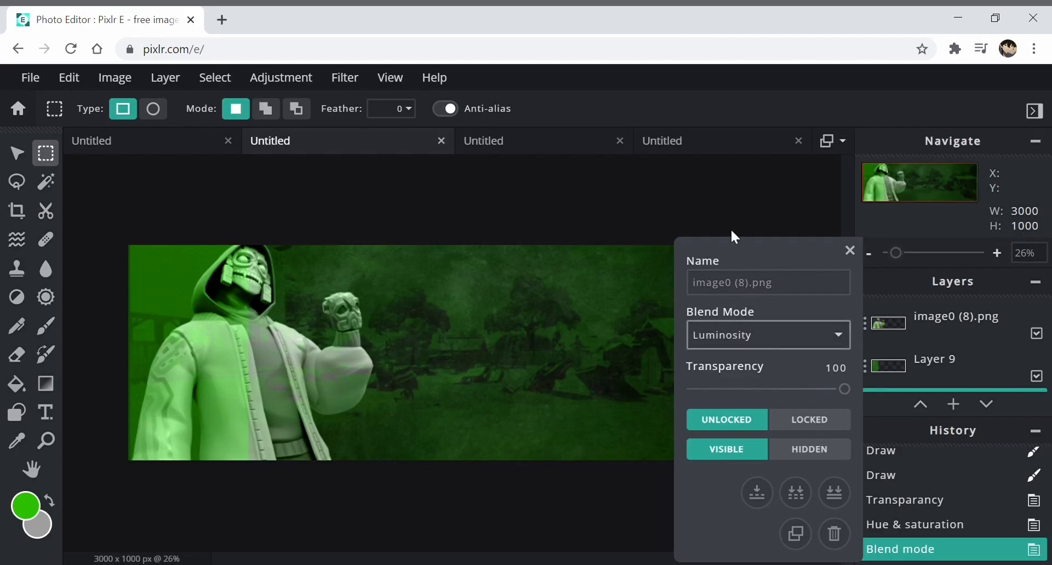
click(767, 334)
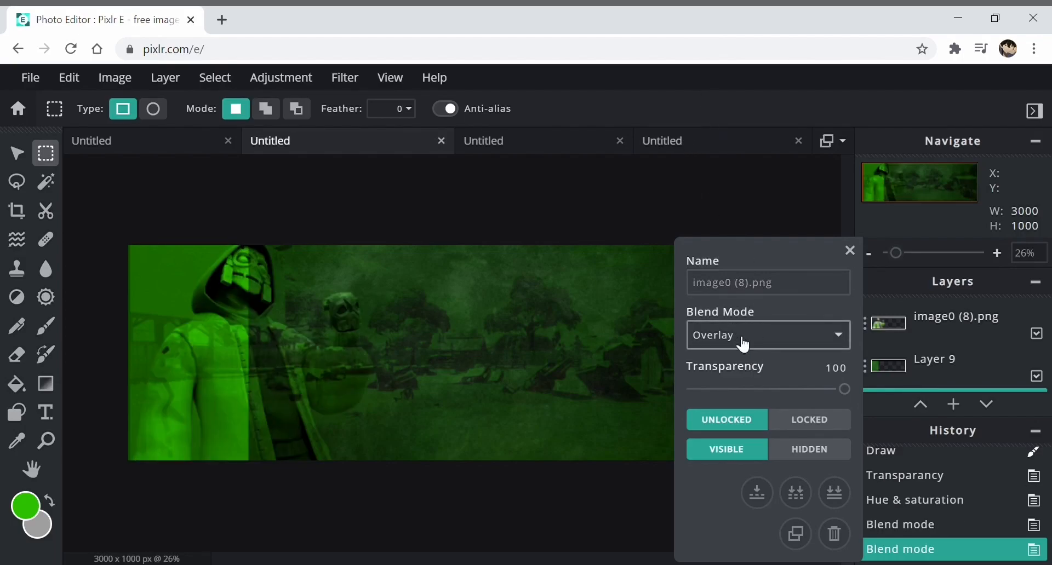
click(767, 334)
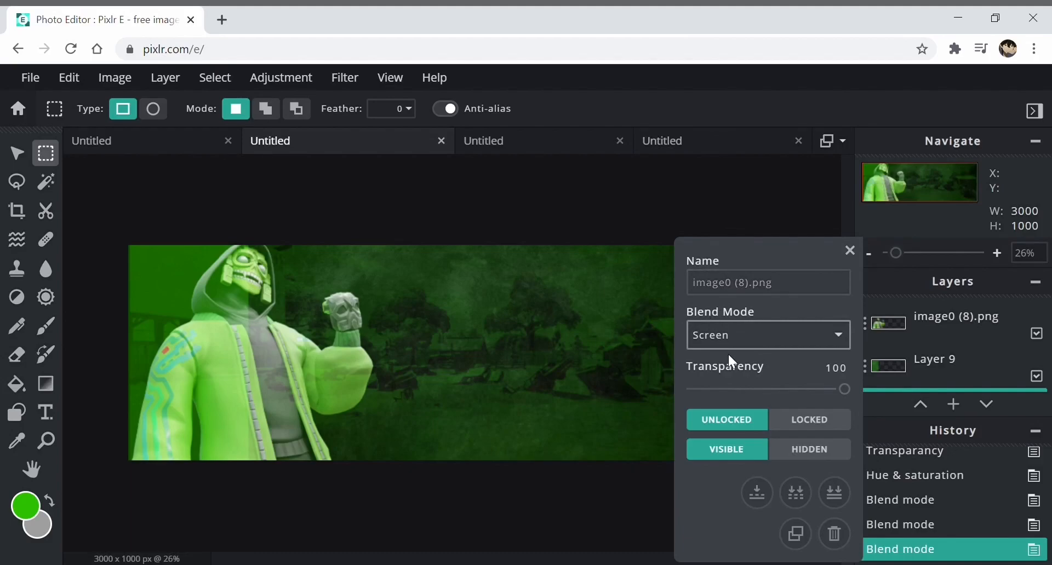
mouse_move(743, 298)
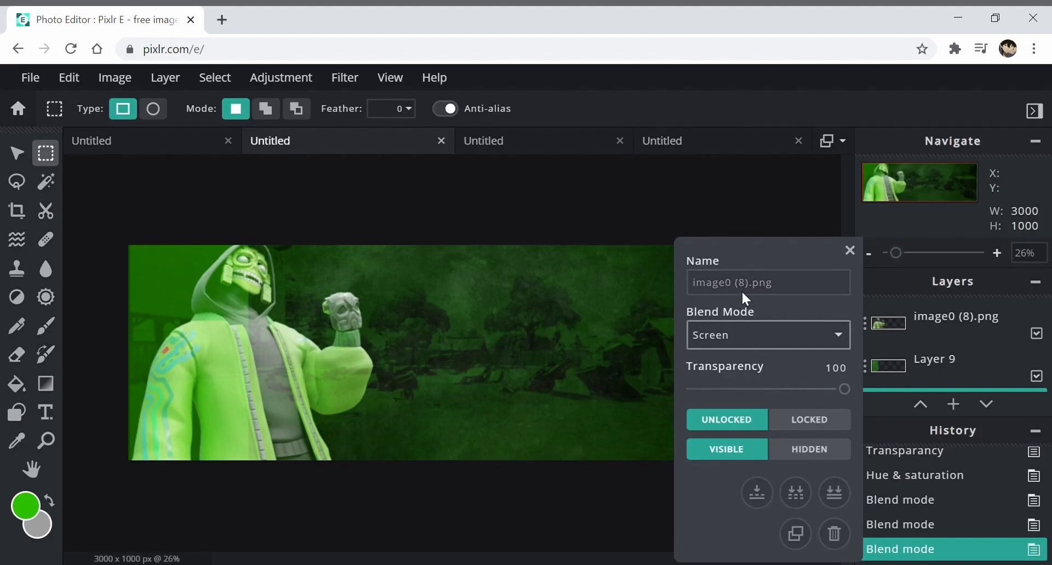
mouse_move(737, 197)
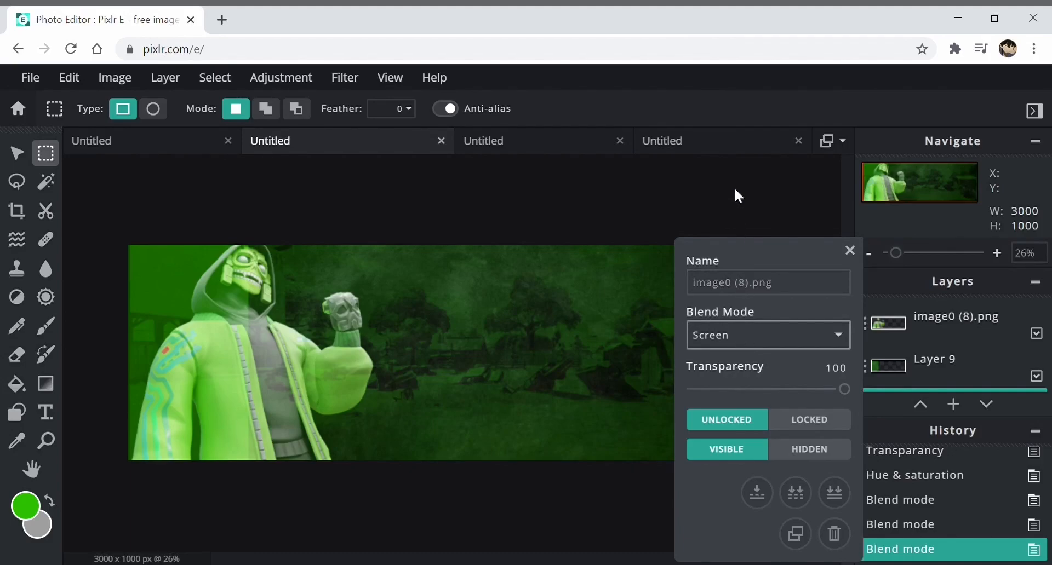
click(767, 334)
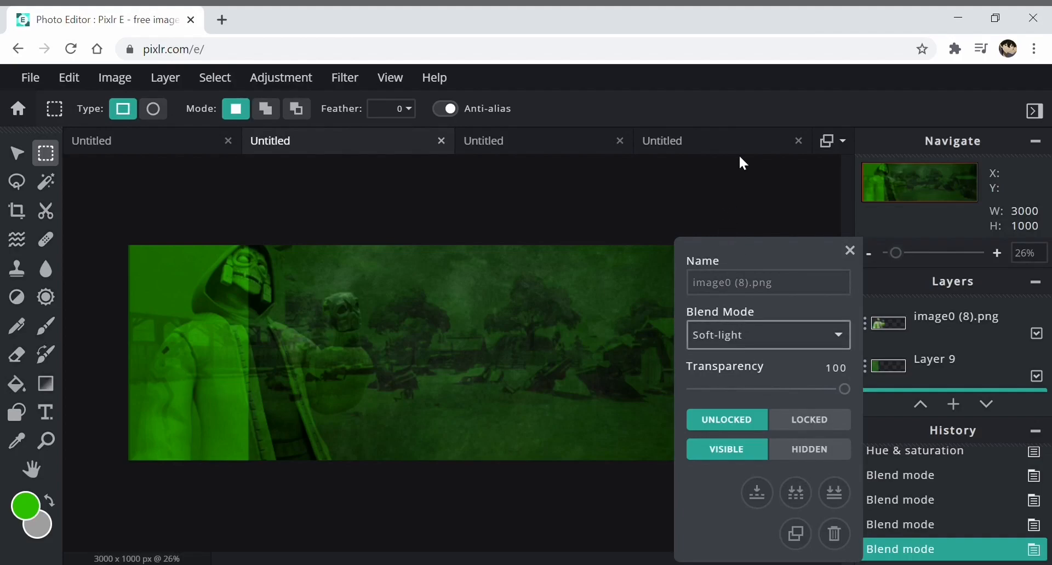
click(767, 334)
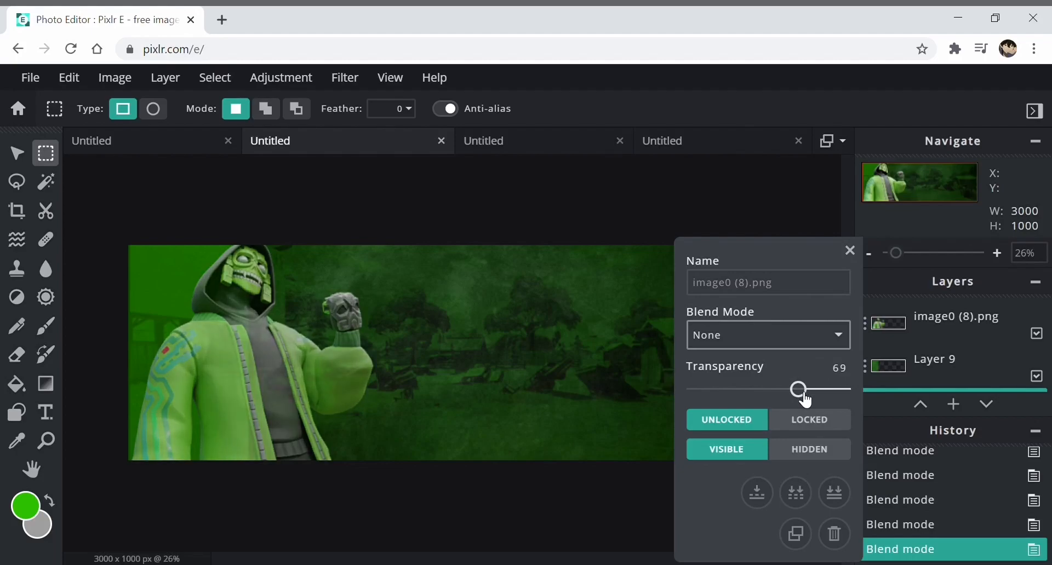
Settle the layer's transparency at 86 and close the layer settings
drag(797, 390, 803, 390)
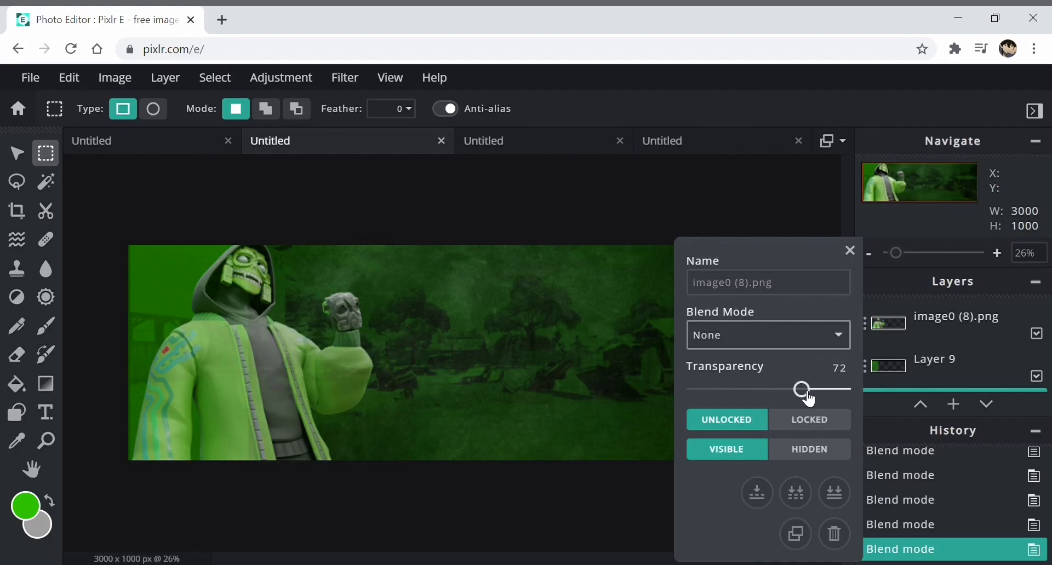
drag(802, 390, 809, 390)
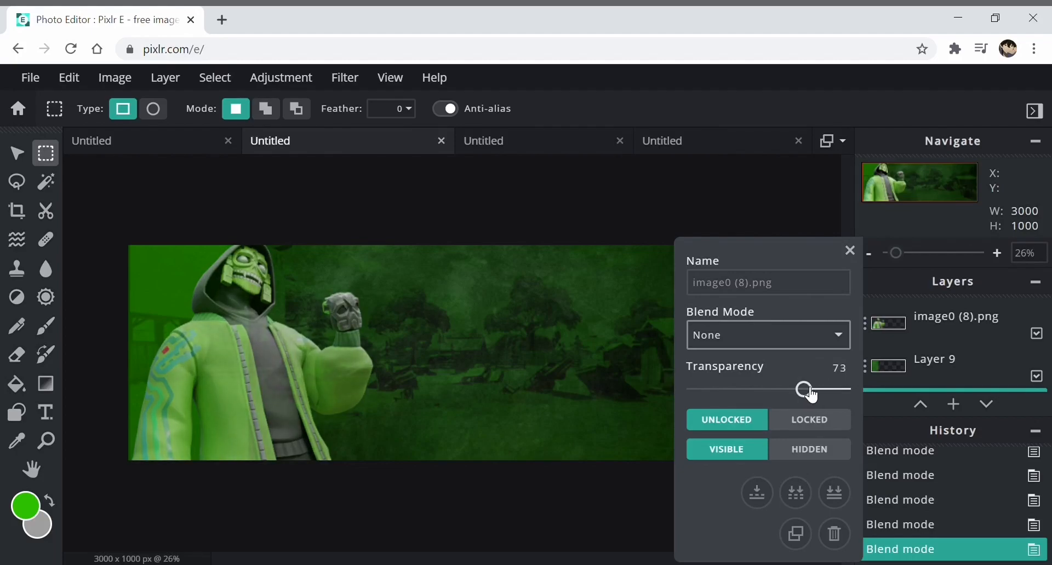
drag(805, 390, 835, 390)
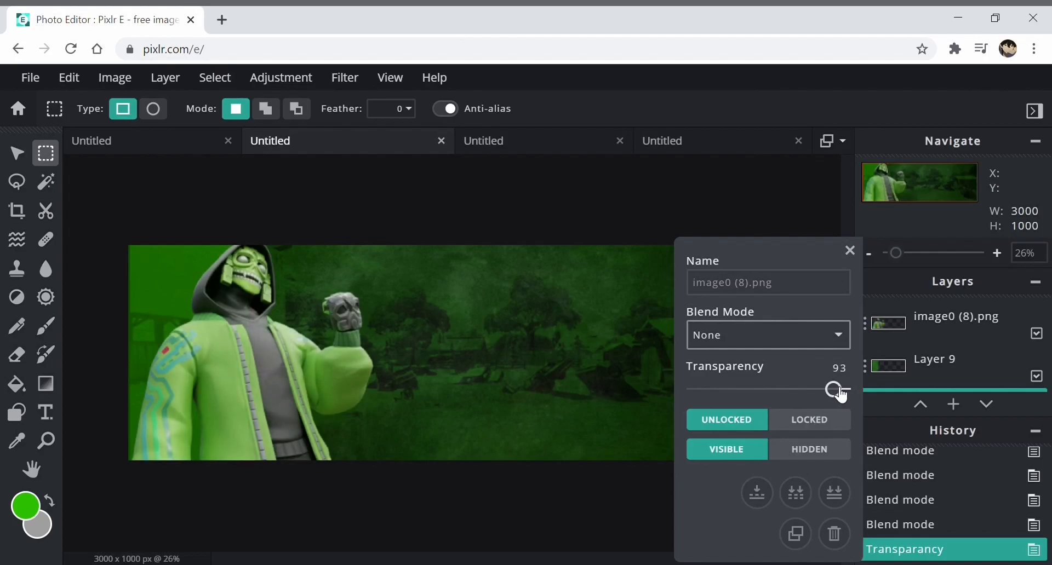
drag(835, 389, 821, 389)
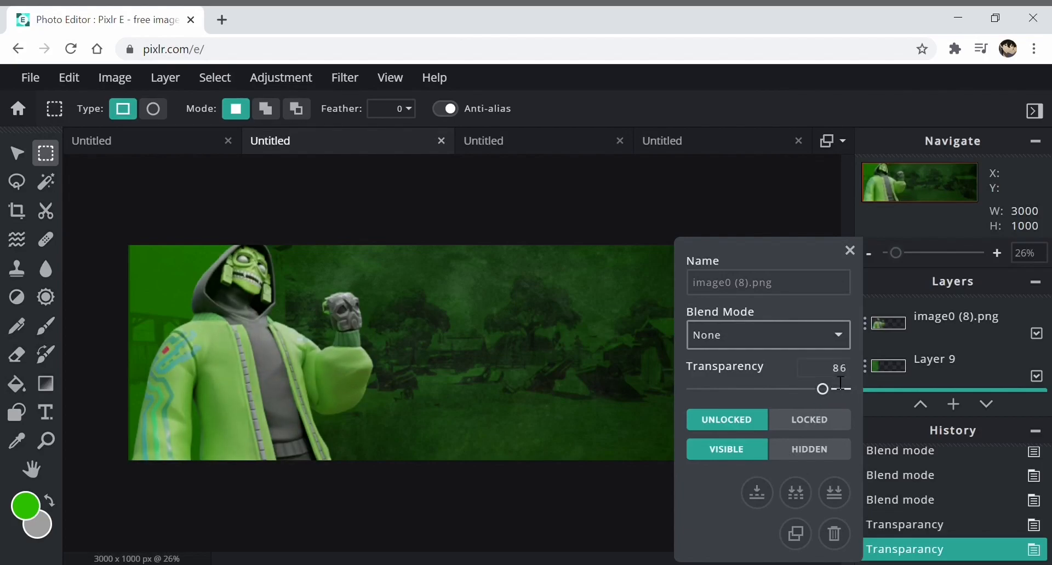
mouse_move(978, 105)
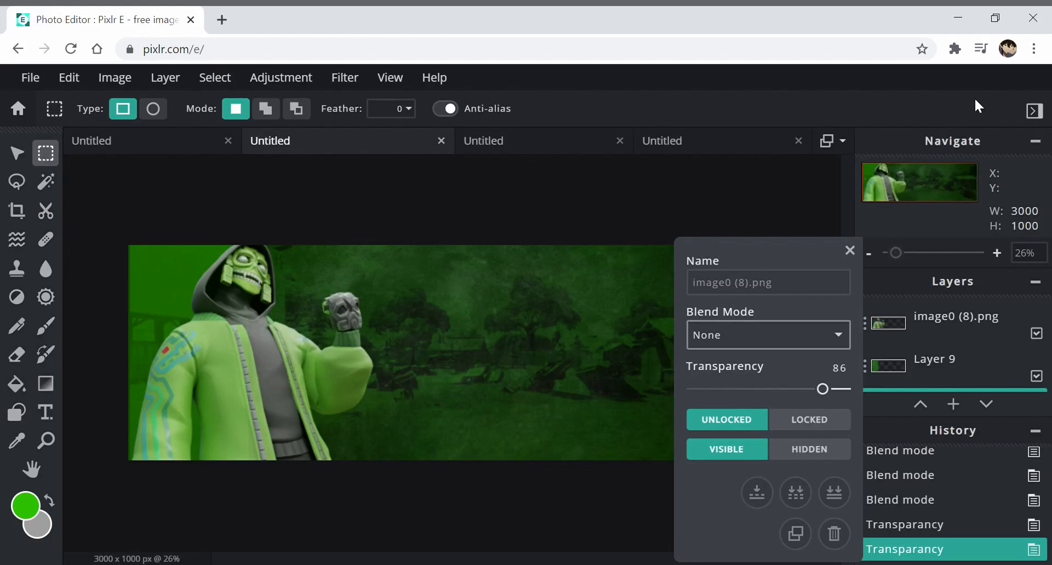
click(834, 368)
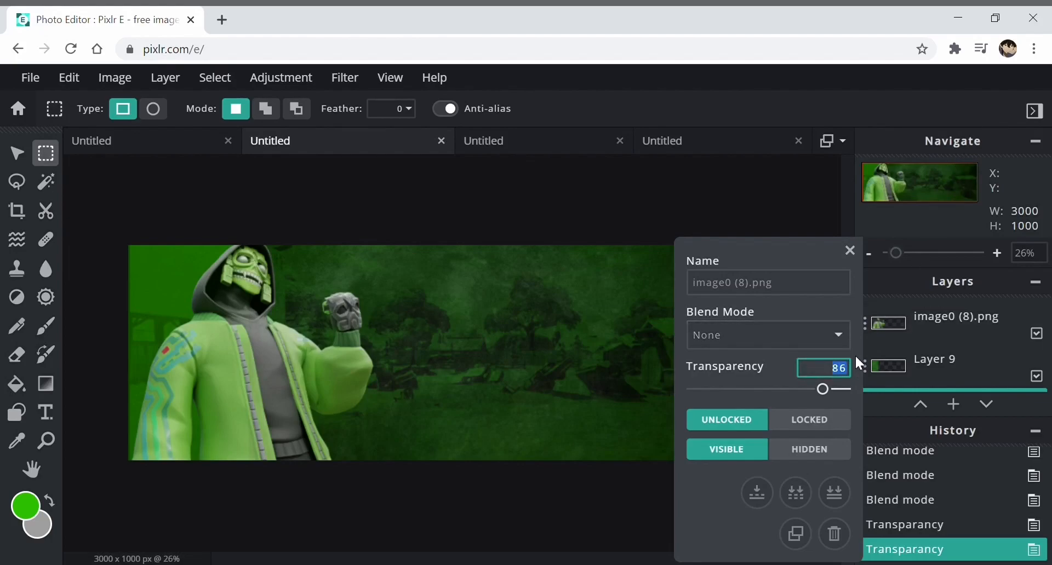
click(867, 253)
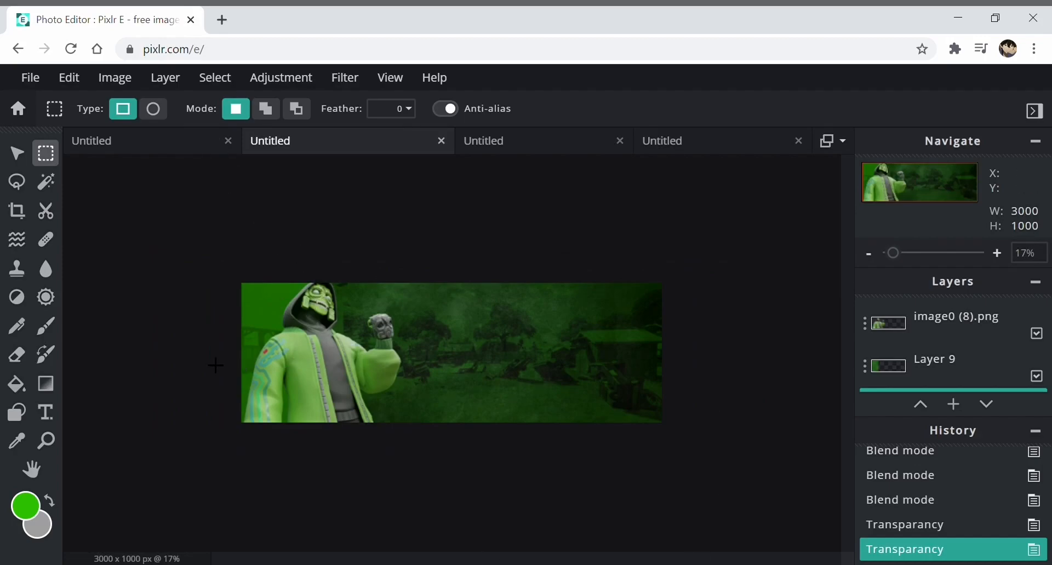
Add bg.png city image and stretch it with Arrange to cover the whole banner
click(164, 77)
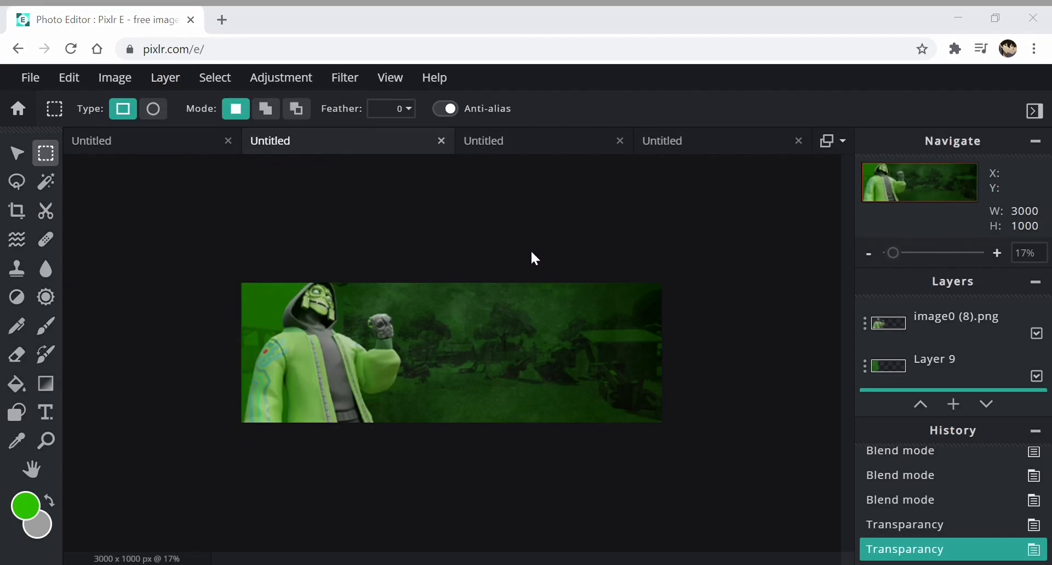
mouse_move(673, 289)
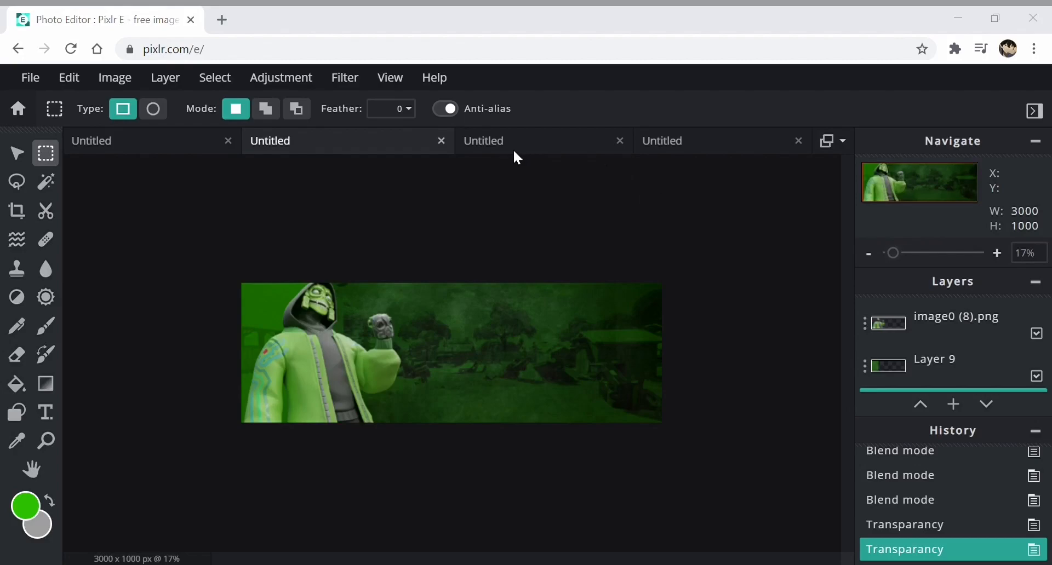
mouse_move(677, 167)
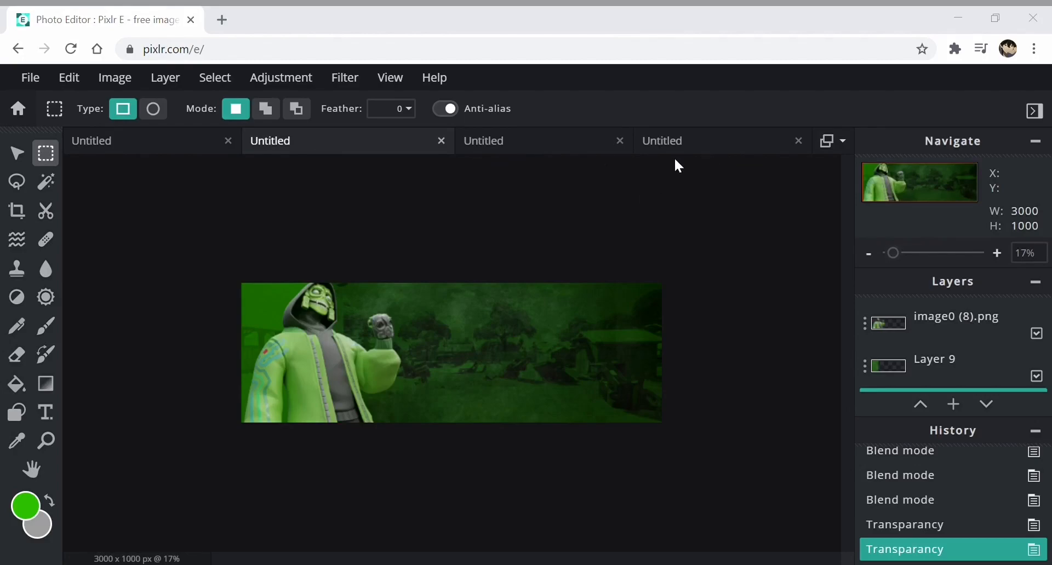
mouse_move(524, 159)
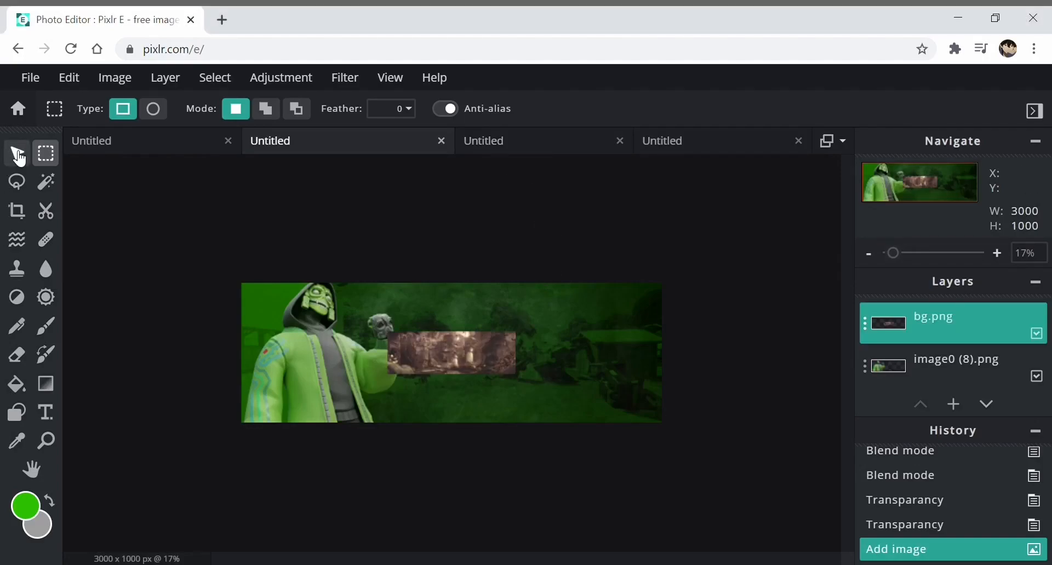
click(16, 153)
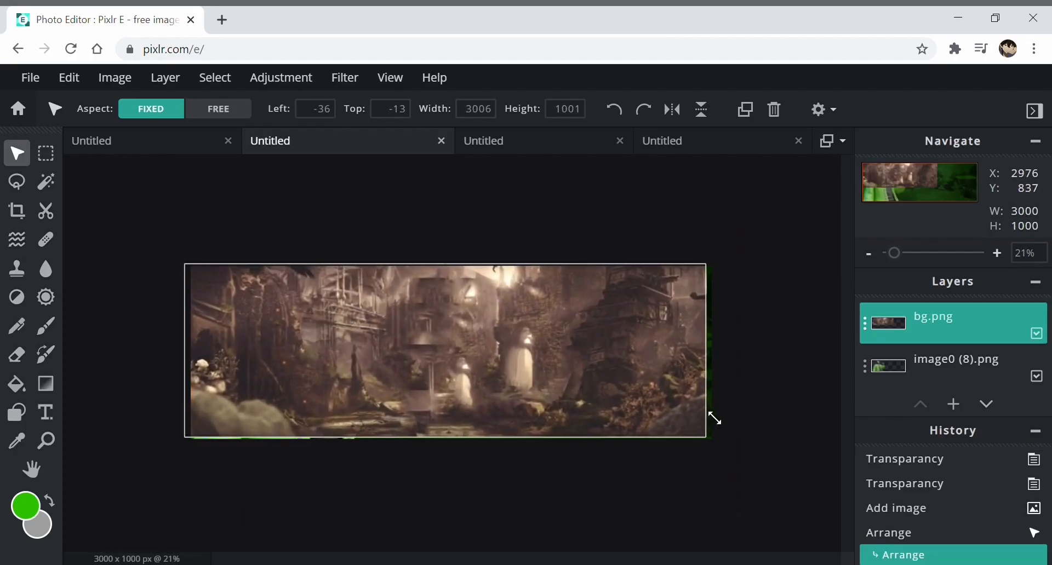
click(700, 109)
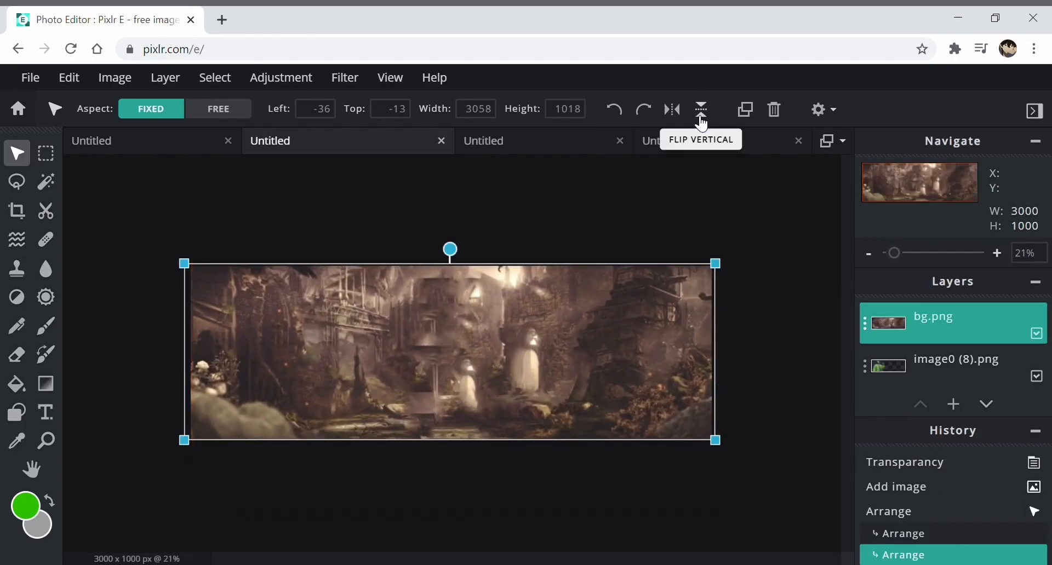
click(700, 109)
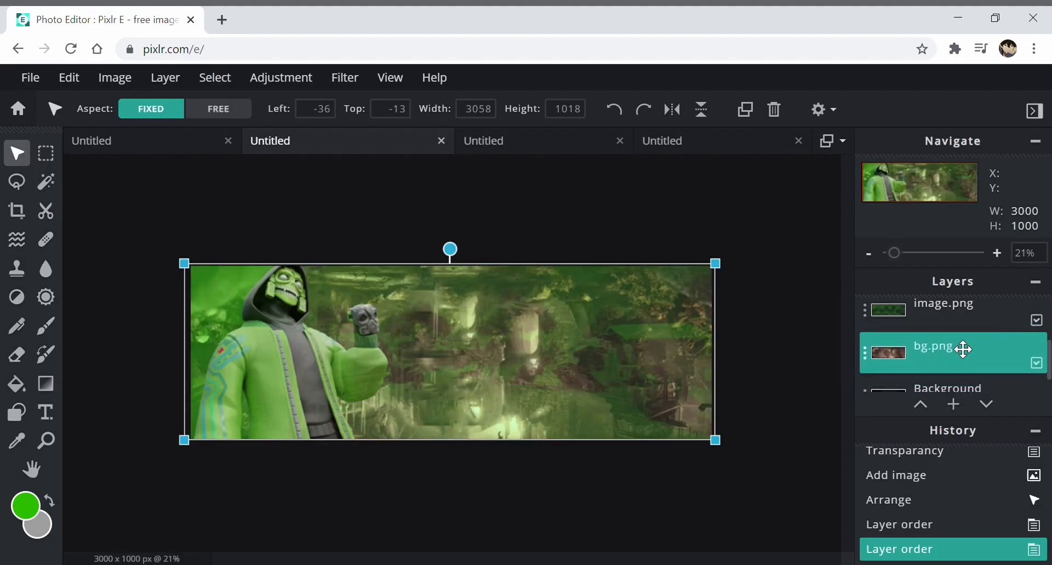
mouse_move(798, 346)
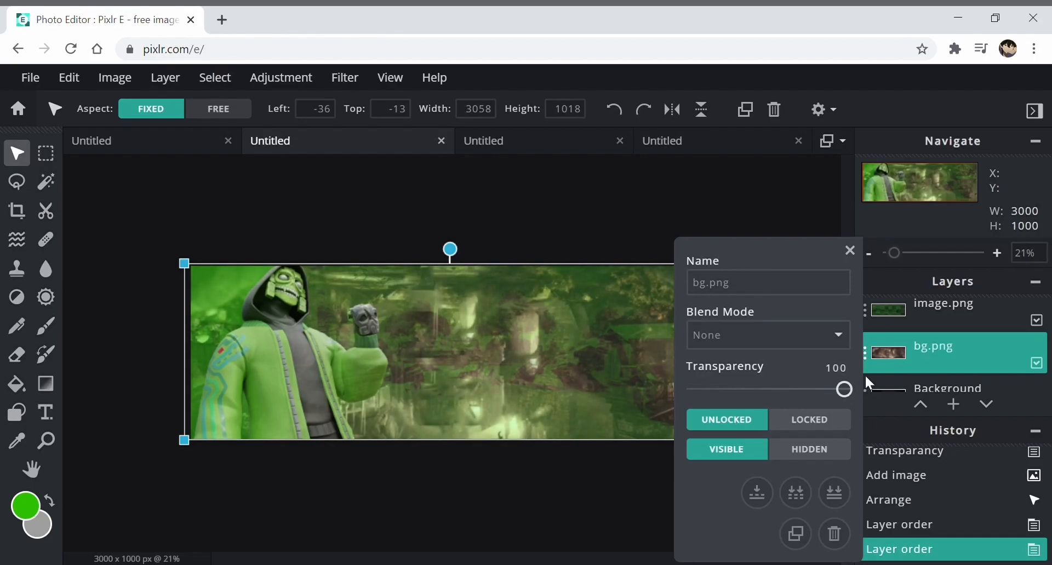
Reorder bg.png against the Background layer and fade Background to about half
drag(844, 389, 766, 389)
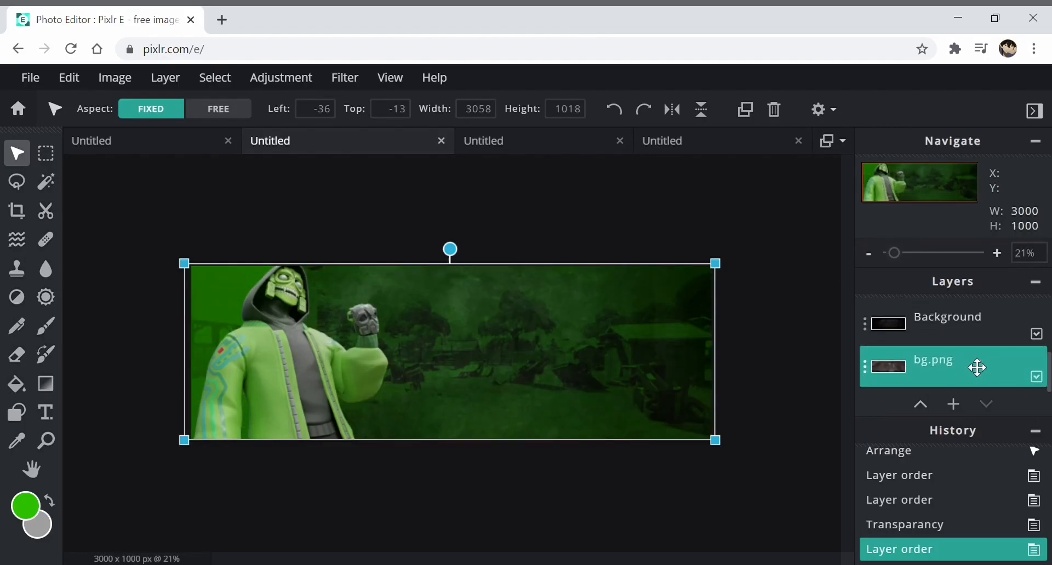
click(976, 367)
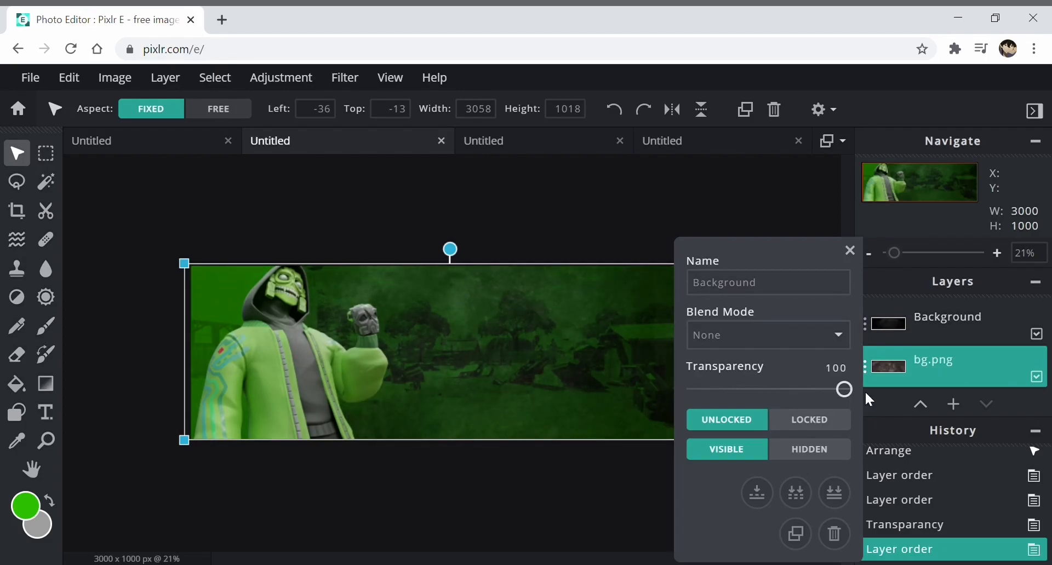
click(946, 317)
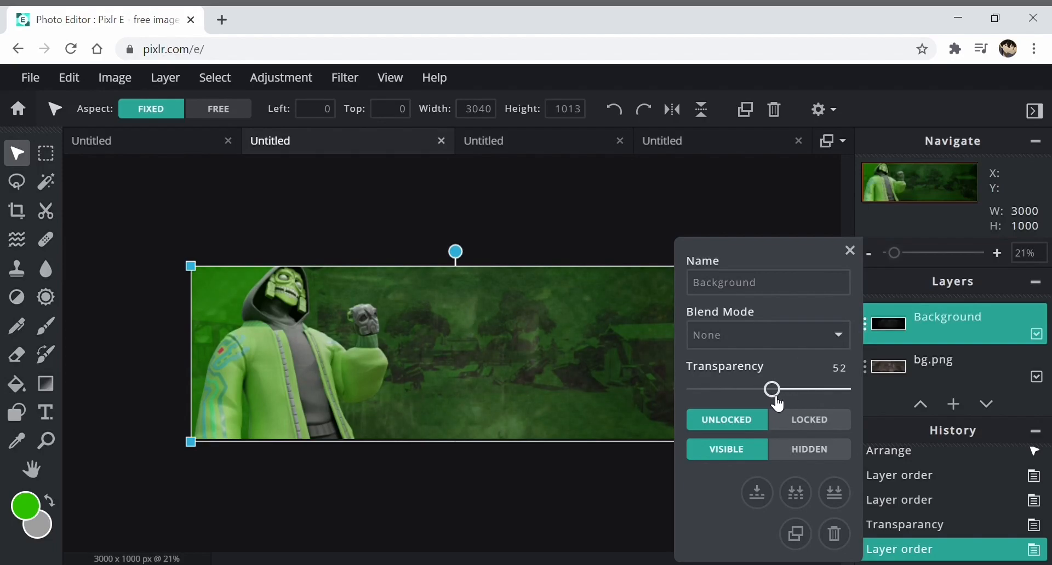
drag(771, 389, 822, 389)
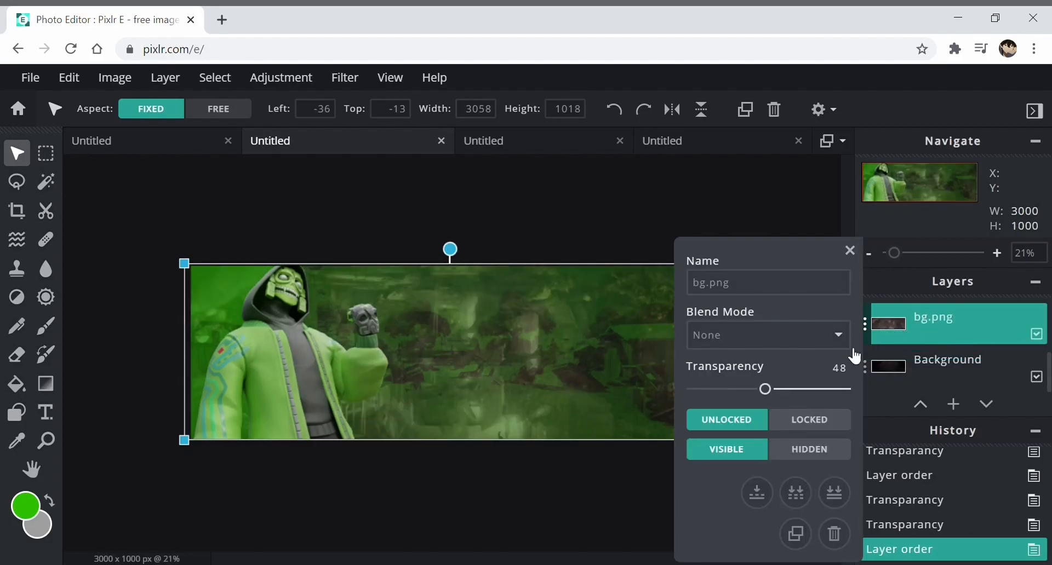
Set the bg.png city layer's transparency to around 42
drag(765, 389, 746, 388)
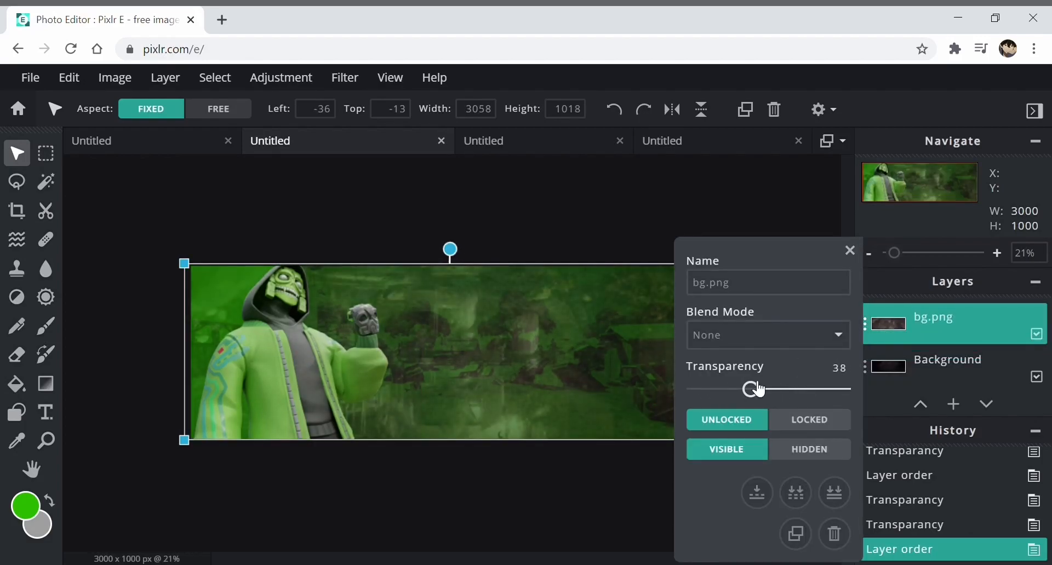
drag(746, 389, 844, 389)
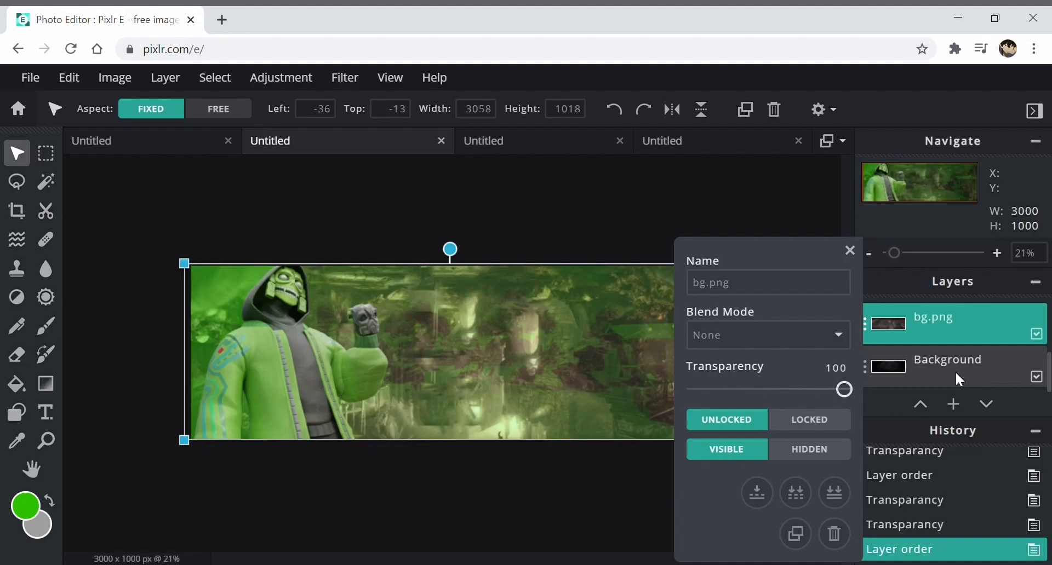
drag(843, 389, 757, 389)
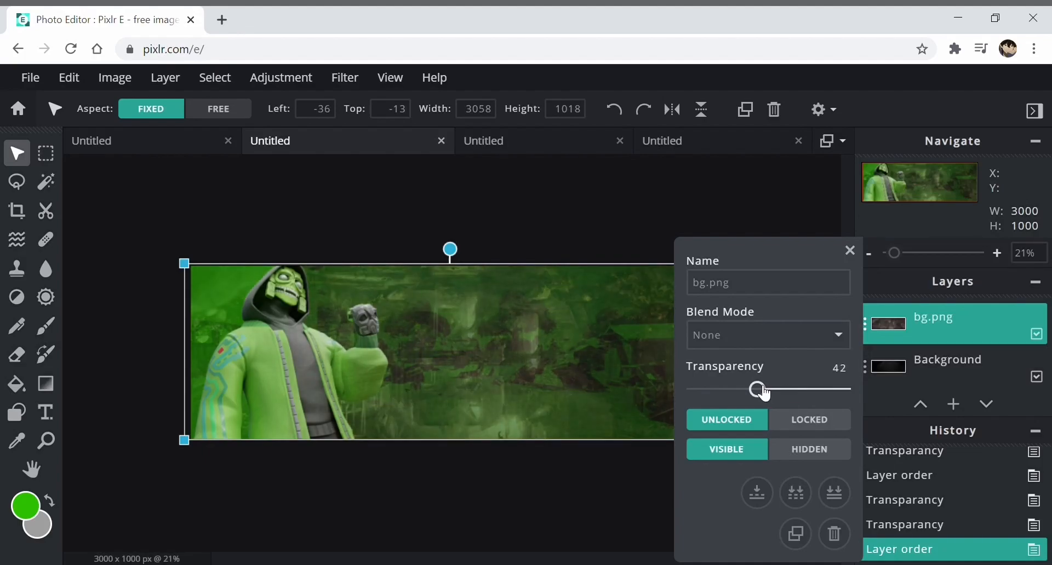
drag(757, 390, 759, 389)
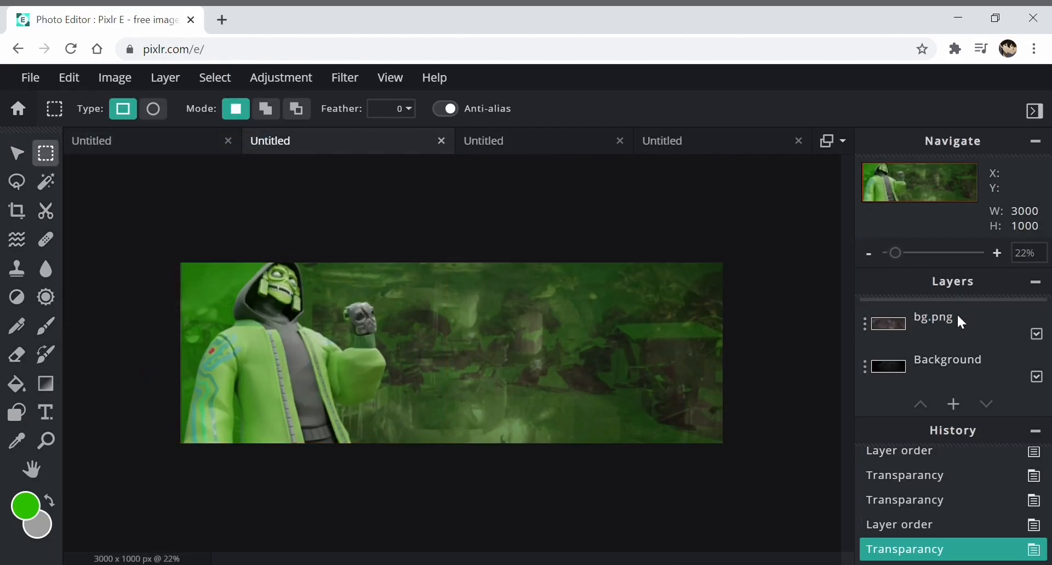
Erase a rectangular area of the bg.png city layer, deselect, and start adding the flare gun image
click(933, 318)
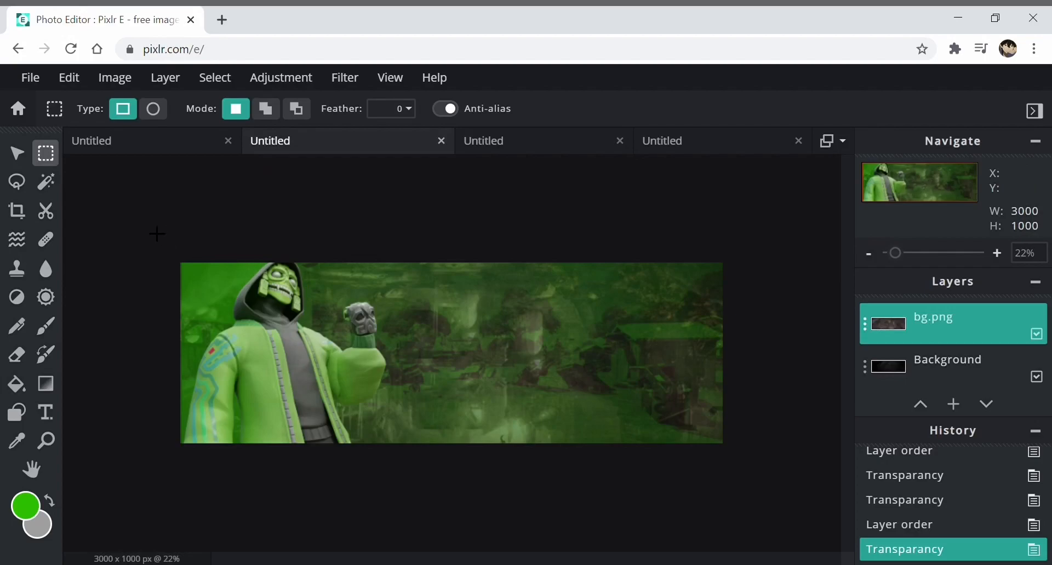
drag(156, 235, 295, 465)
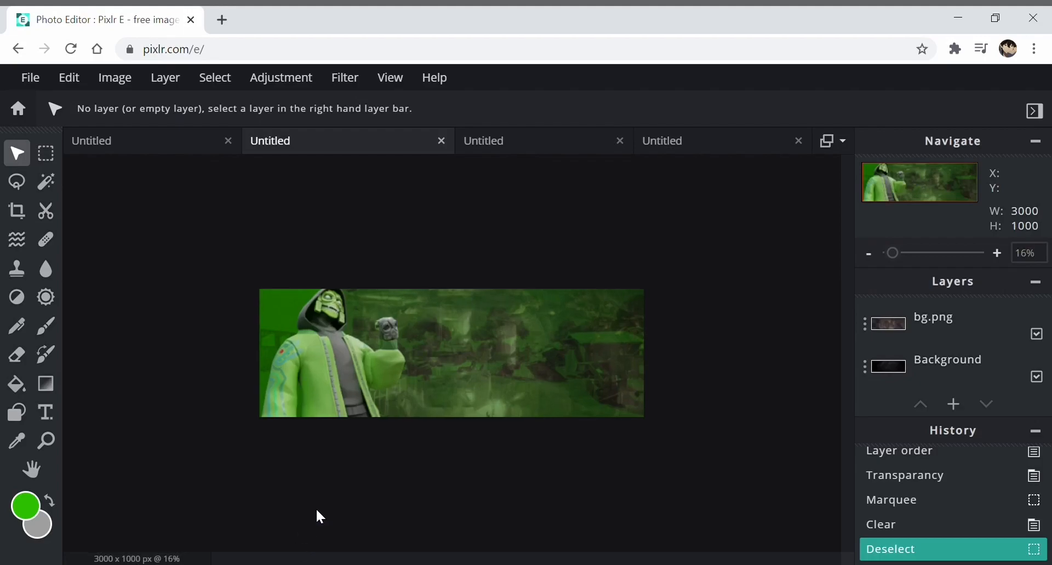
click(997, 253)
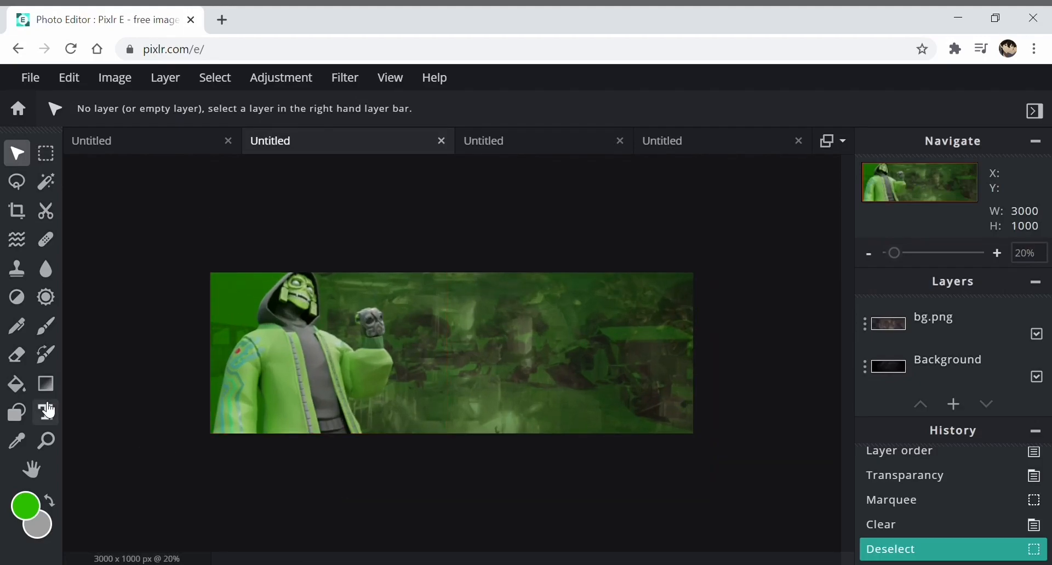
click(164, 77)
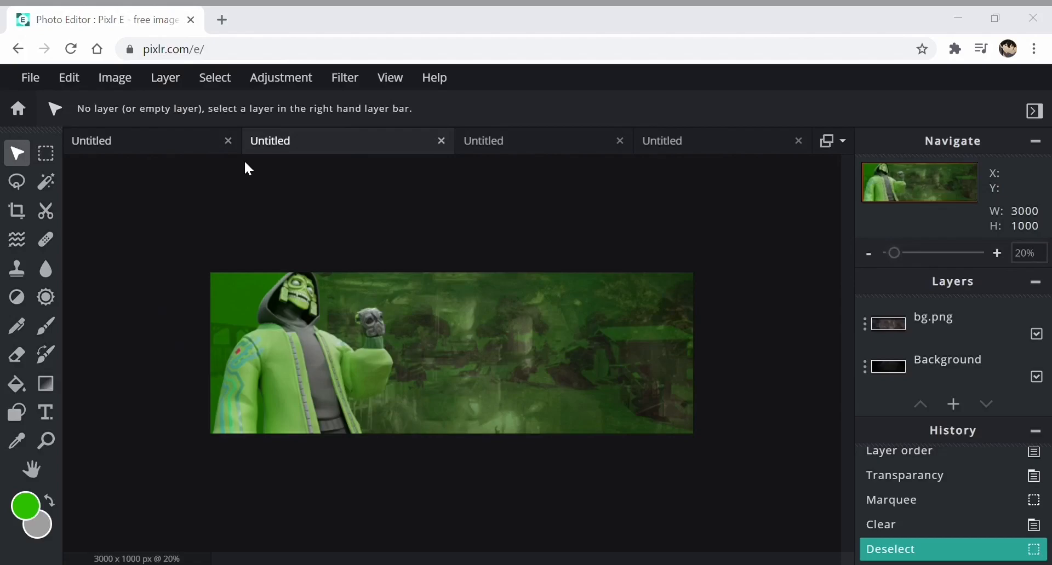
mouse_move(607, 305)
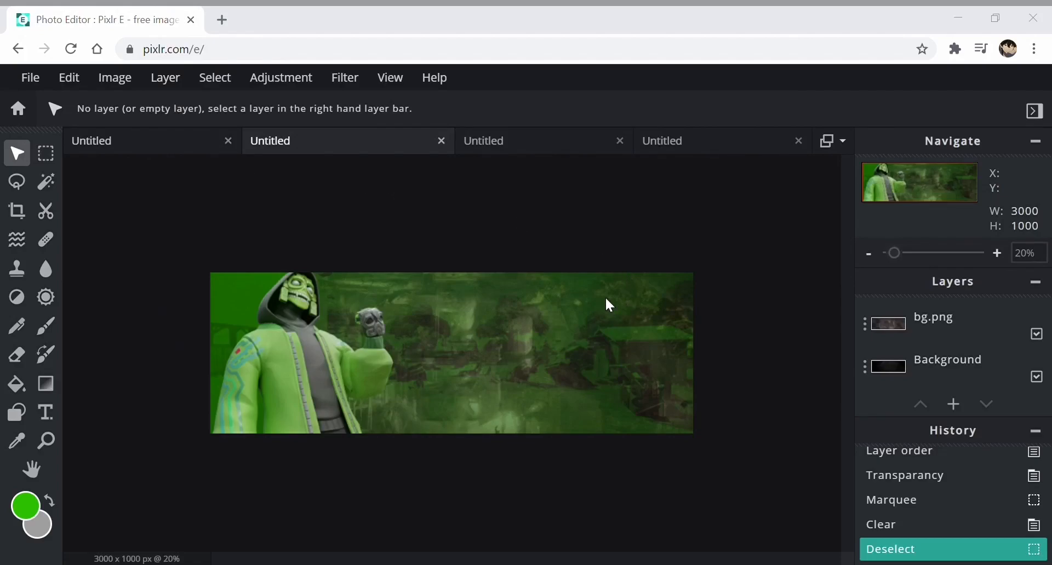
mouse_move(579, 261)
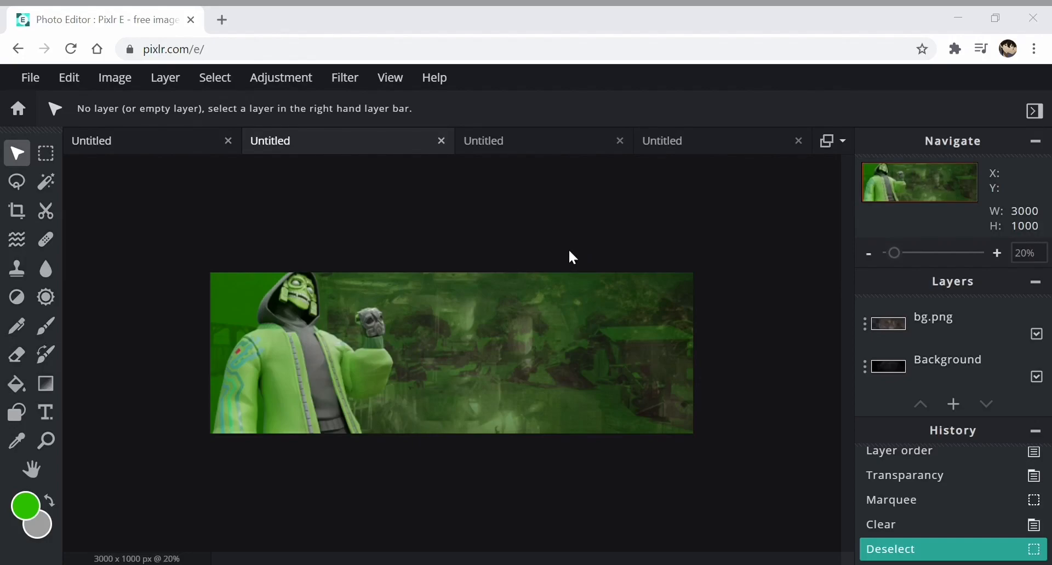
mouse_move(729, 285)
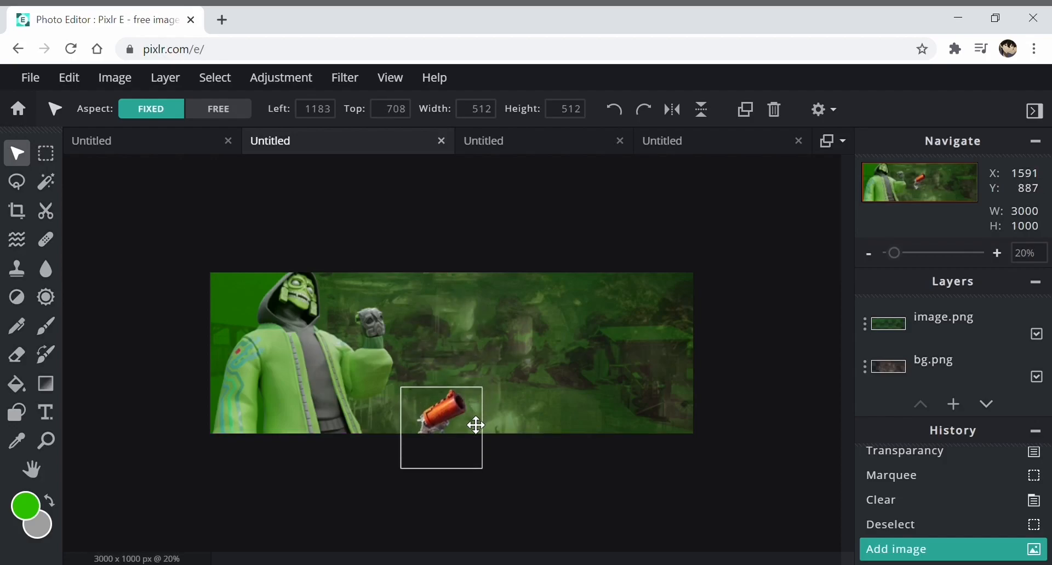
Move the FLARE GUN.png image to the lower right and tilt it at an angle
drag(442, 428, 679, 412)
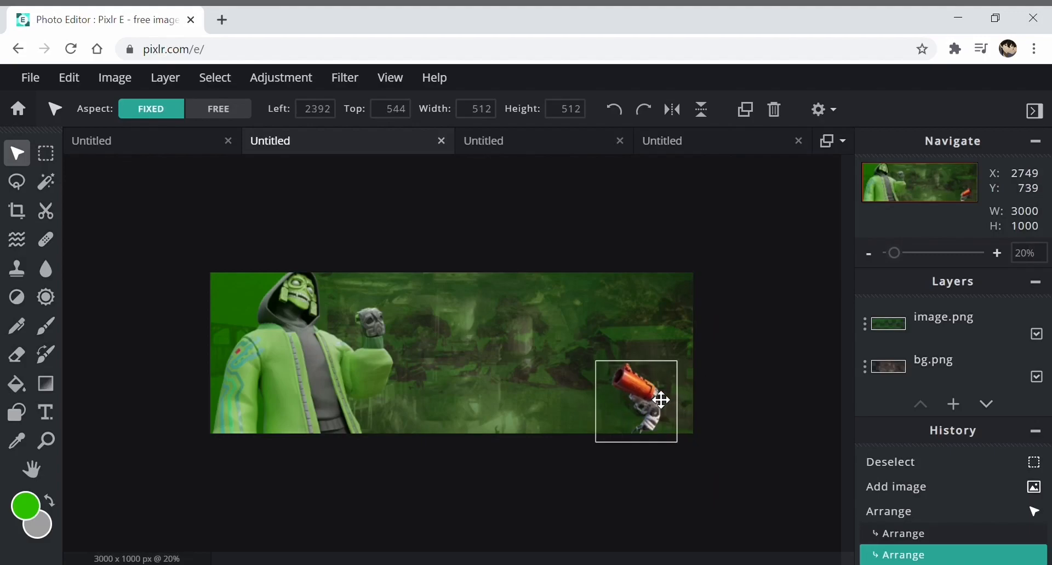
drag(660, 400, 657, 376)
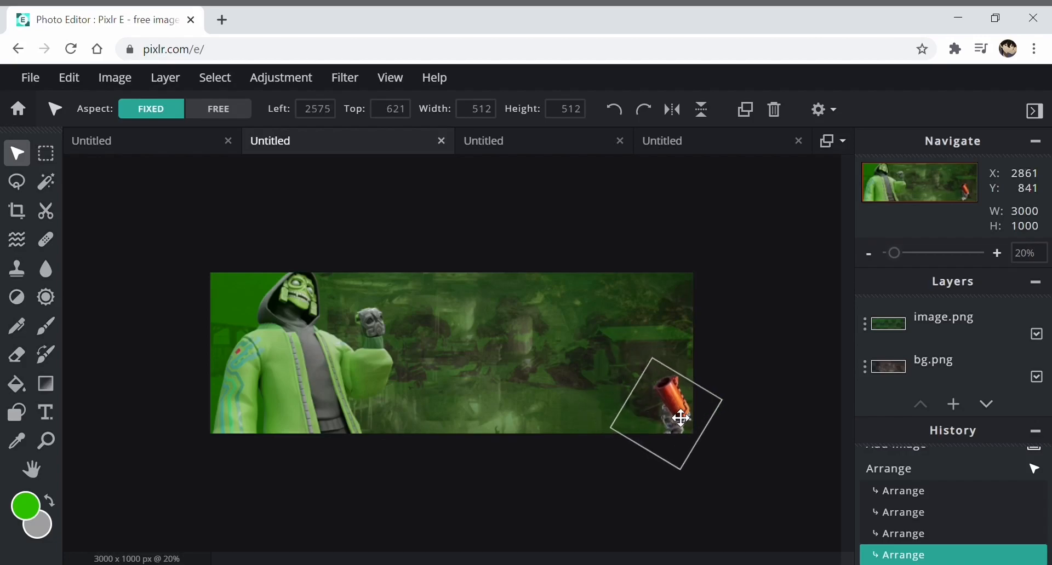
drag(680, 418, 692, 438)
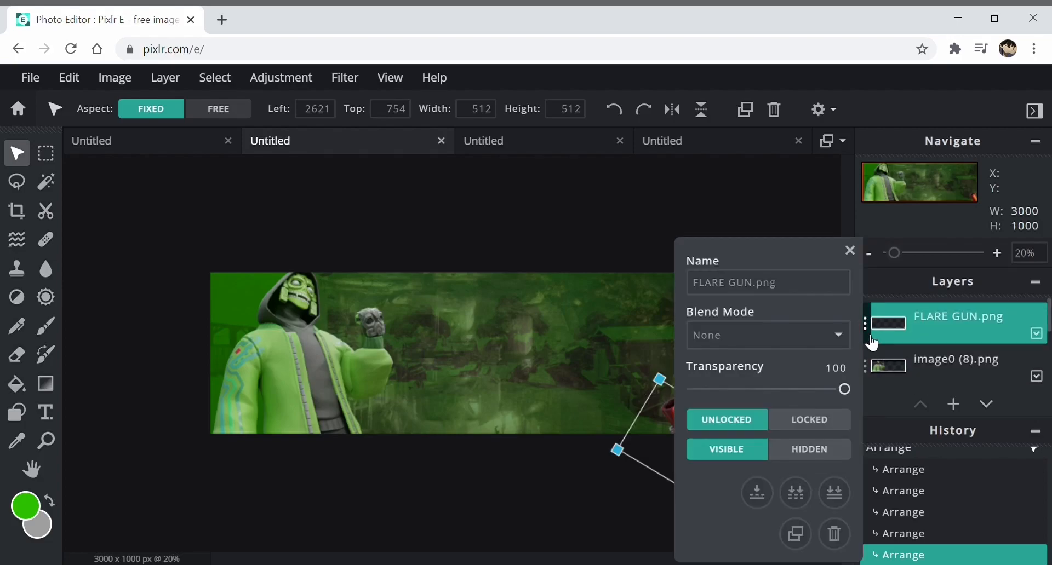
Change the flare gun's blend mode, set it beside the skin's body, then hide the layer
click(767, 334)
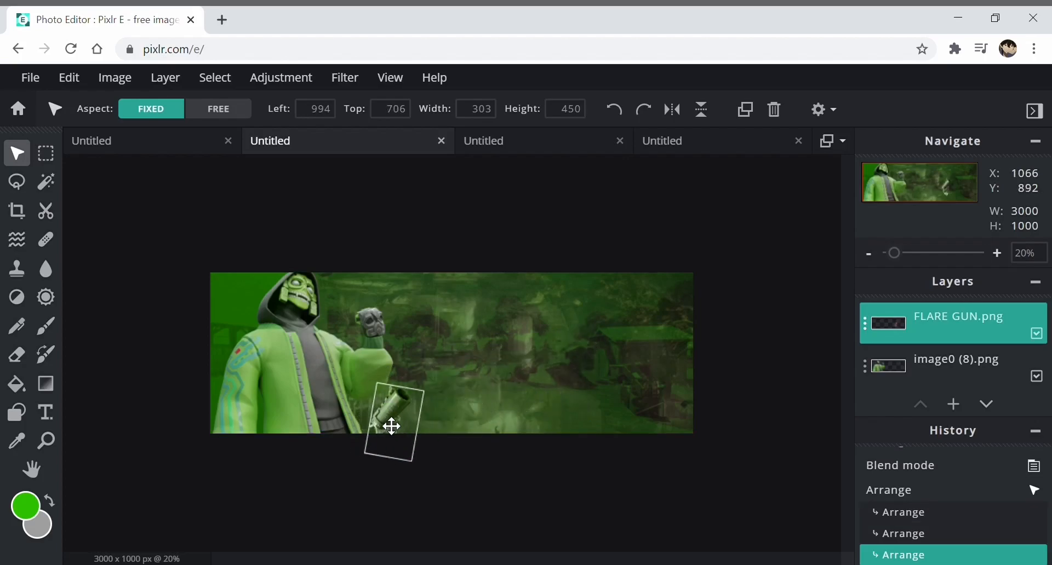
drag(392, 426, 411, 406)
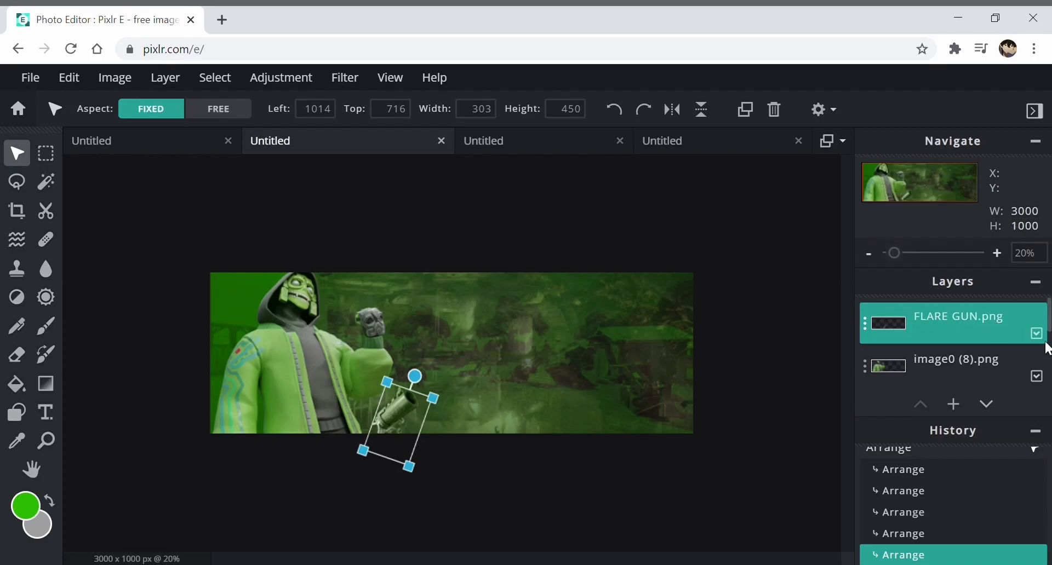
click(1036, 333)
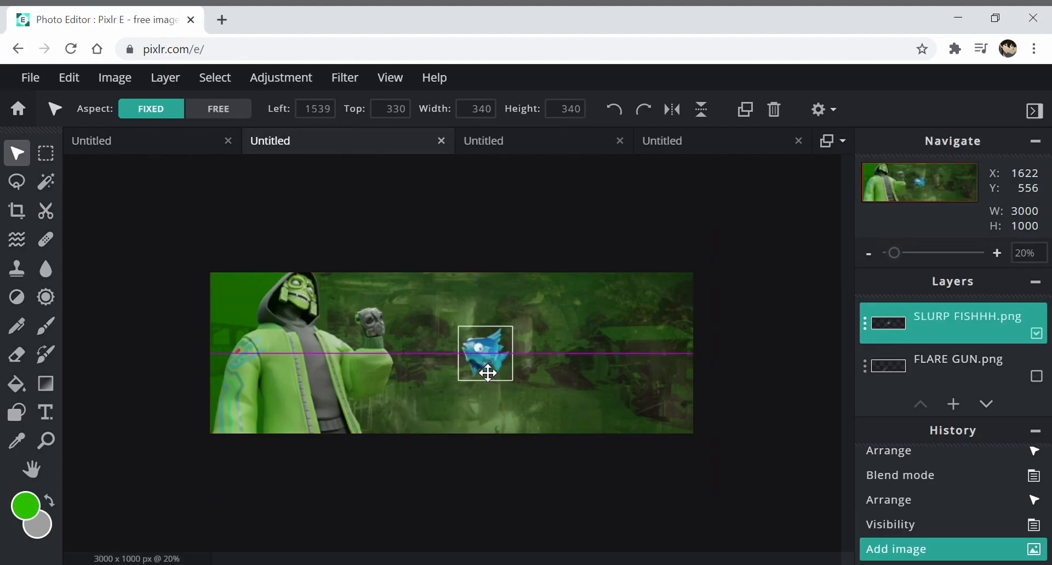
Place the SLURP FISHHH image in the bottom-right corner with Luminosity blending
drag(485, 354, 636, 429)
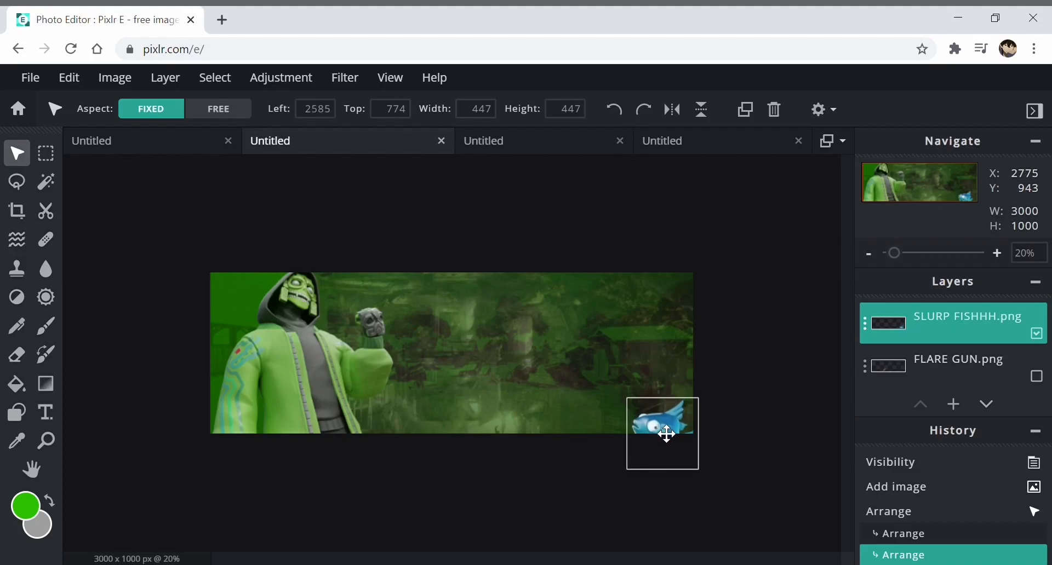
drag(666, 435, 666, 429)
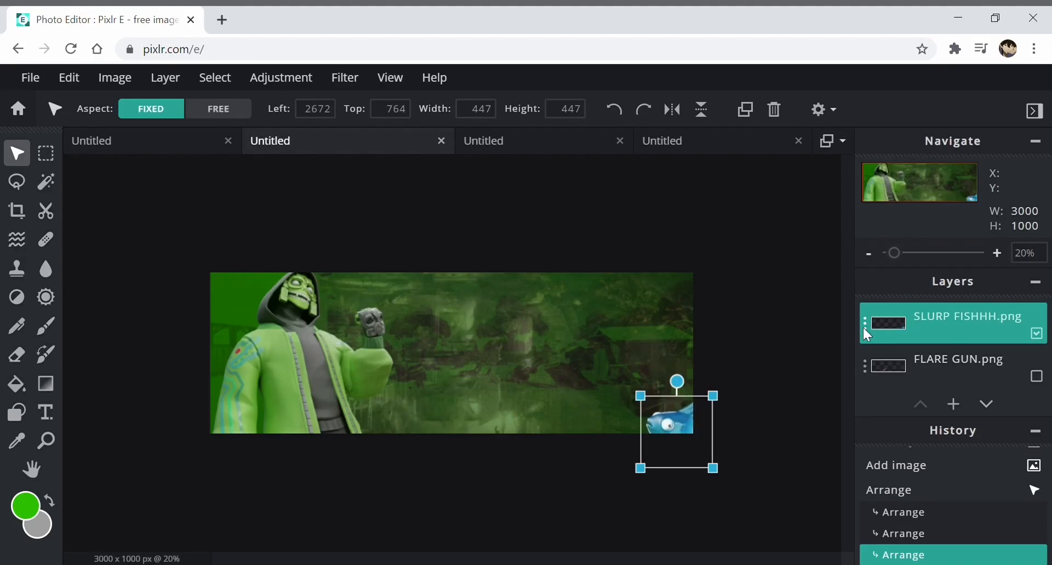
mouse_move(855, 351)
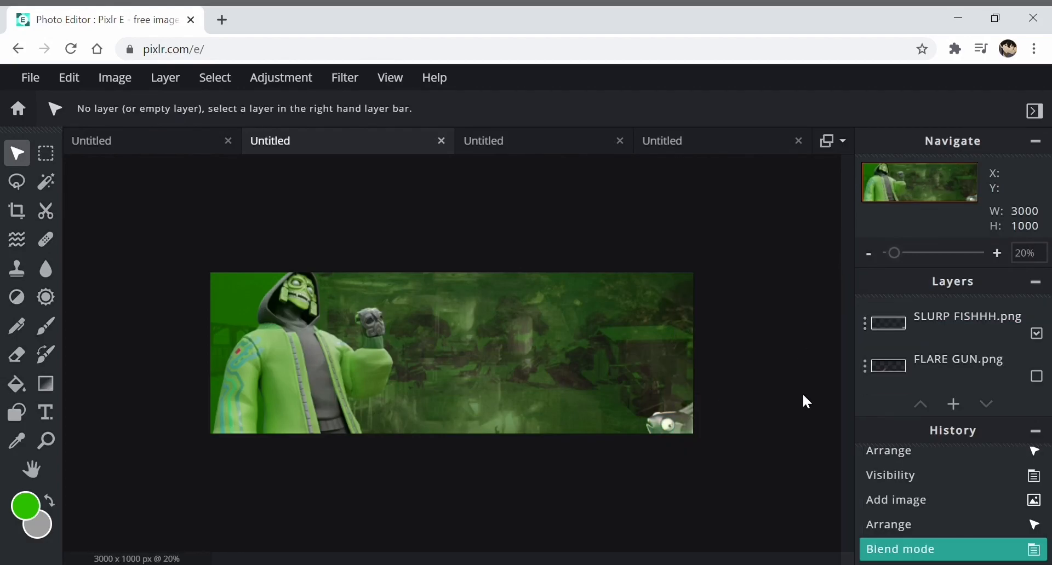
click(164, 77)
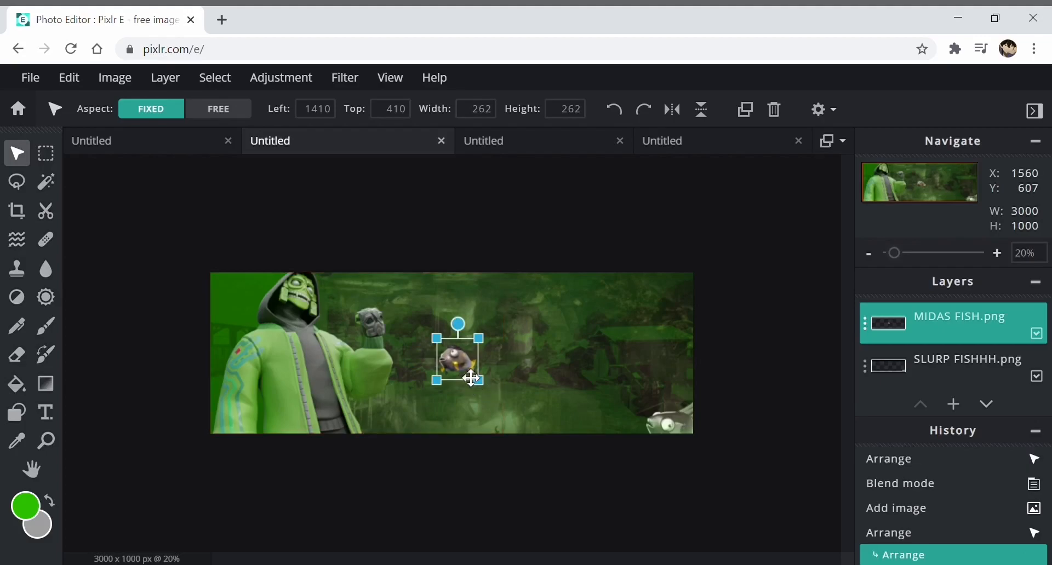
Place MIDAS FISH.png in the bottom-right corner beside the Slurp fish with Luminosity blending
drag(458, 358, 522, 388)
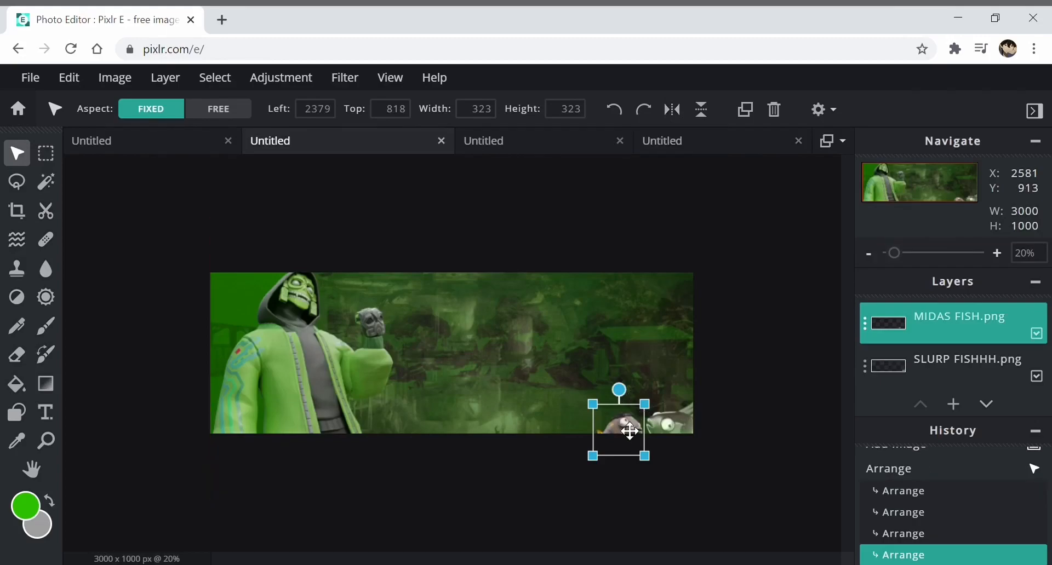
drag(629, 430, 615, 431)
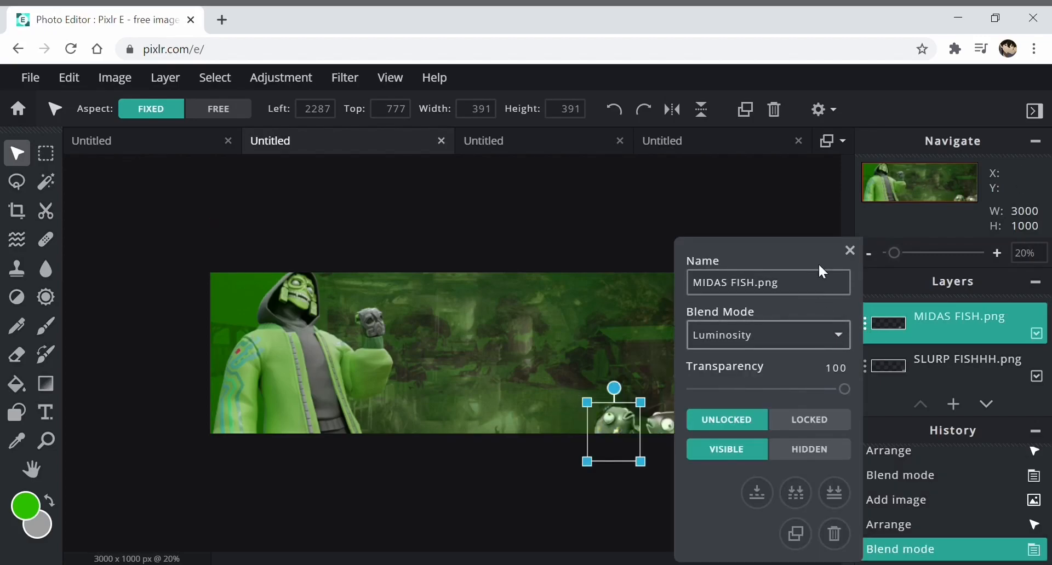
click(849, 250)
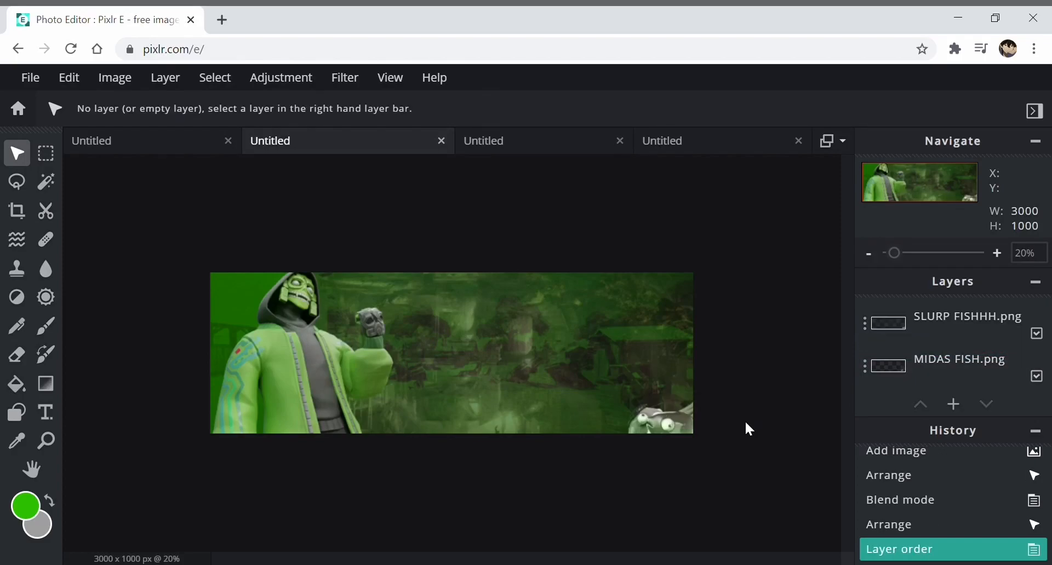
mouse_move(871, 352)
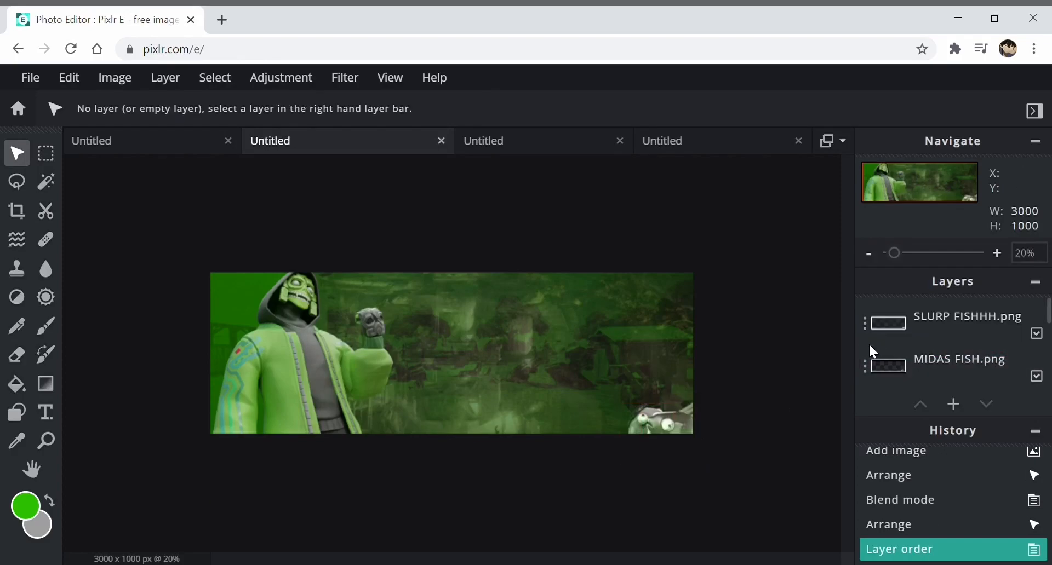
Set the Slurp fish layer's Transparency to 64
click(952, 316)
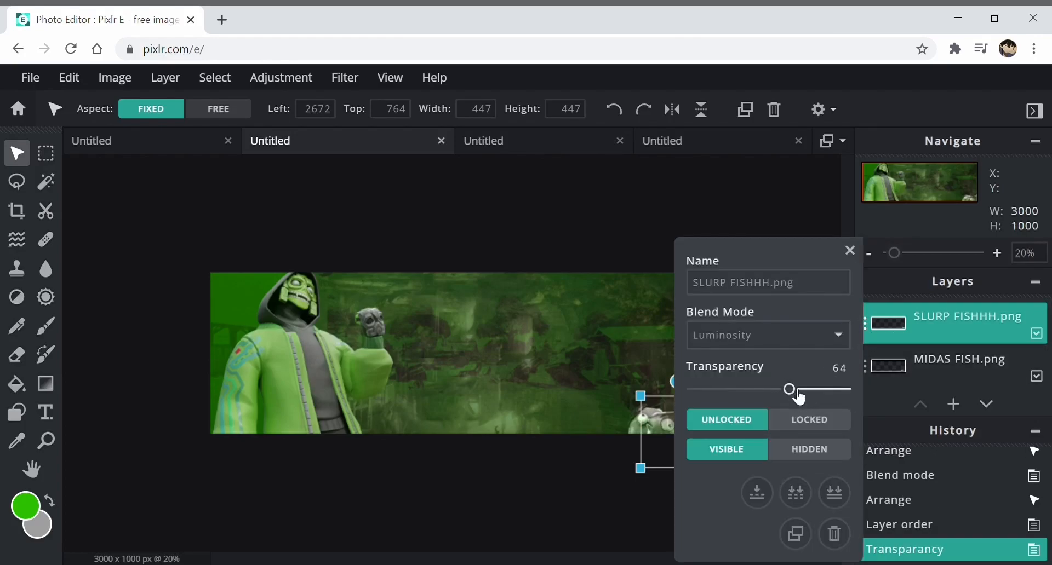
drag(790, 390, 844, 390)
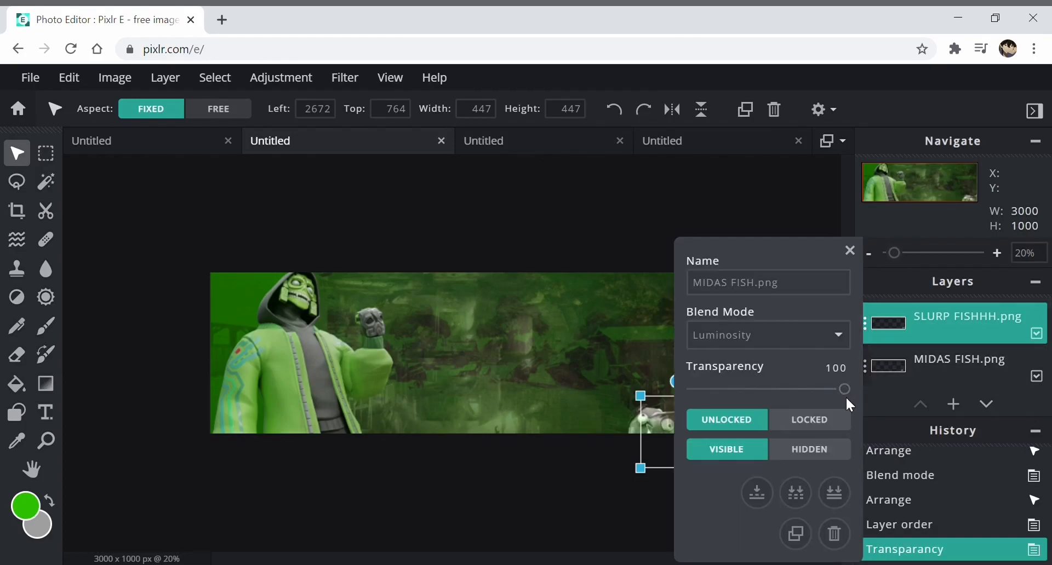
click(835, 367)
text(64)
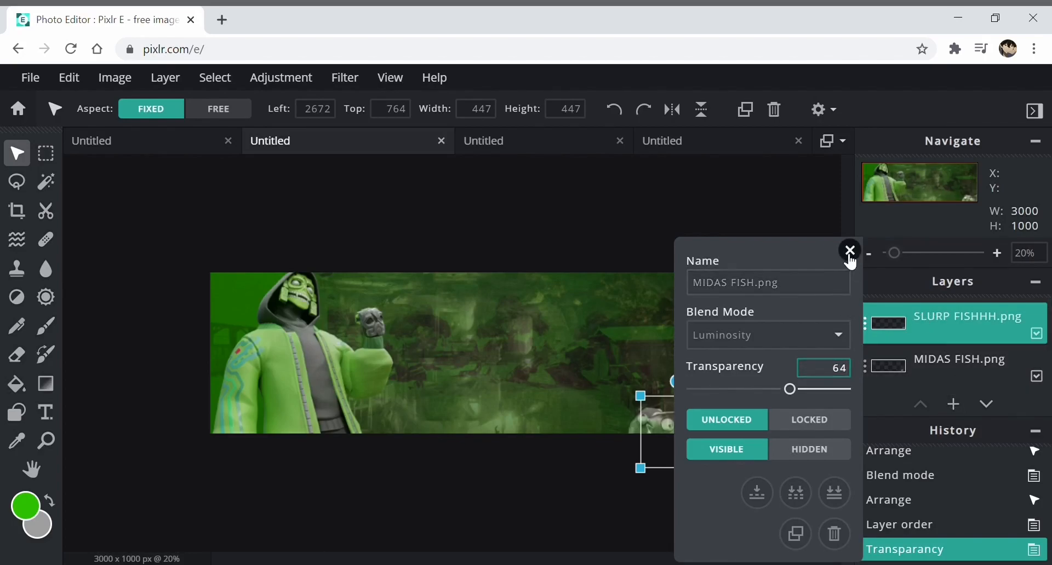
click(849, 250)
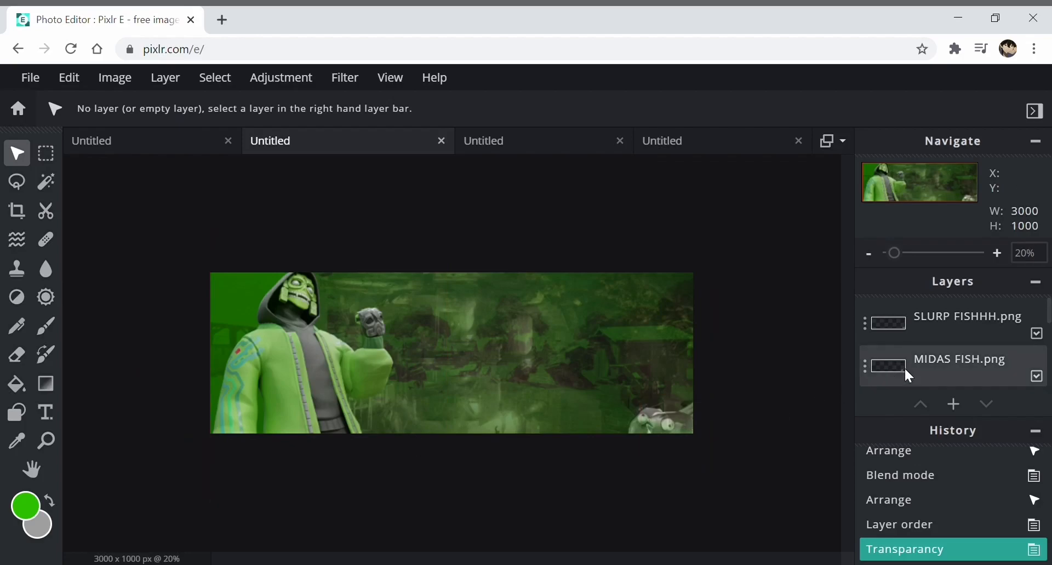
Unhide the FLARE GUN layer and set its Transparency to 64
click(1035, 328)
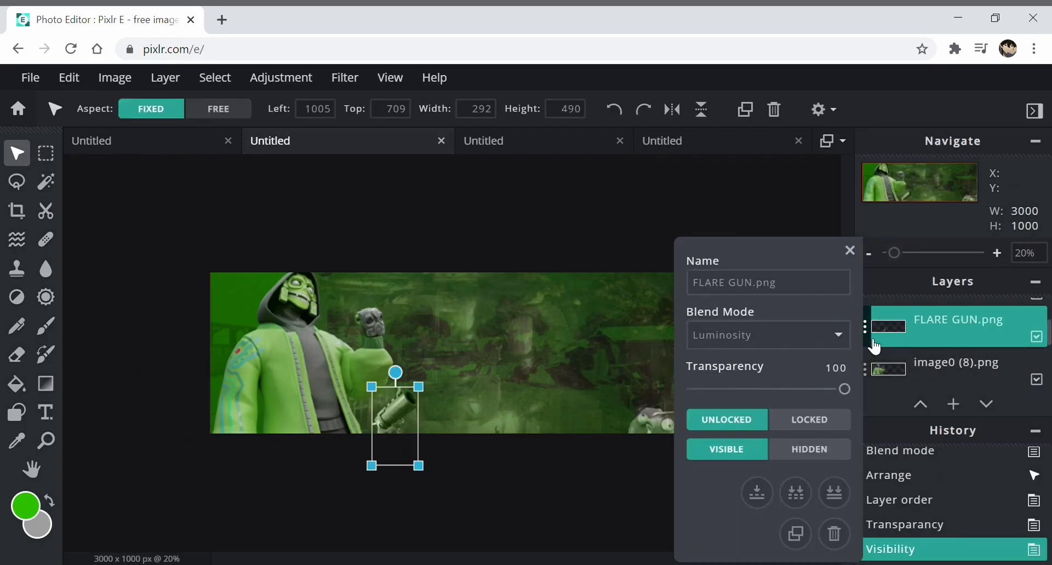
click(823, 367)
text(64)
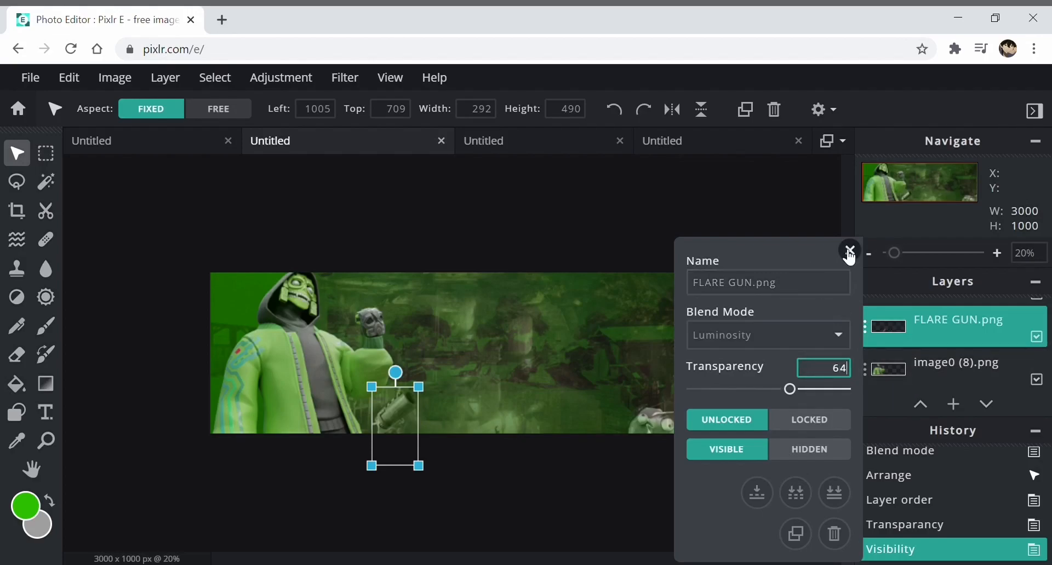
click(849, 249)
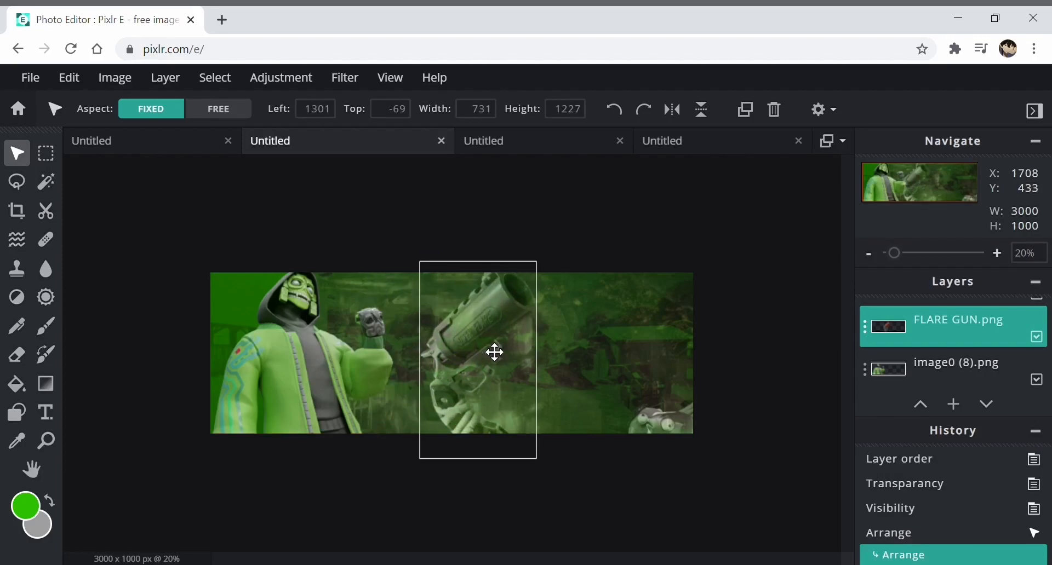
Move the enlarged flare gun across the banner and settle it along the right edge
drag(494, 352, 474, 397)
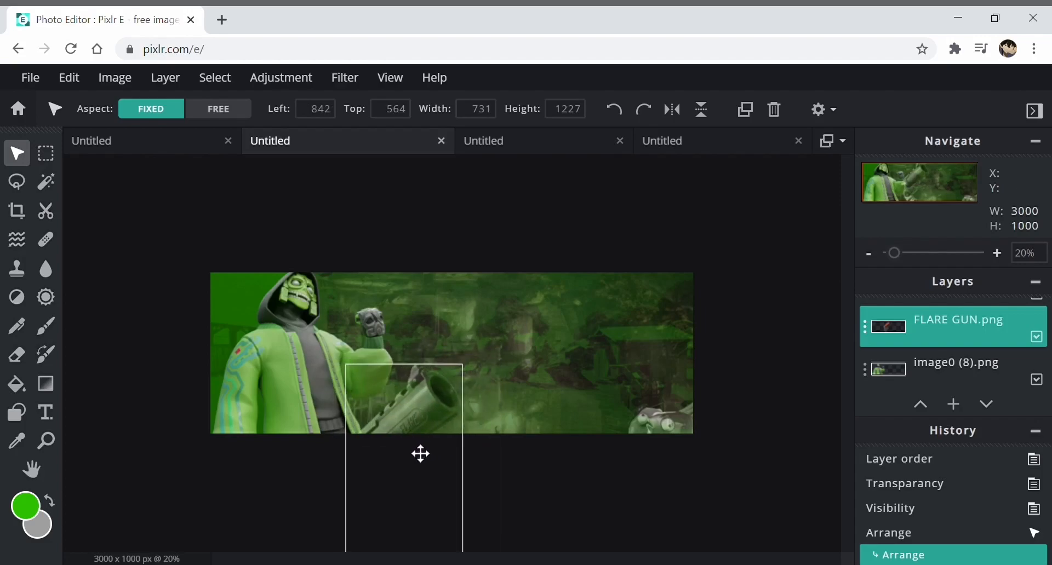
drag(421, 453, 580, 376)
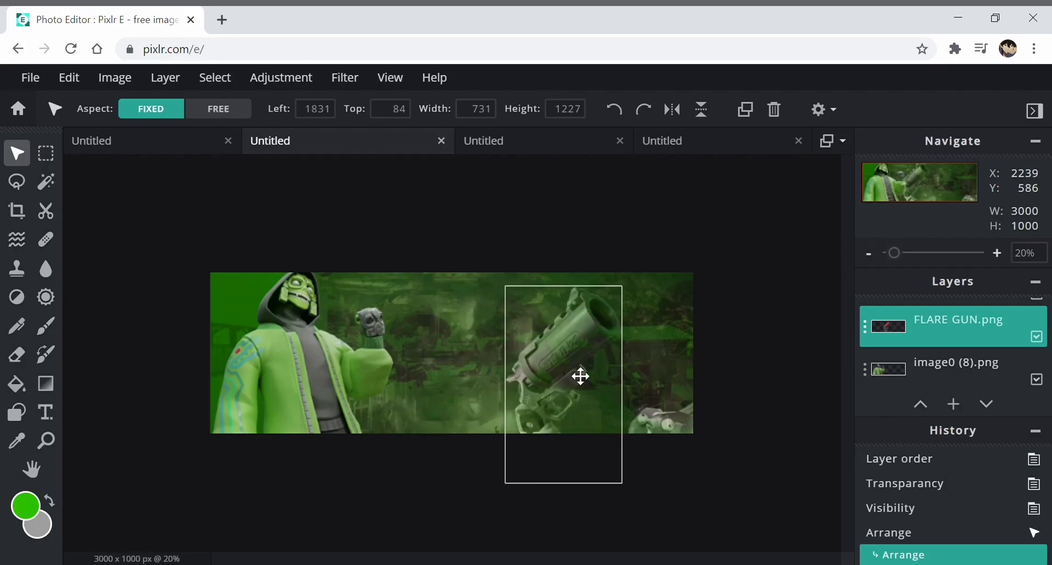
drag(580, 376, 718, 318)
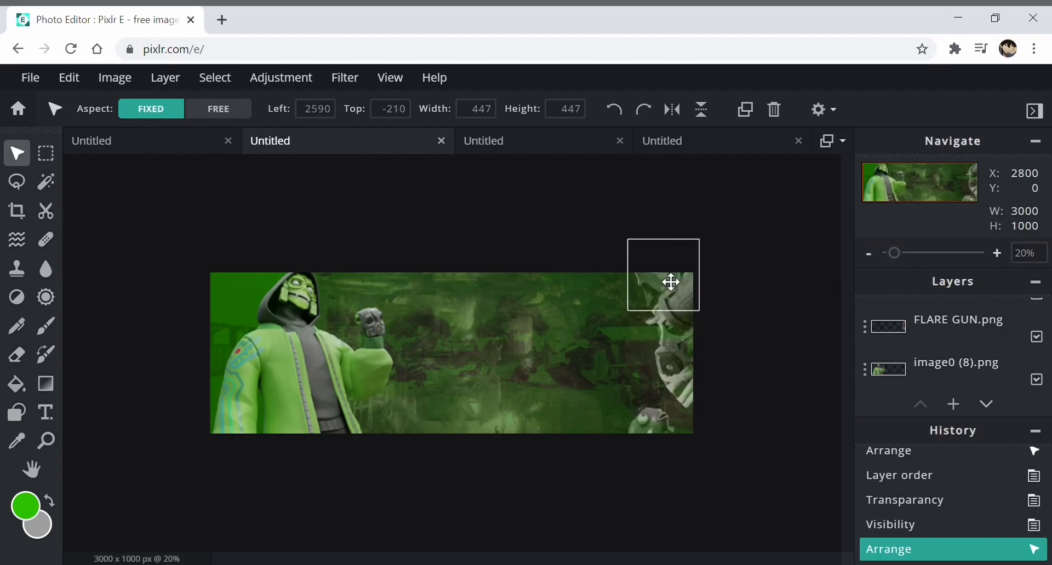
drag(663, 275, 666, 430)
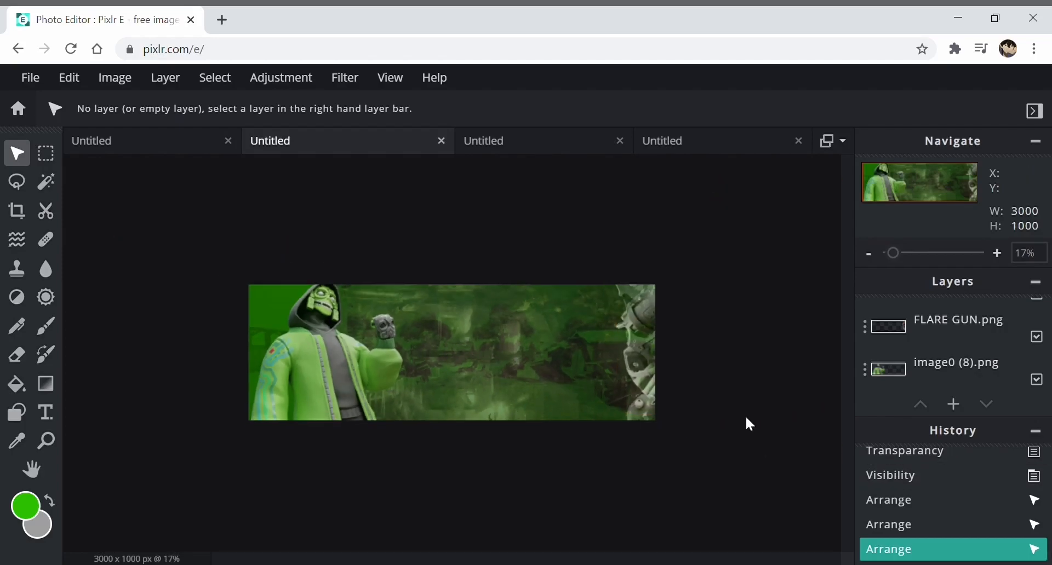
mouse_move(738, 391)
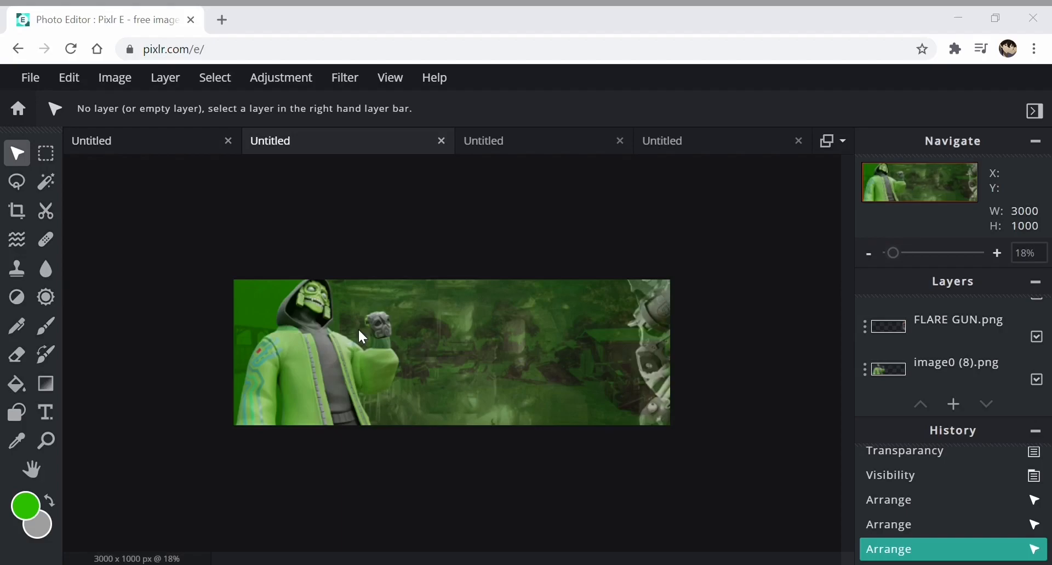
mouse_move(241, 319)
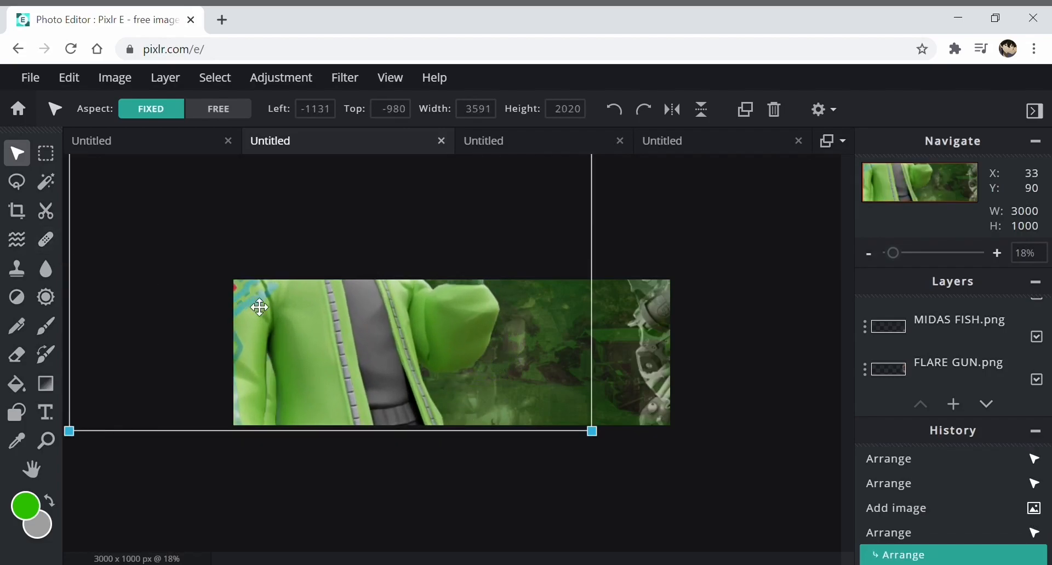
Place the large hooded-character image over the banner and fade it to 22 transparency
drag(259, 307, 459, 414)
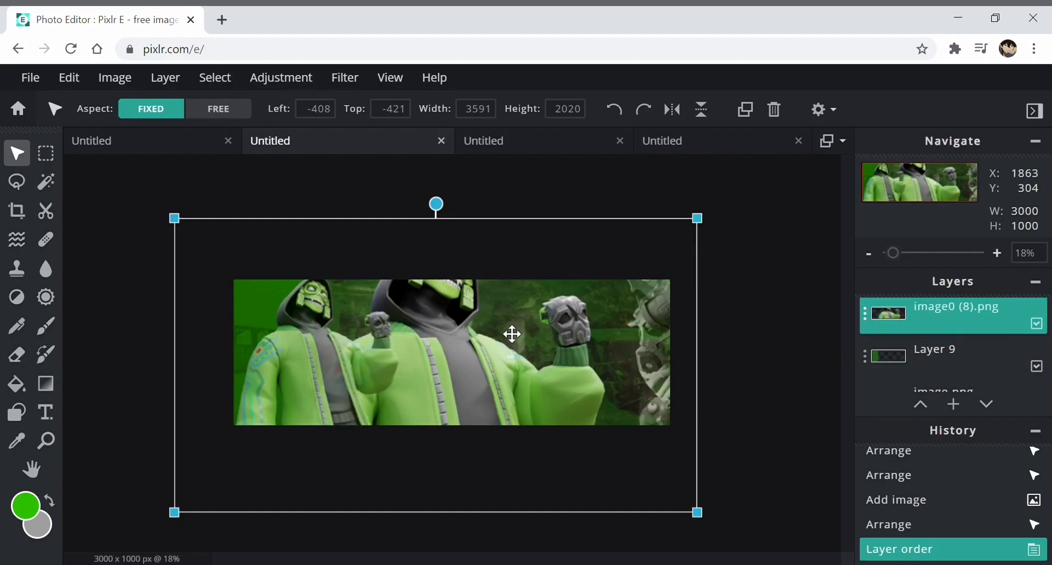
click(866, 316)
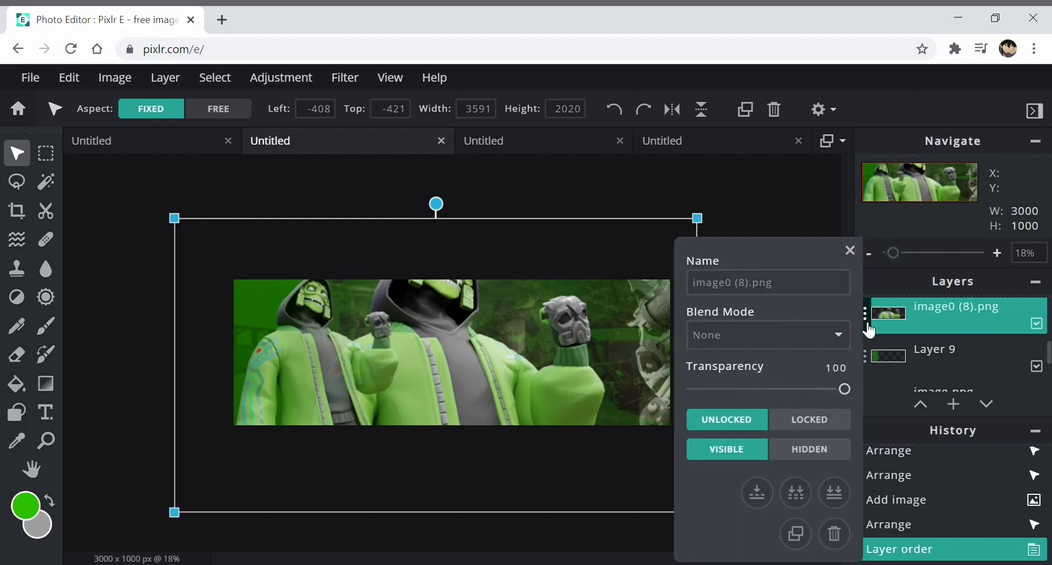
drag(844, 388, 727, 389)
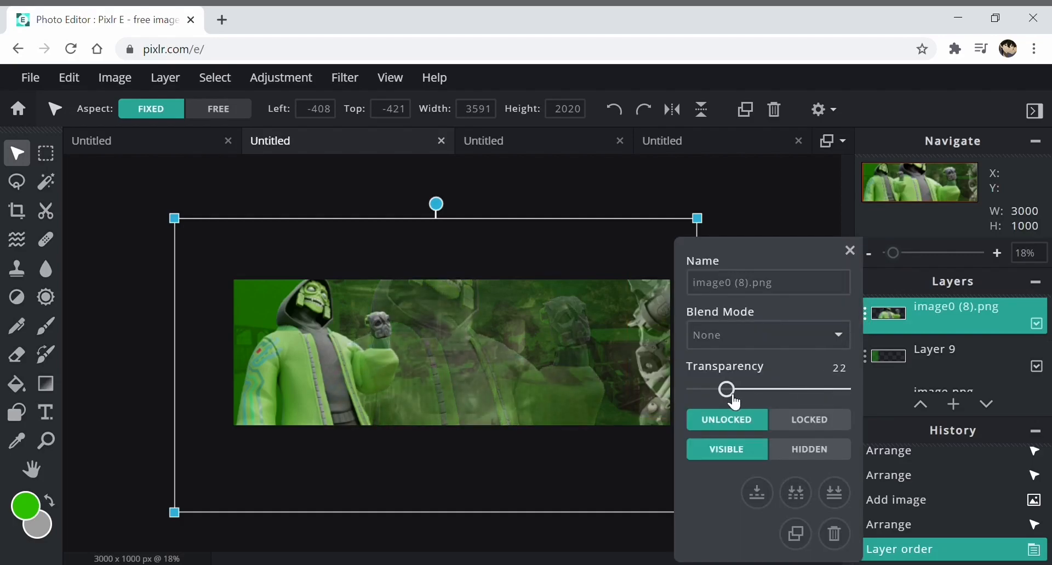
drag(727, 389, 715, 389)
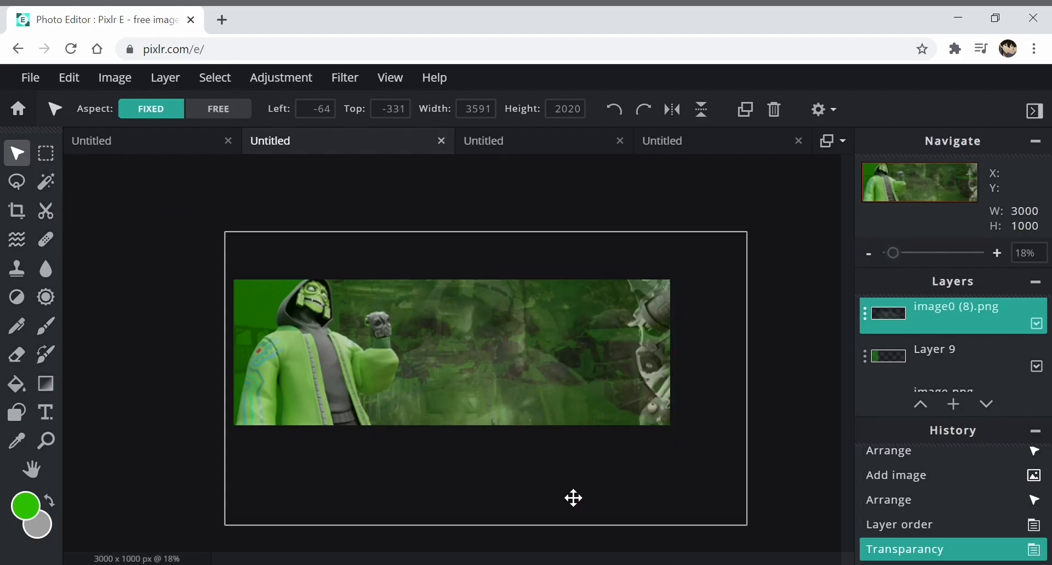
Shift the faded character image into the middle behind the main figure
drag(573, 498, 500, 508)
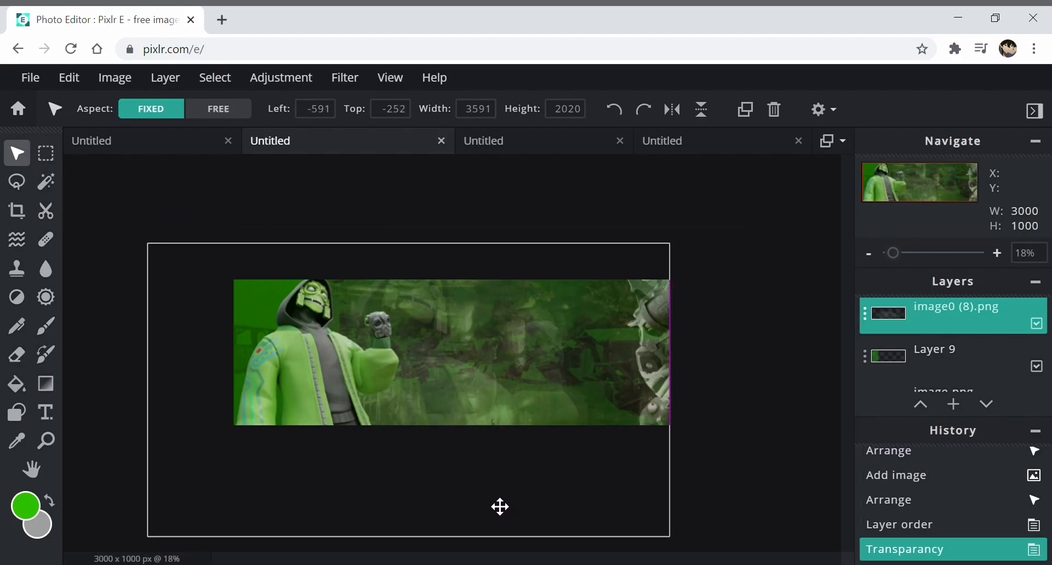
drag(500, 507, 629, 501)
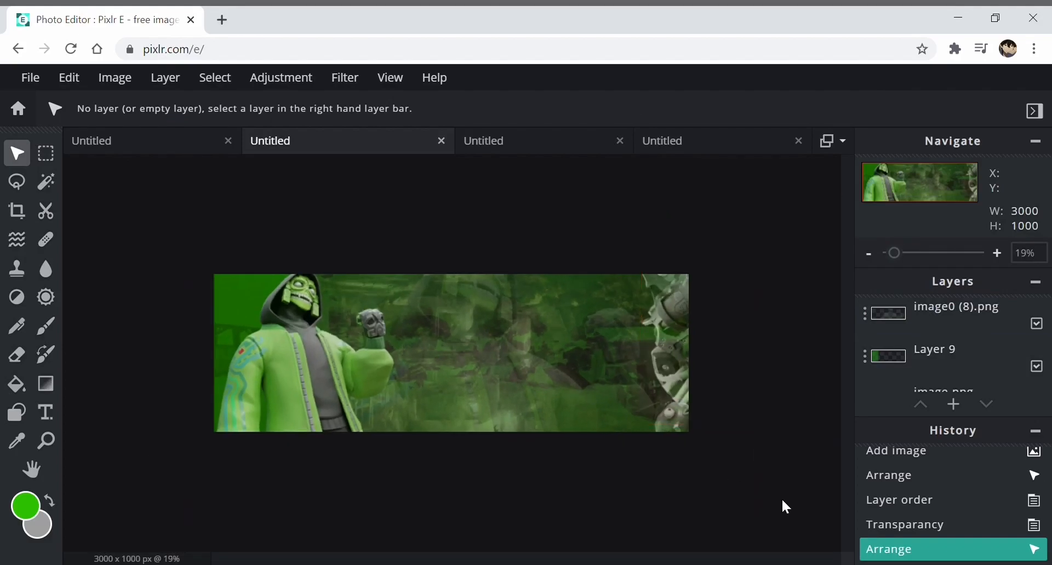
click(956, 307)
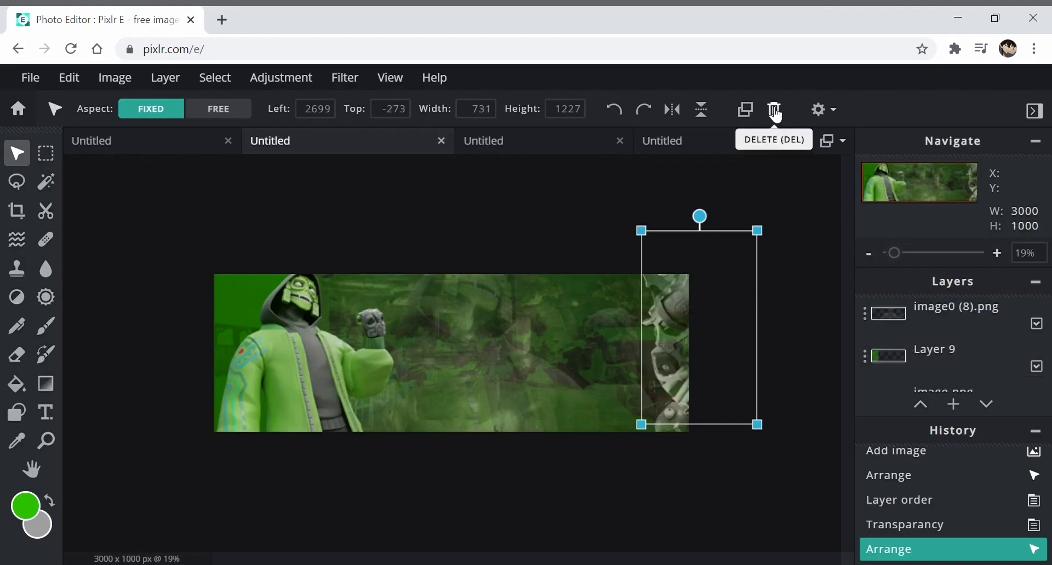
Duplicate the flare gun and move the copy to the left side behind the character
click(744, 109)
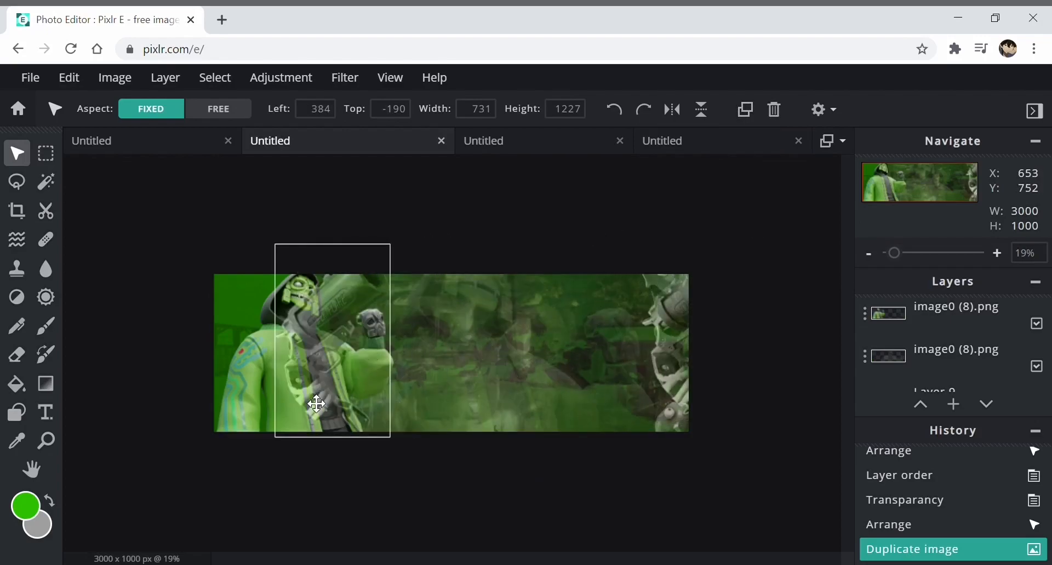
drag(316, 406, 217, 409)
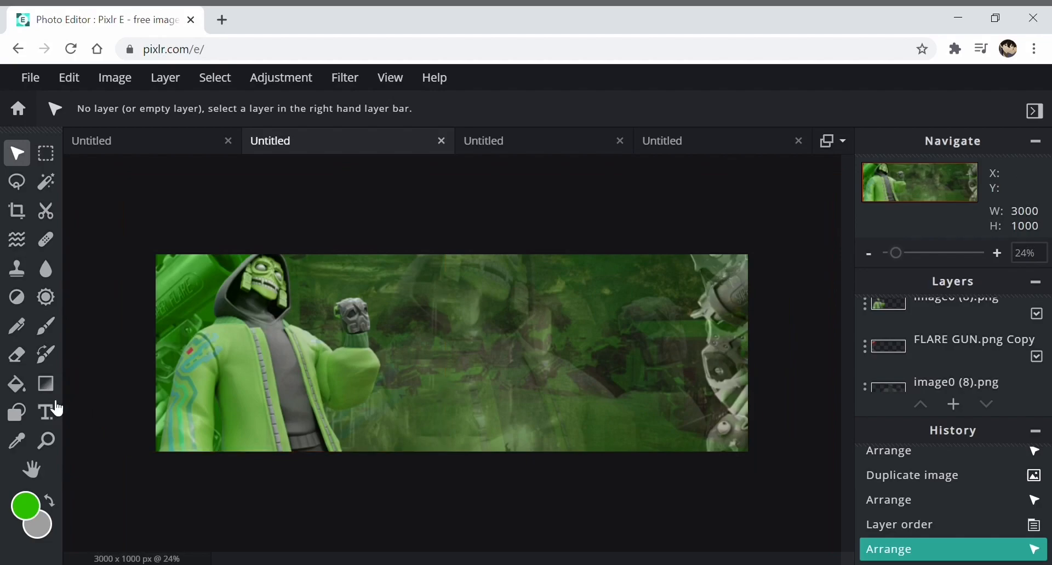
Import the N and A 3D letter PNGs via Layer > Add Image onto the banner's middle
click(46, 412)
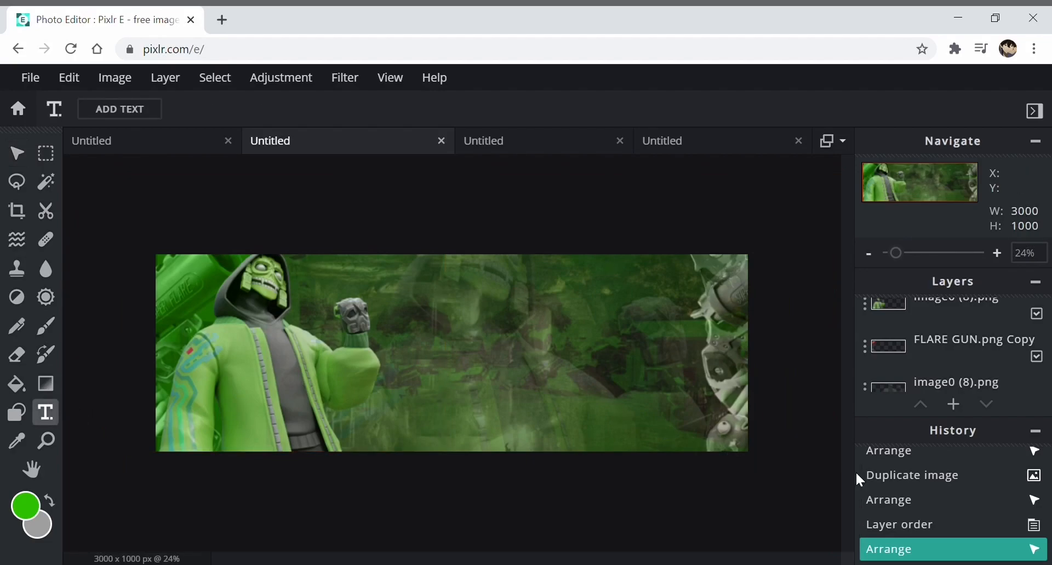
mouse_move(453, 300)
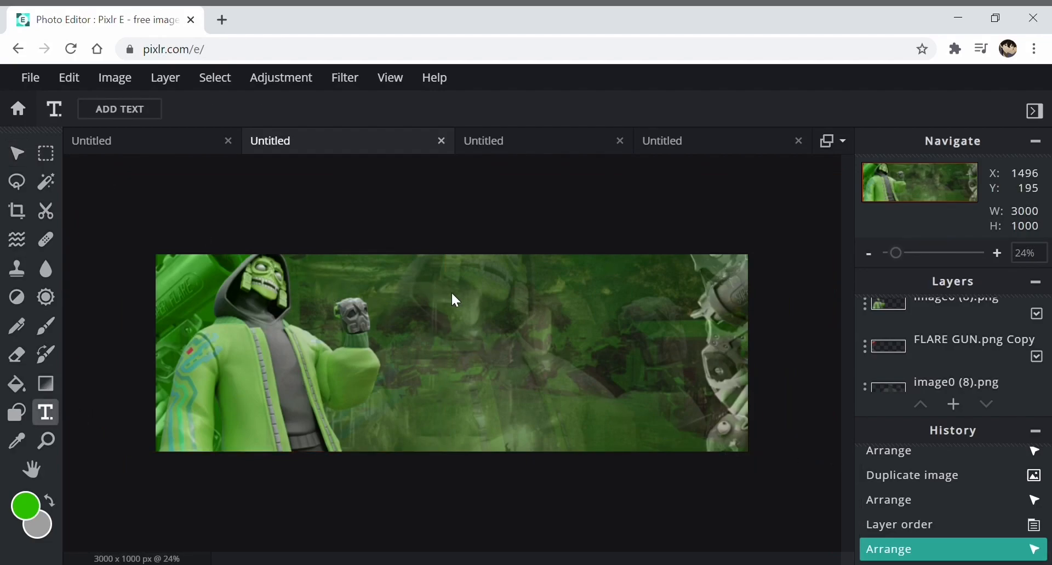
mouse_move(189, 273)
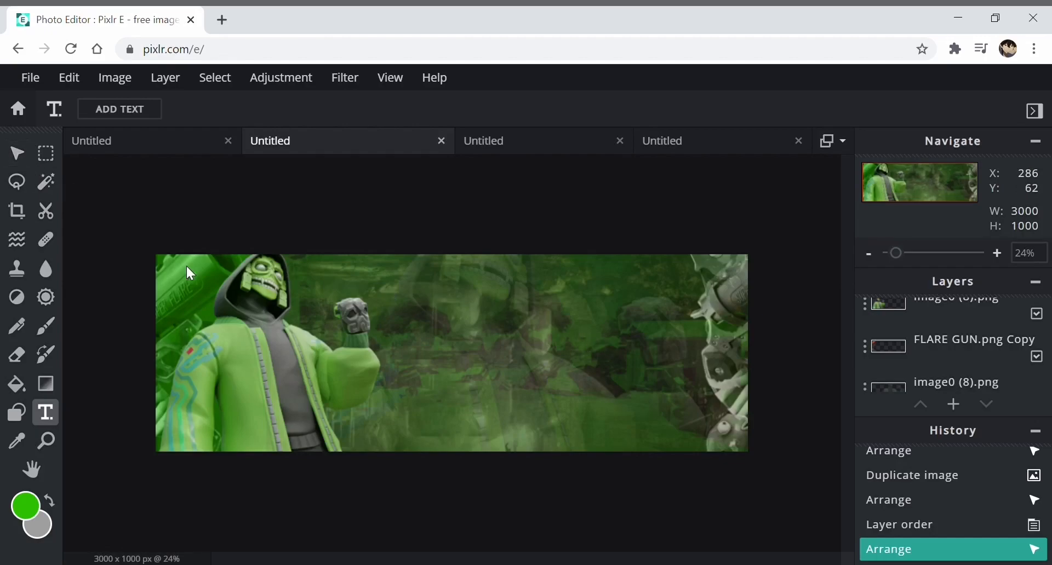
mouse_move(563, 383)
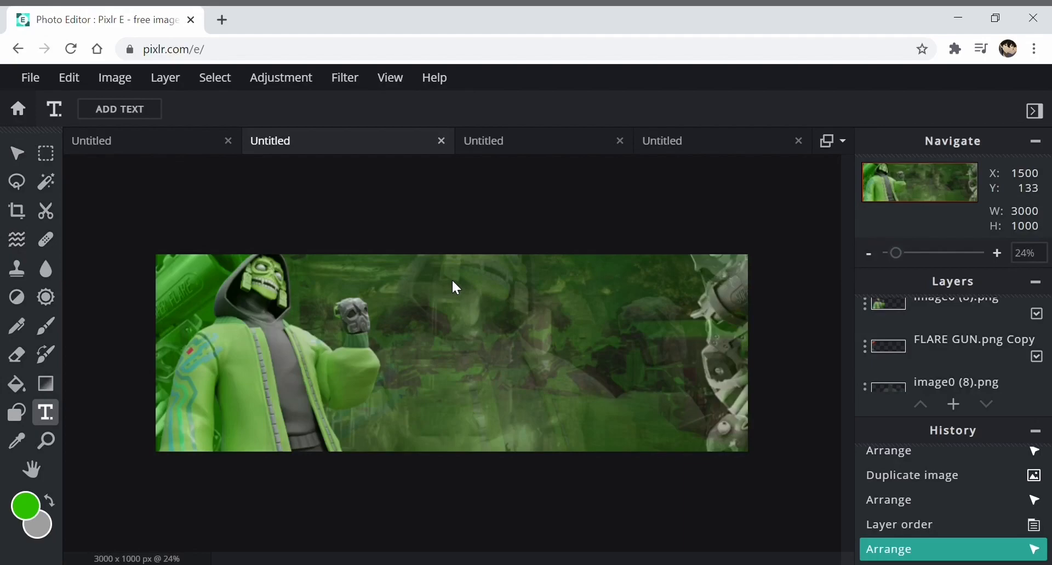
mouse_move(581, 320)
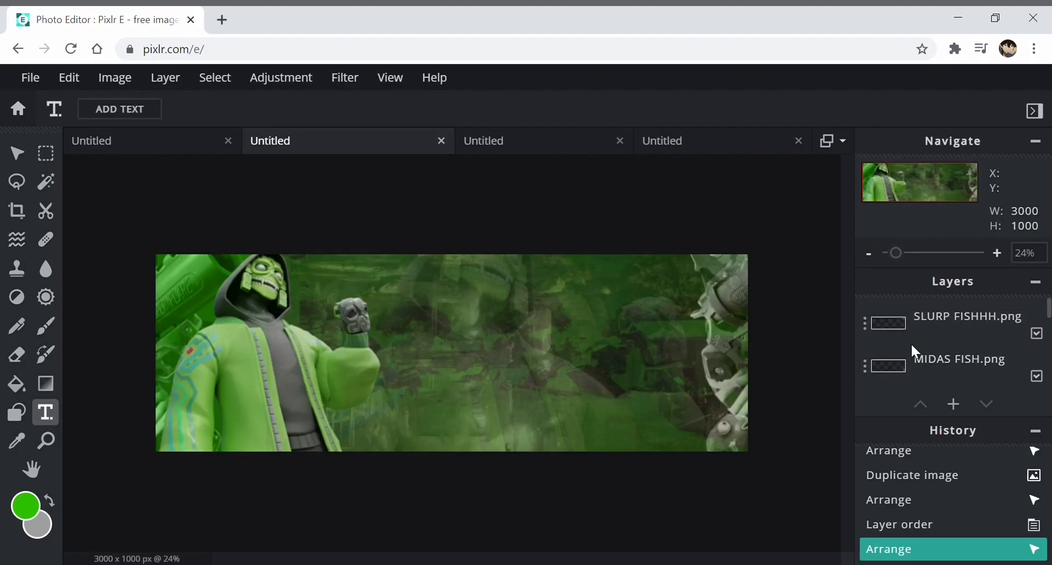
click(960, 322)
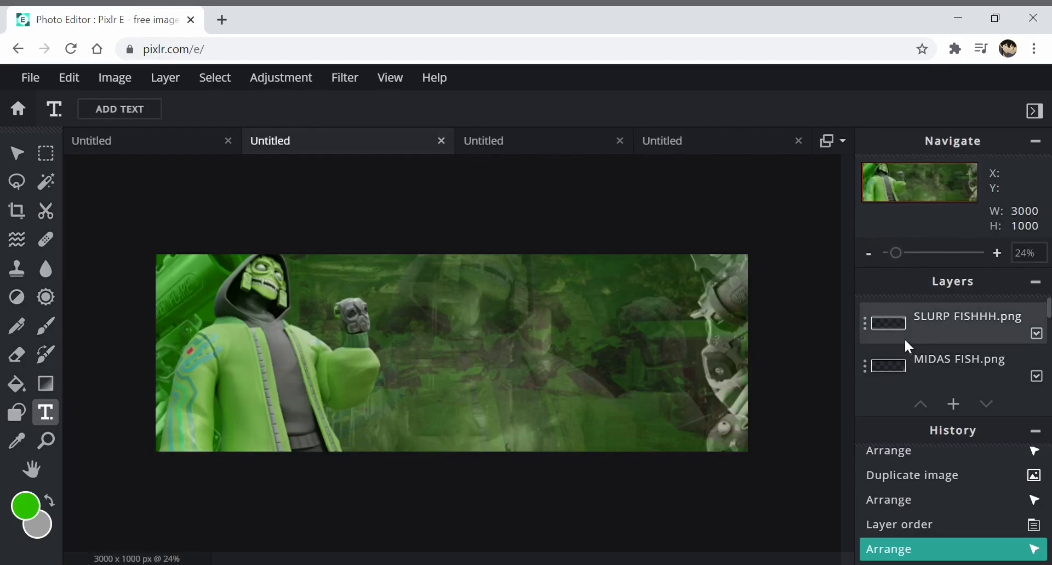
mouse_move(917, 346)
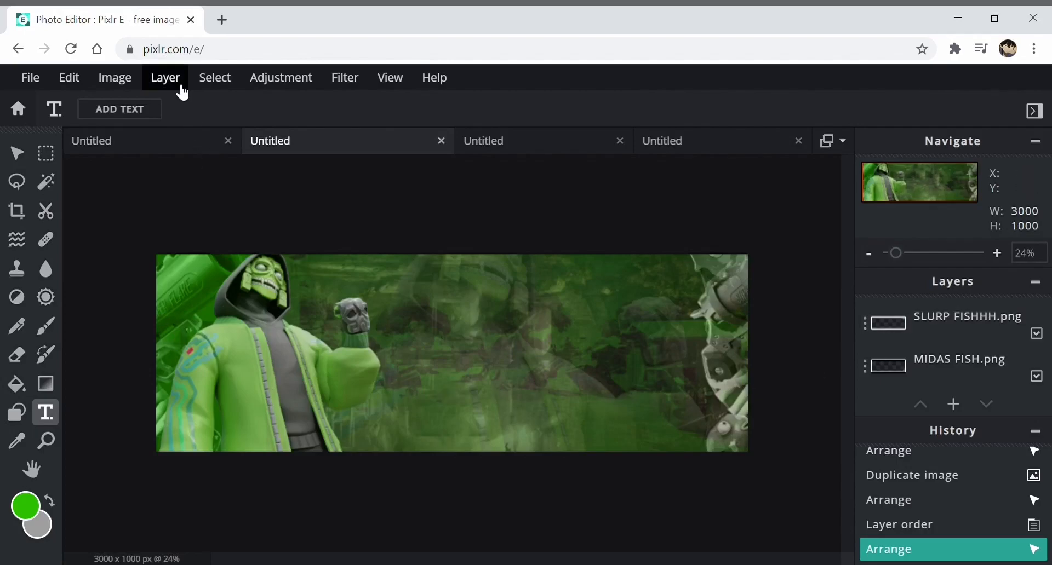
click(166, 77)
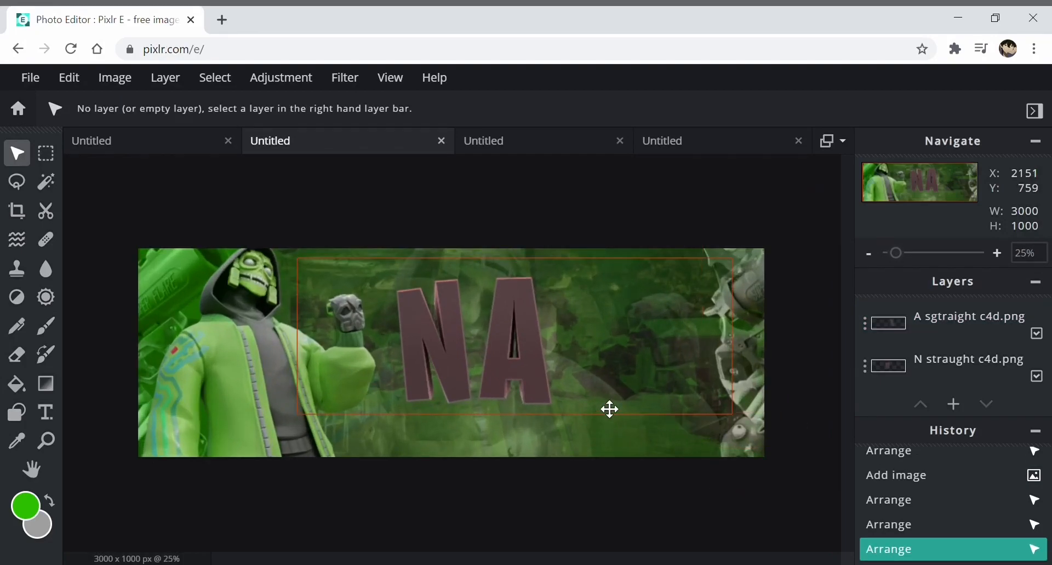
mouse_move(632, 409)
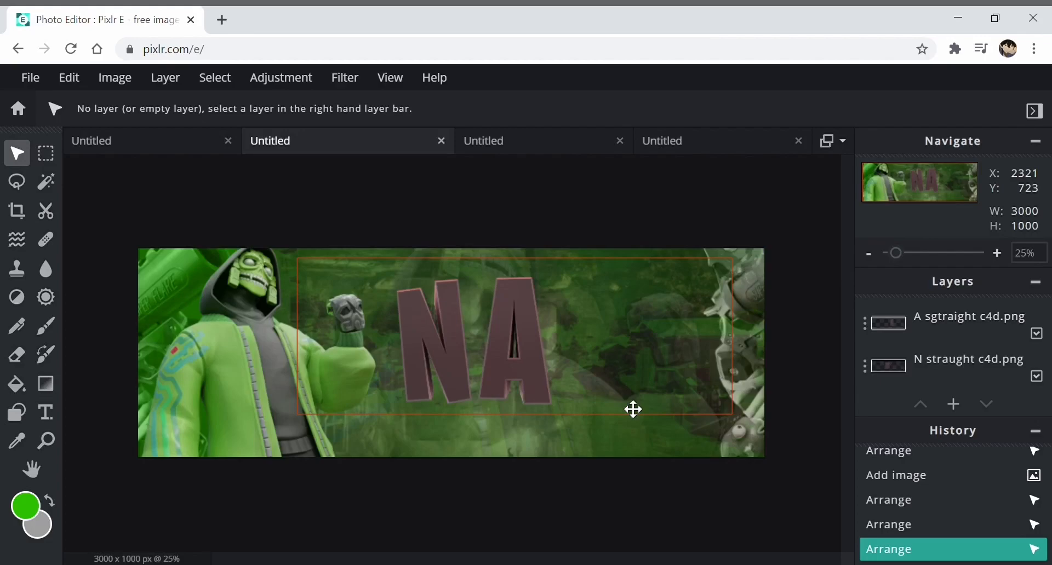
Select the A letter image and move it beside the N
click(966, 322)
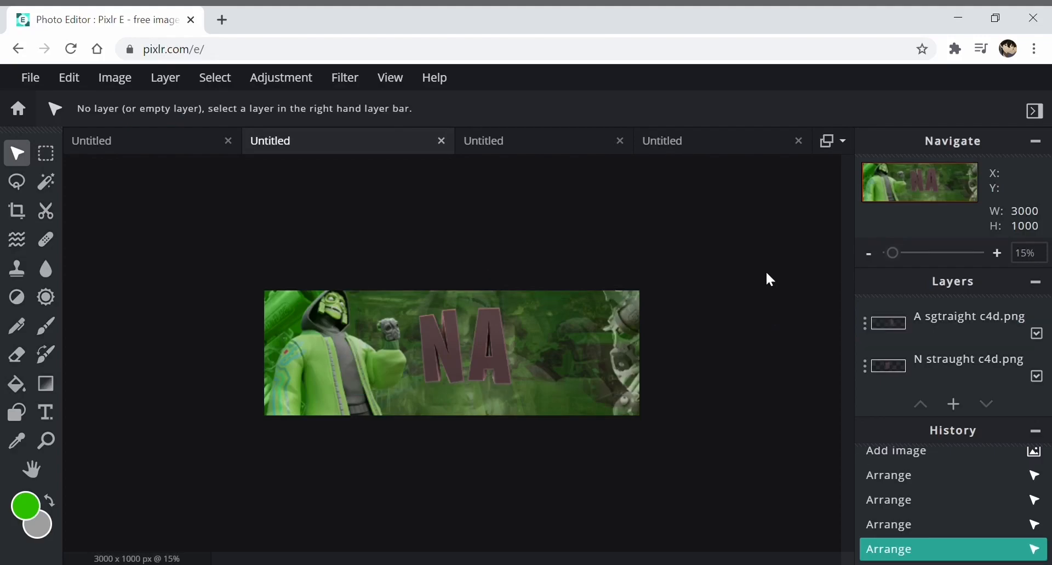
click(969, 317)
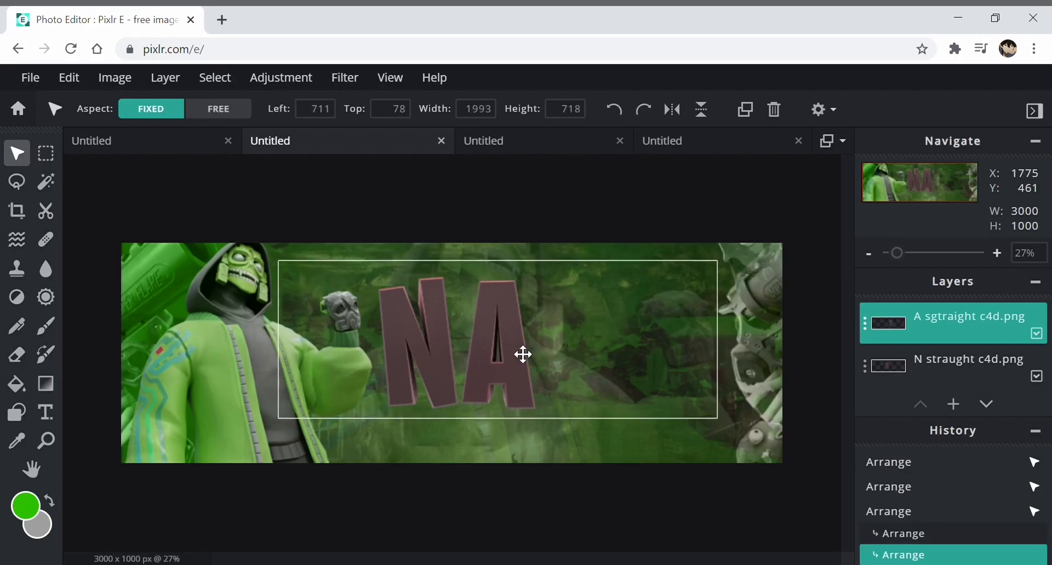
drag(524, 355, 503, 316)
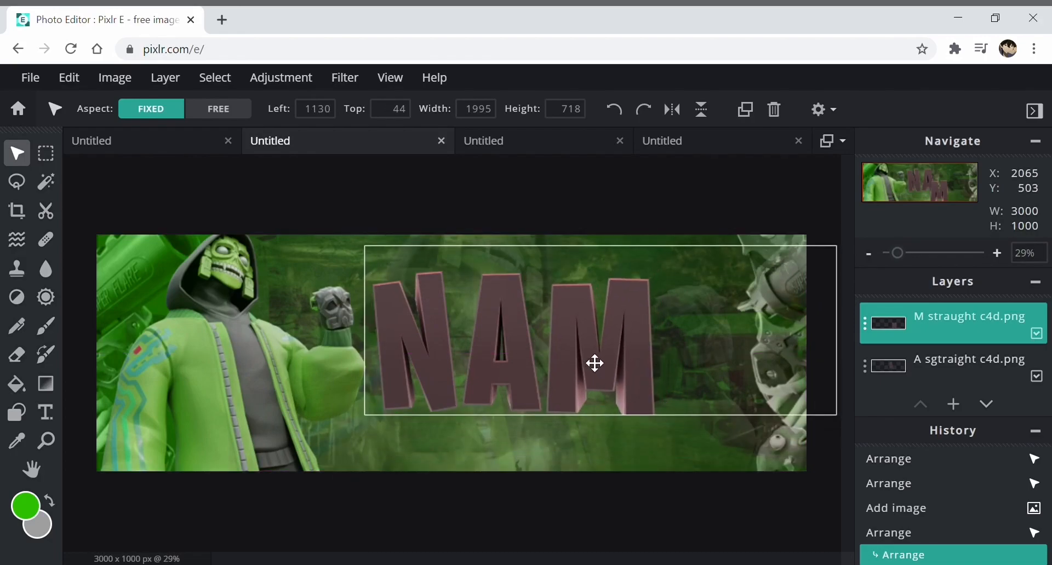
Add and arrange the M and E letters so the row spells NAME
drag(594, 363, 600, 226)
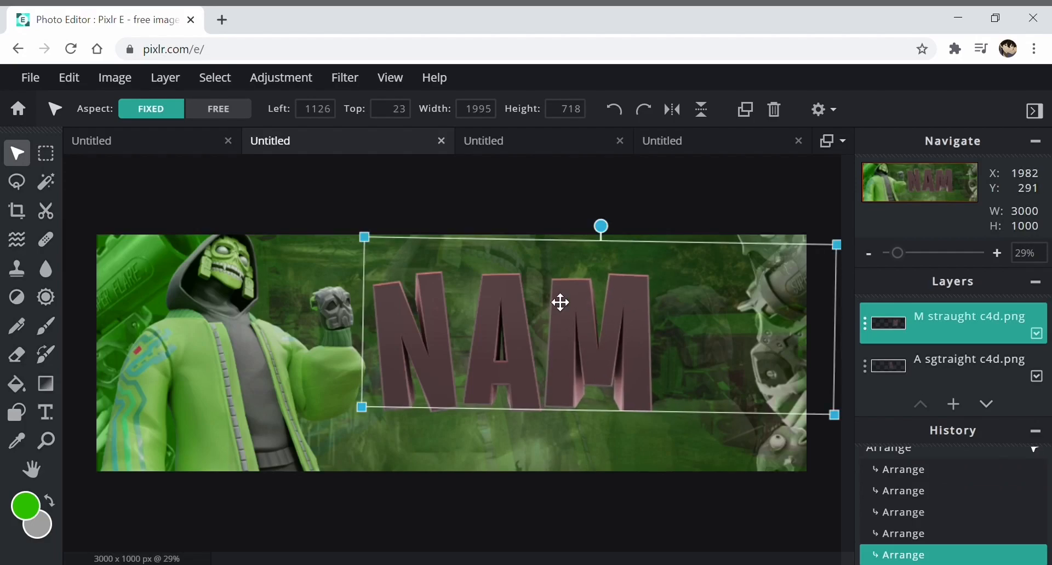
click(165, 77)
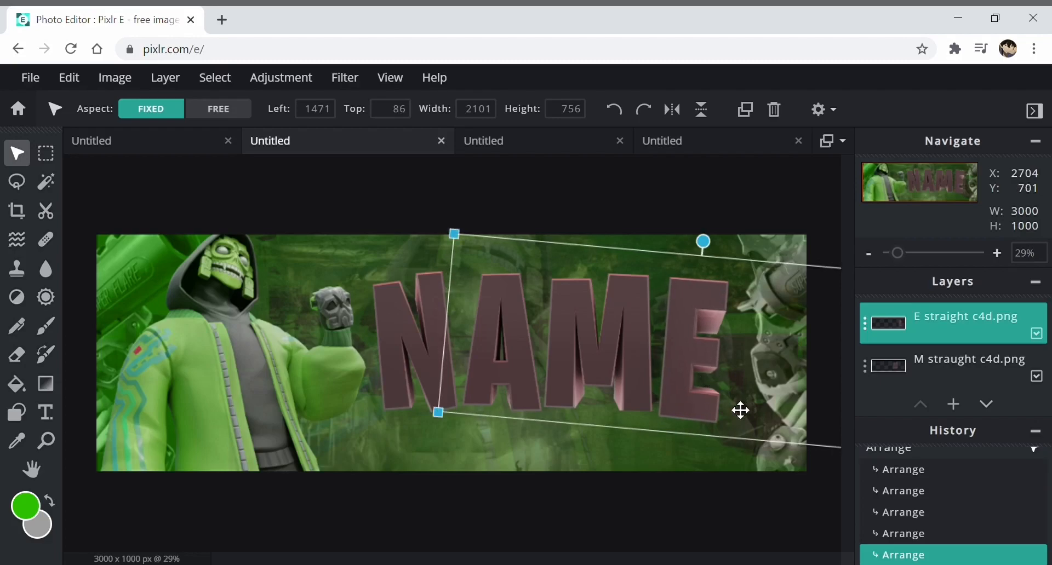
drag(740, 411, 695, 395)
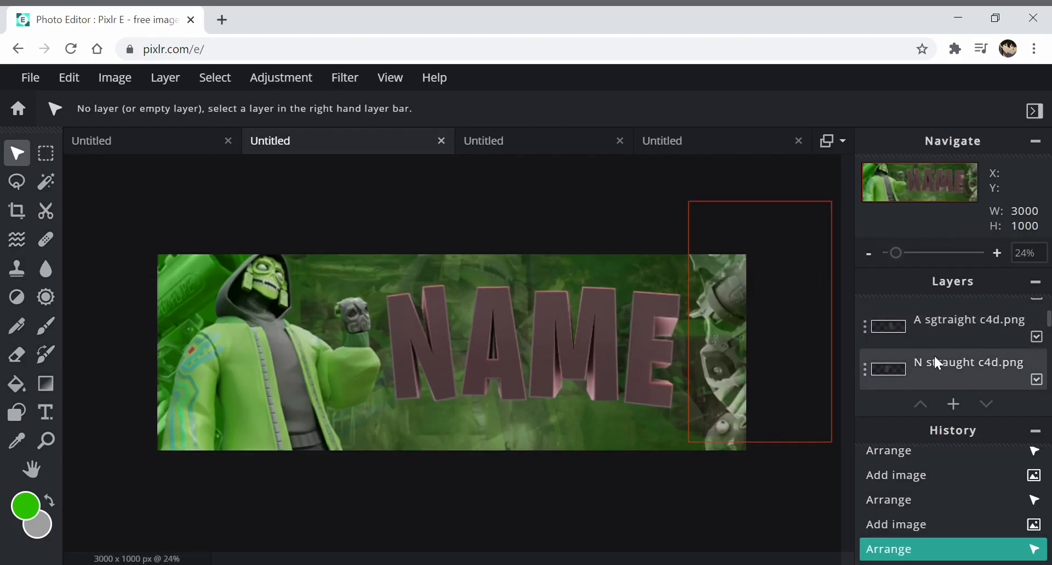
Set the N and A letter layers to Luminosity blend mode
click(968, 363)
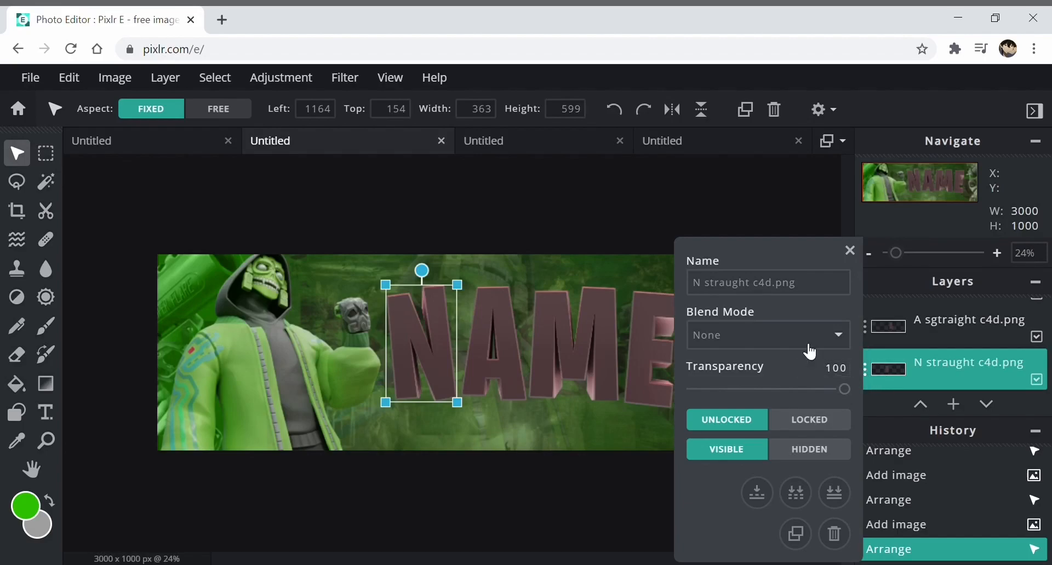
click(767, 336)
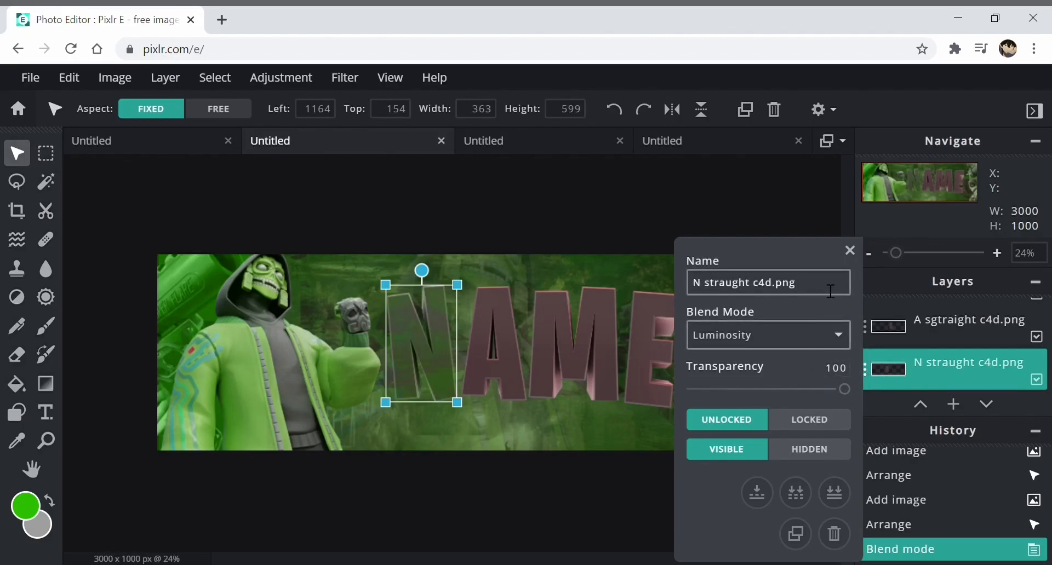
click(968, 319)
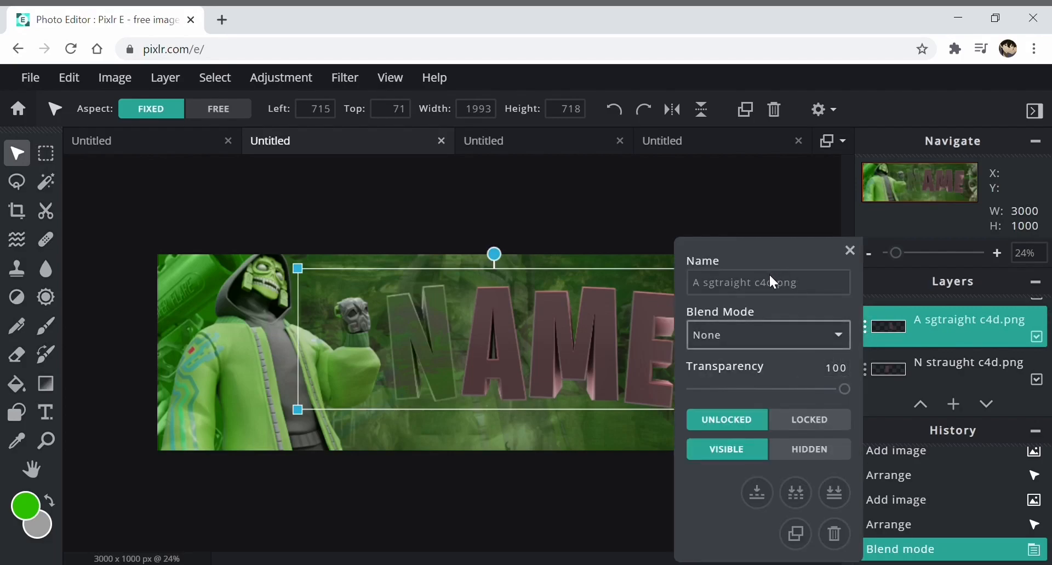
click(850, 250)
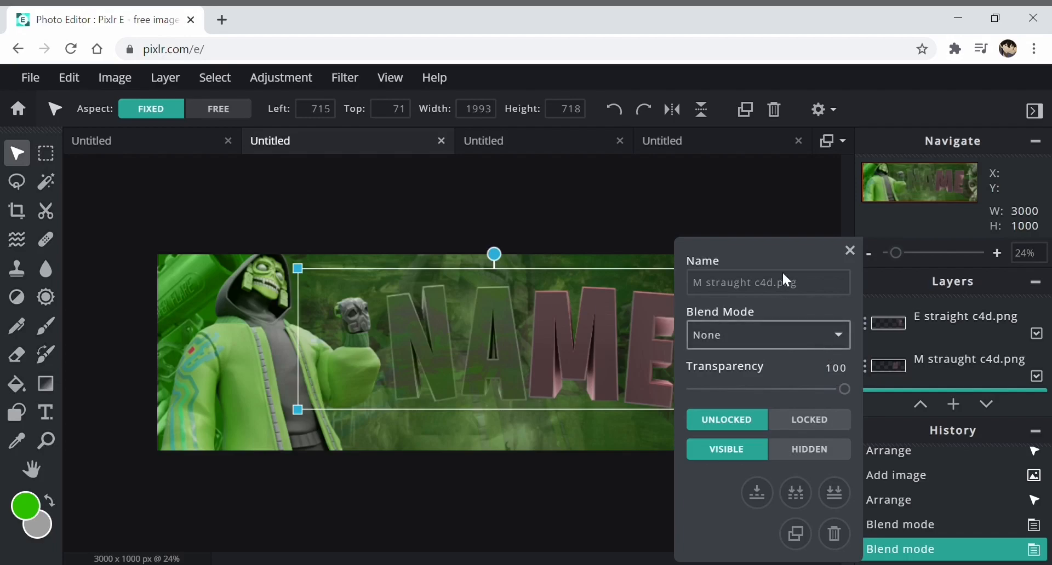
Set the M and E letter layers to Luminosity blend mode
click(849, 250)
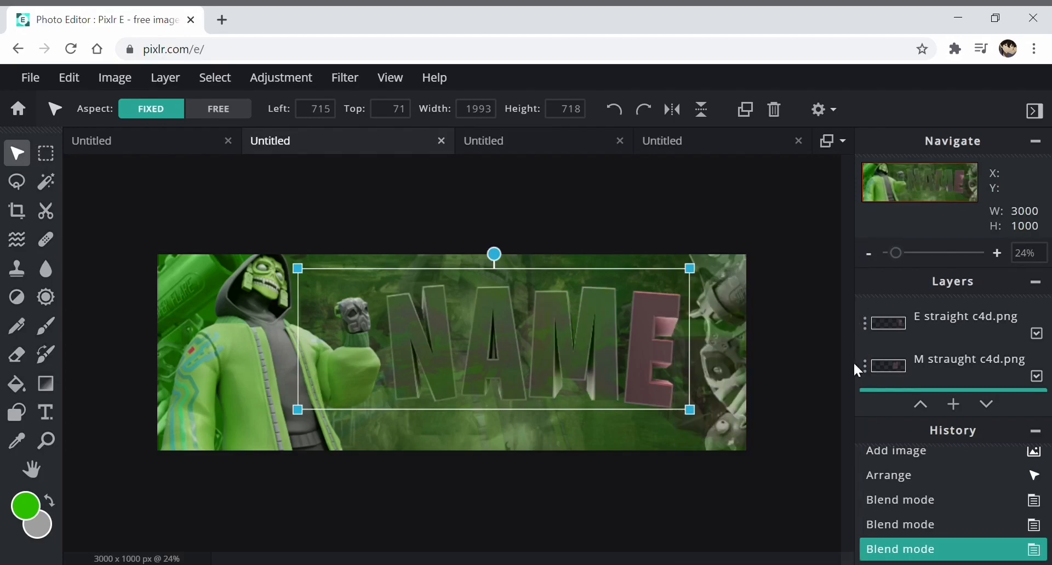
click(952, 316)
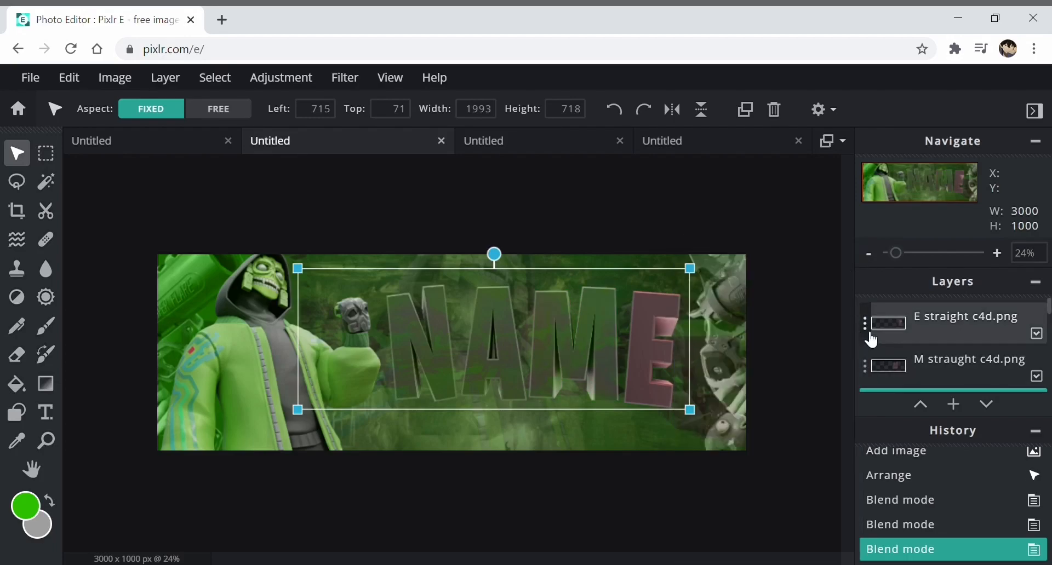
click(864, 324)
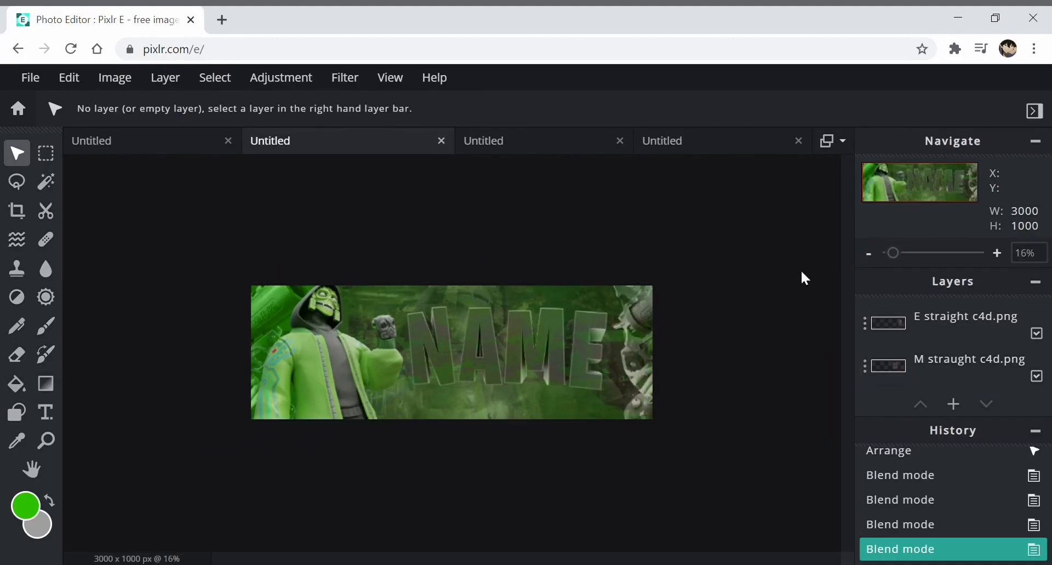
Search Google Images for 'white smoke png' and preview a dark smoky cloud image
click(997, 253)
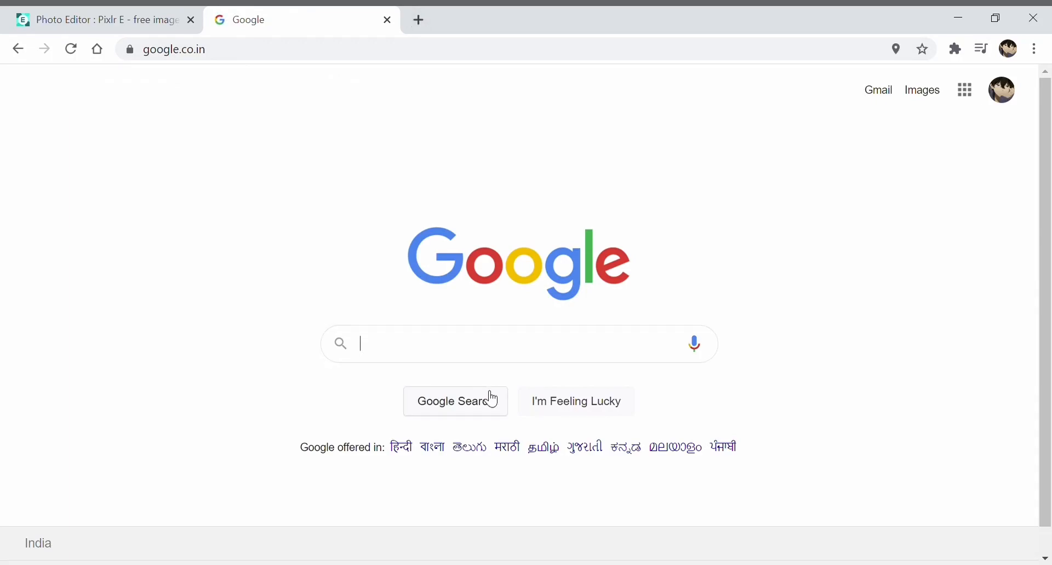
text(white smoke)
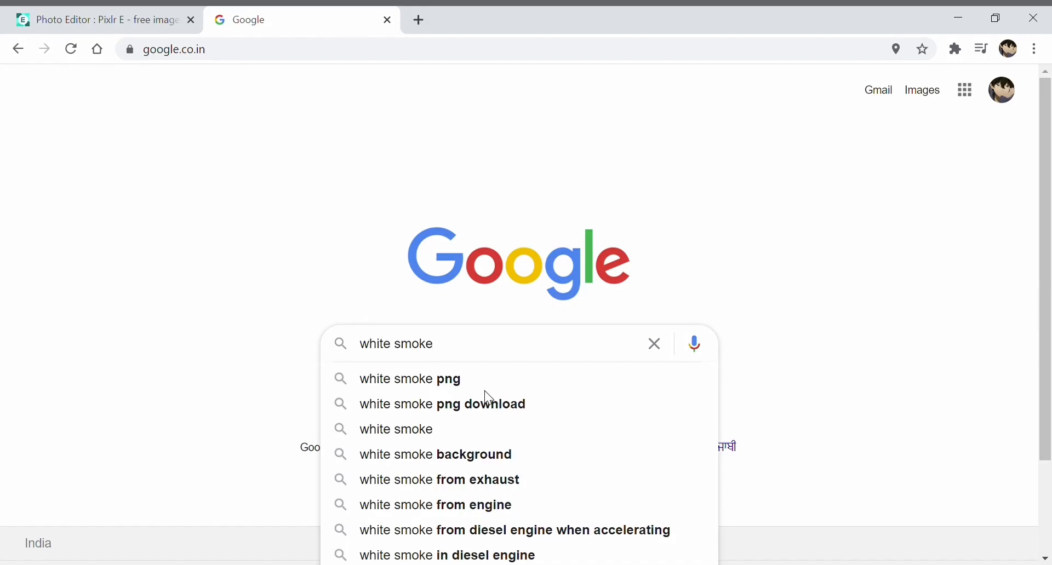
click(409, 379)
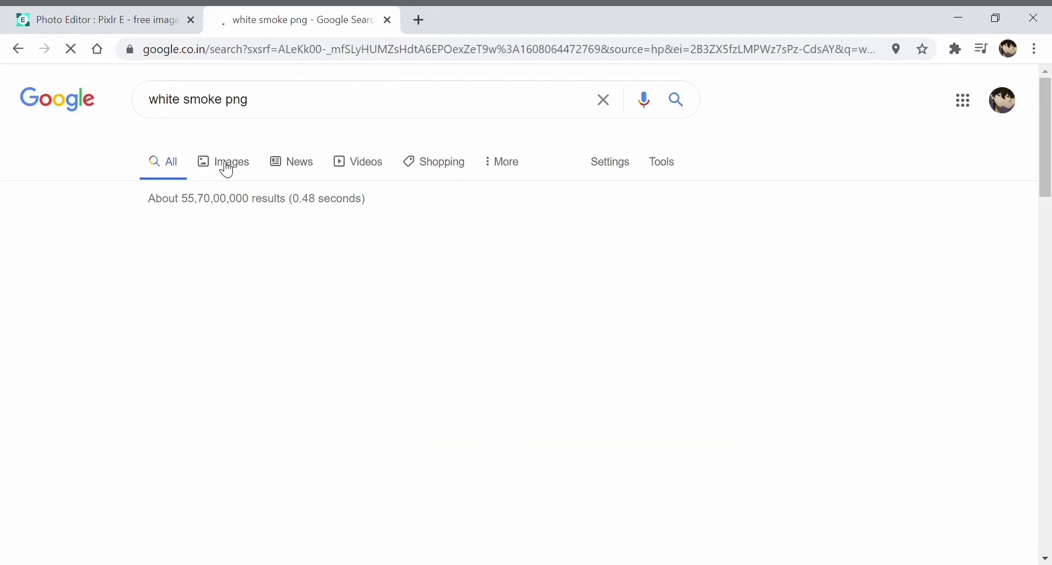
click(231, 162)
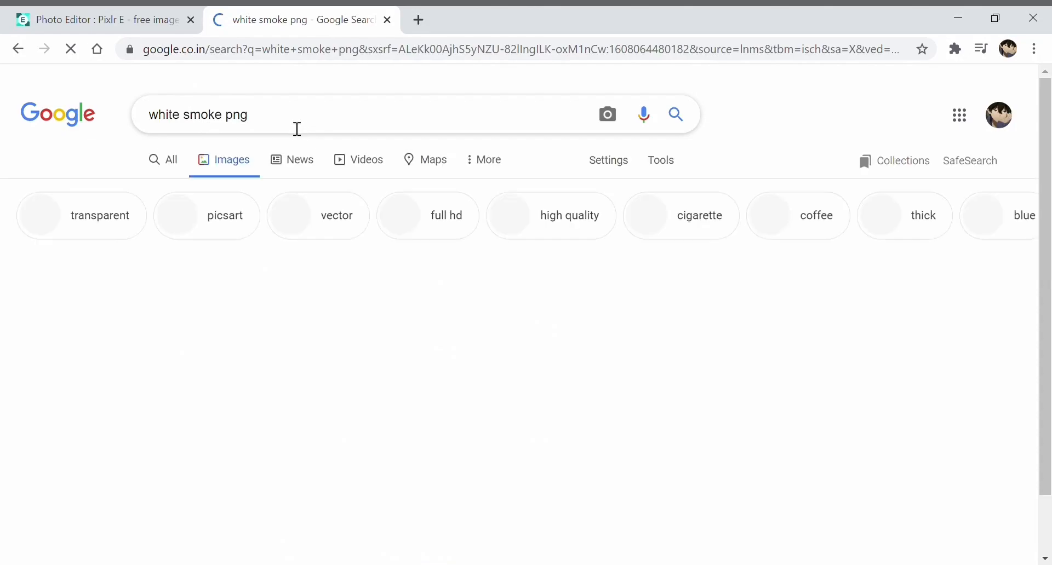
scroll(down, 3)
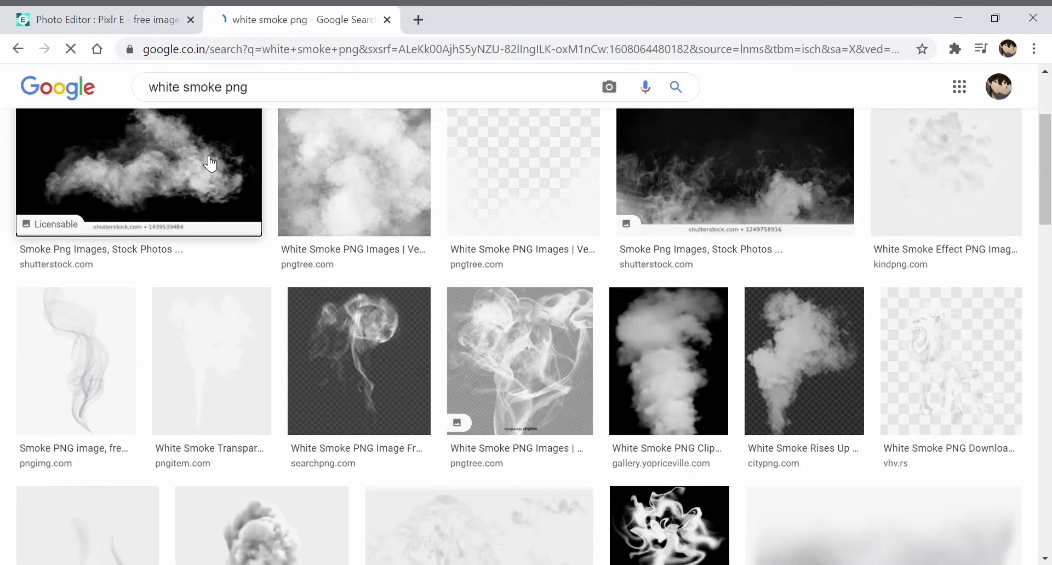
click(138, 172)
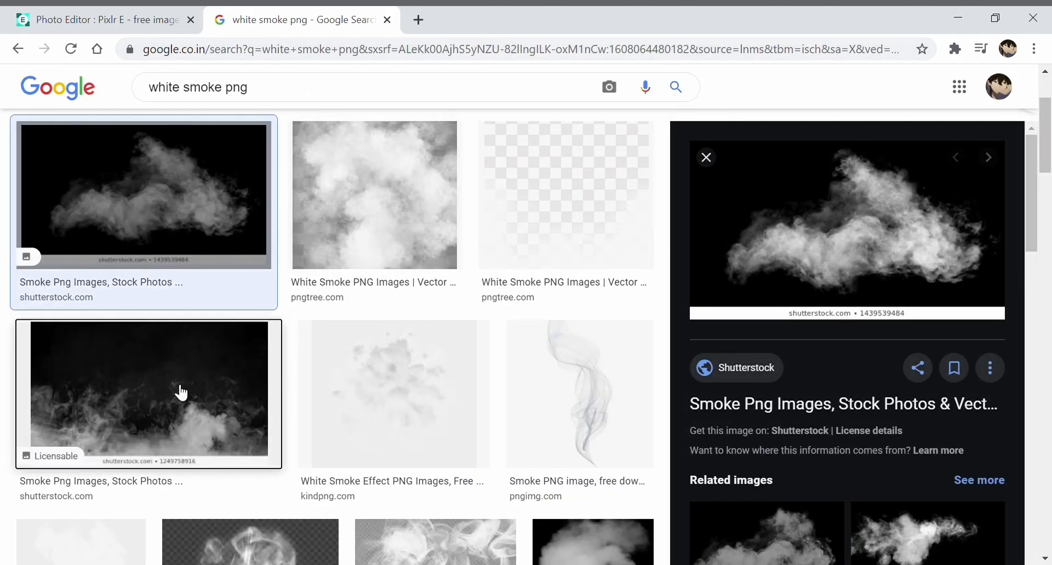
scroll(down, 3)
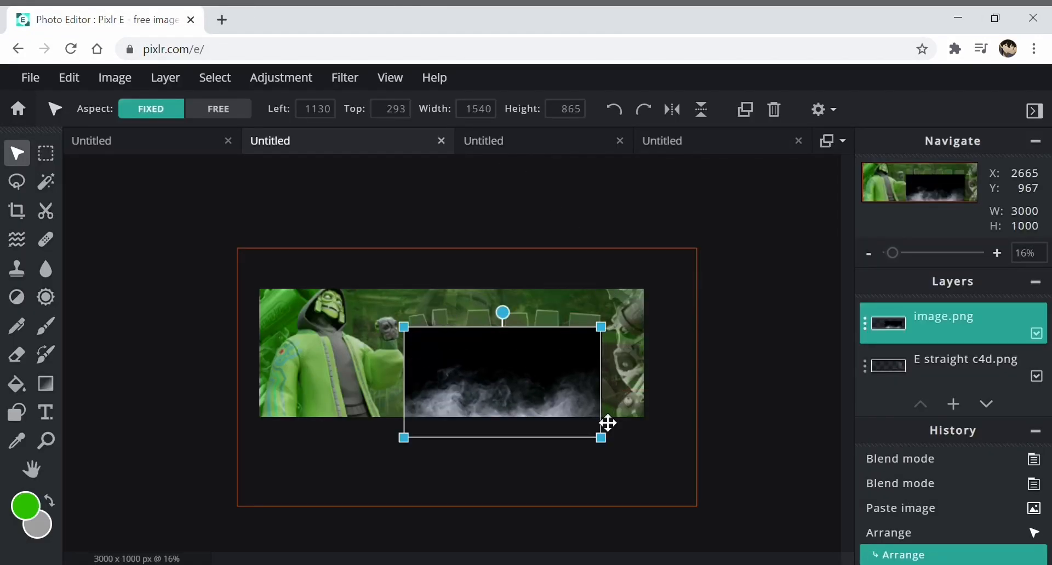
Blend away the smoke's black background, lower it in the stack and move the copy toward the bottom right
click(864, 324)
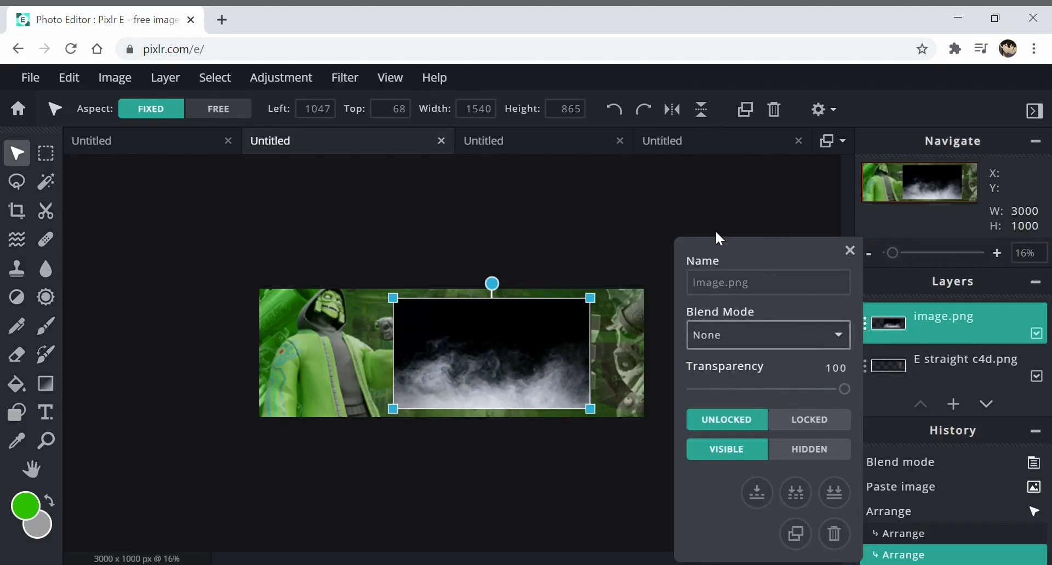
click(767, 335)
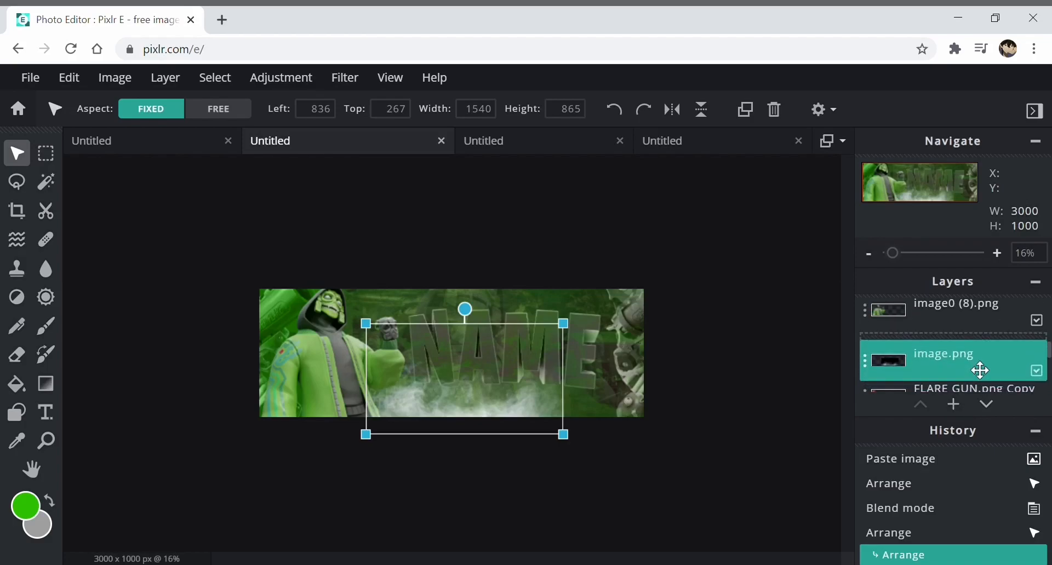
click(745, 110)
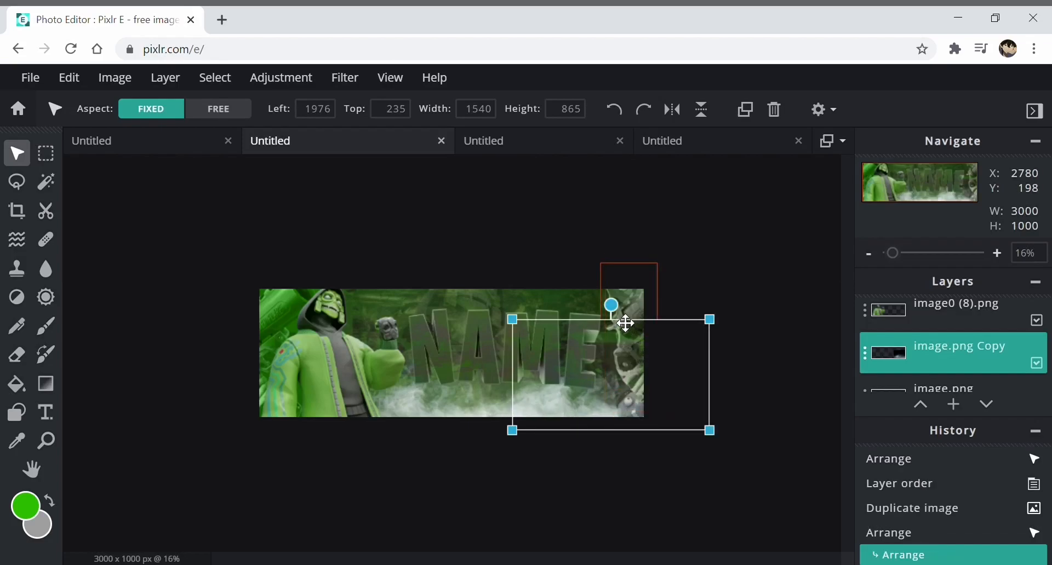
drag(610, 306, 620, 307)
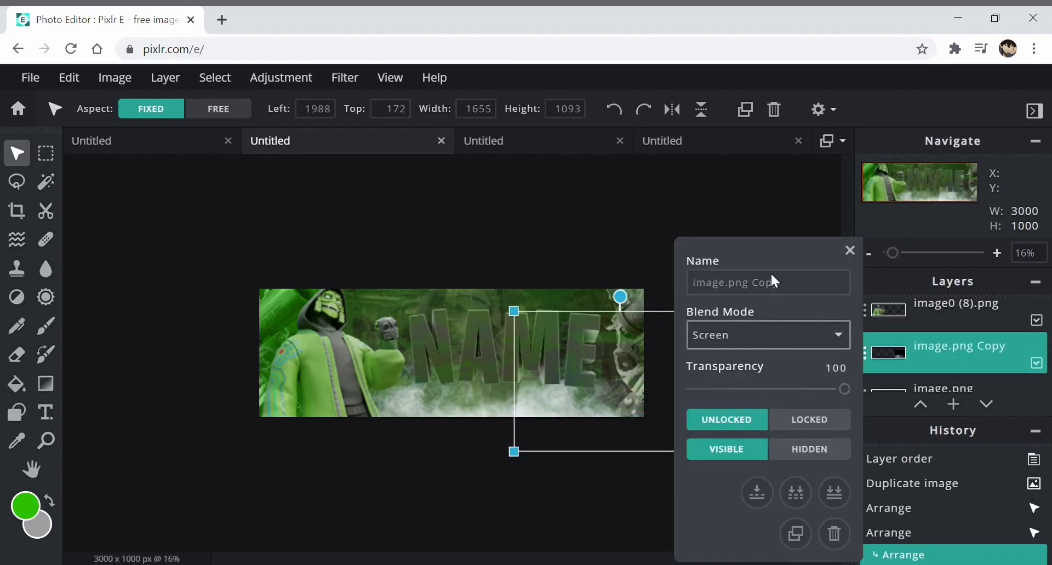
Set the image.png Copy layer's blend mode from Luminosity to None
click(766, 334)
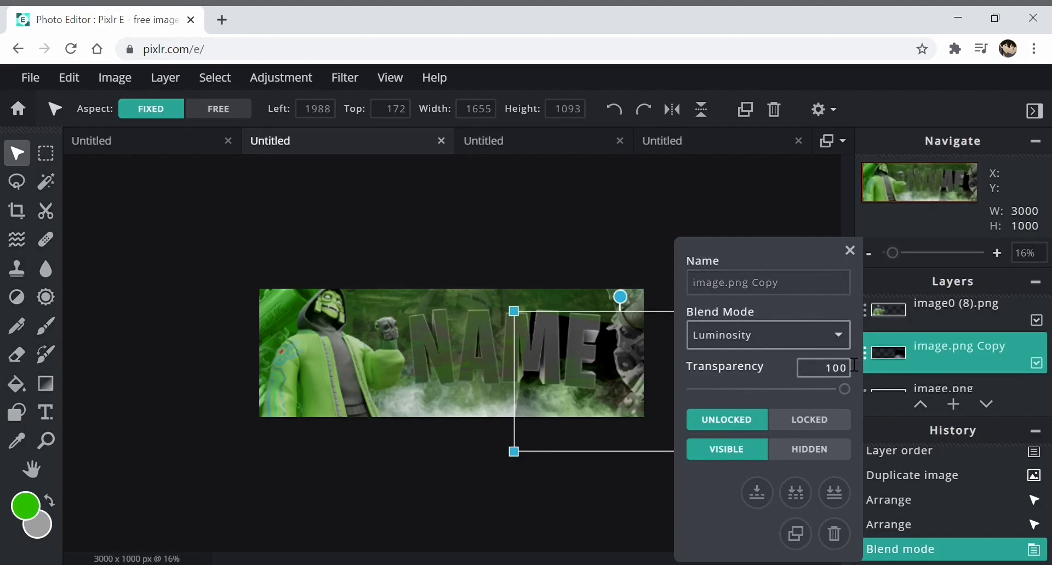
click(767, 334)
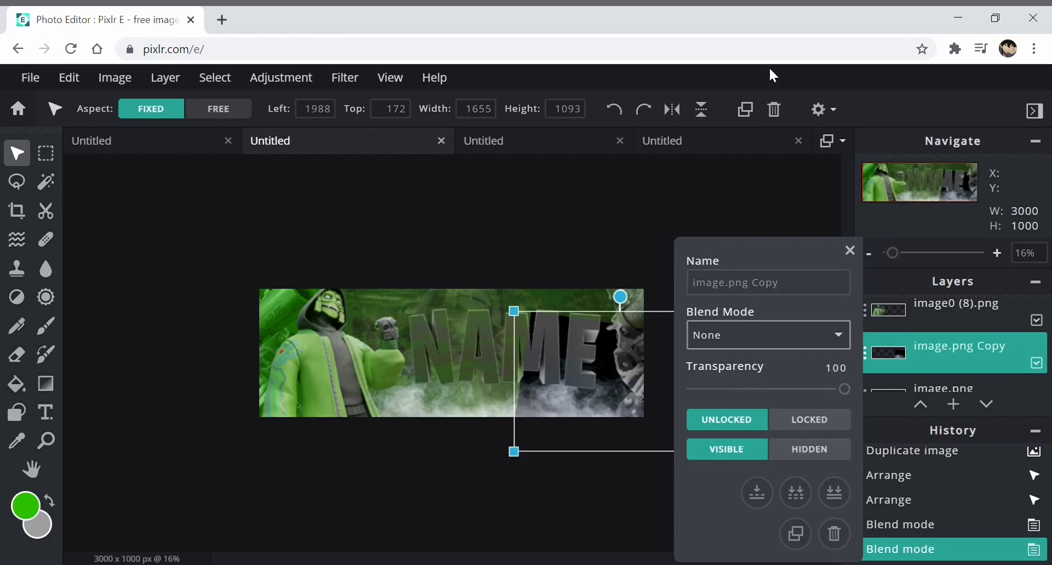
click(849, 249)
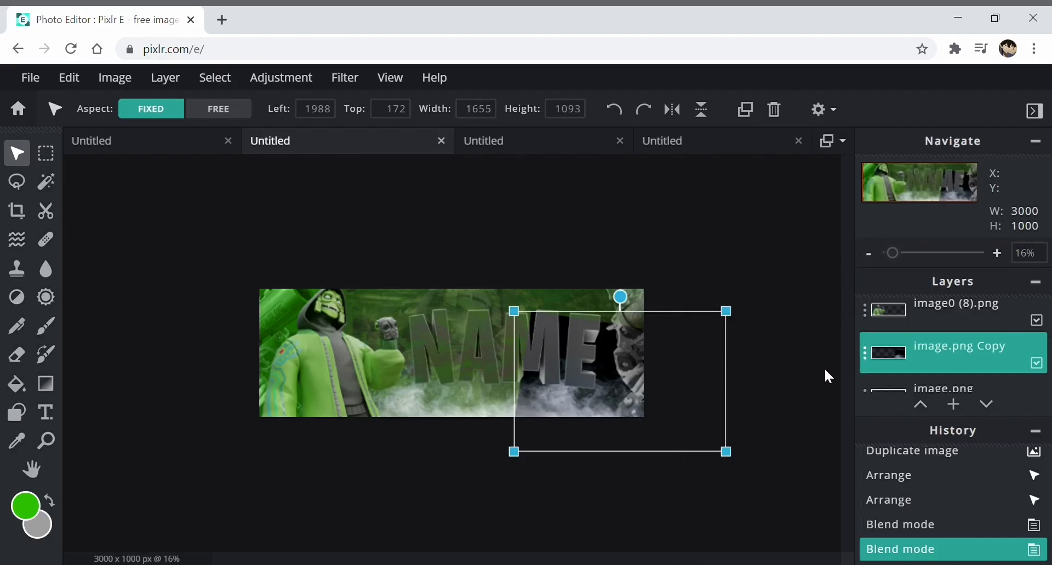
click(815, 109)
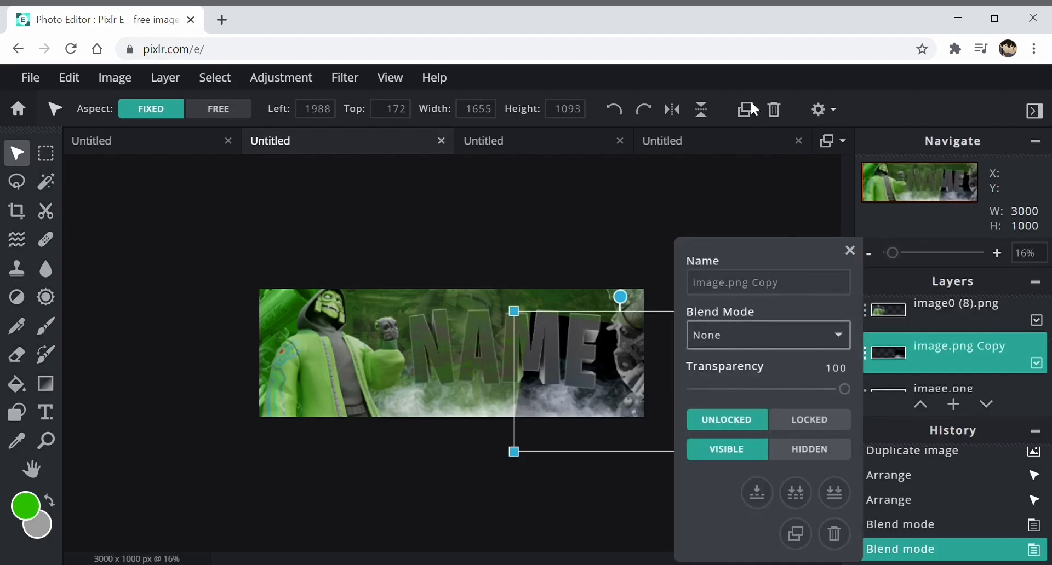
click(849, 250)
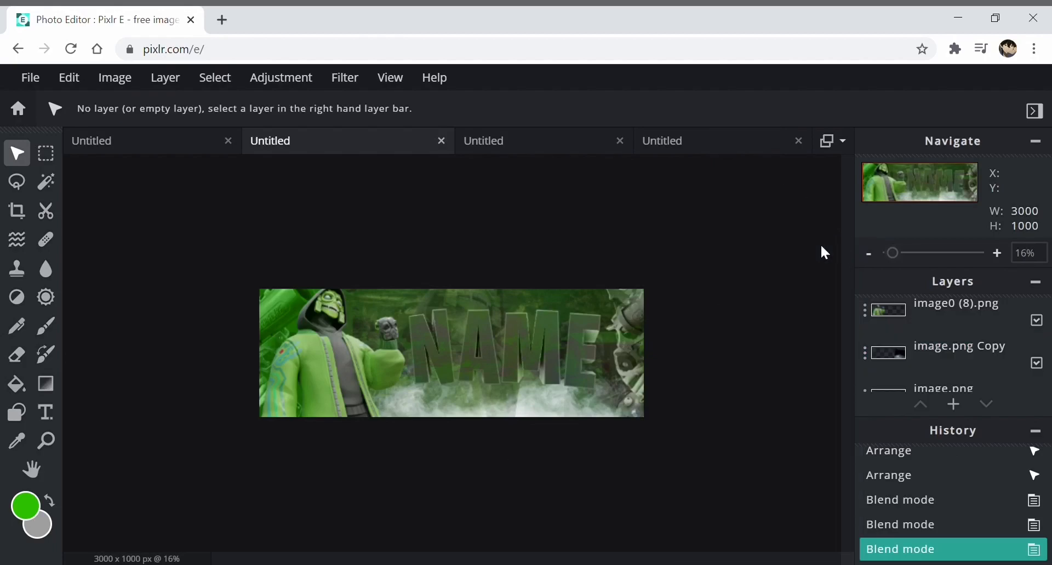
click(958, 345)
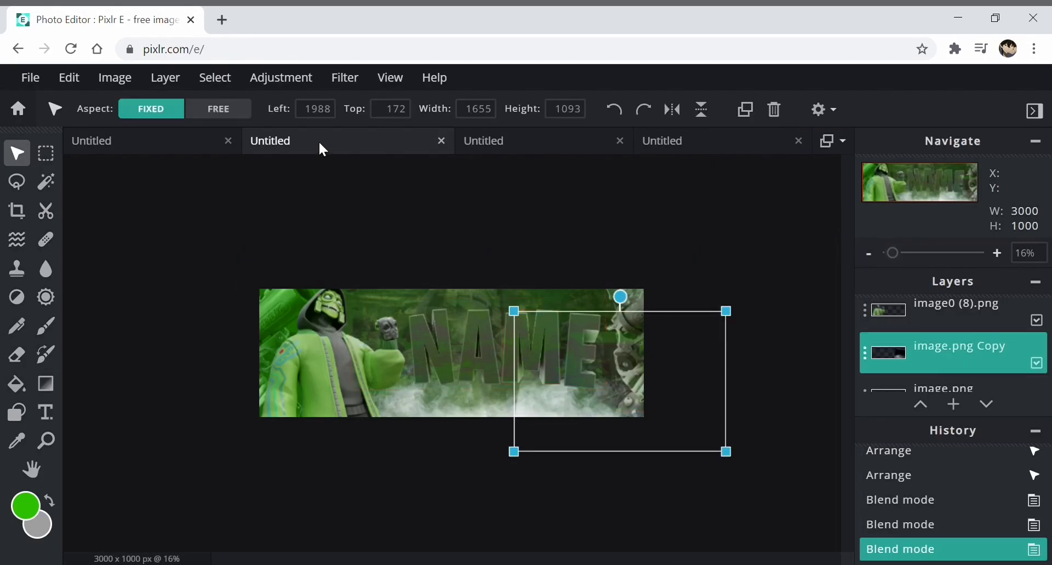
Tint the smoke bright green with Hue & saturation, hue around -74, and apply it
click(280, 78)
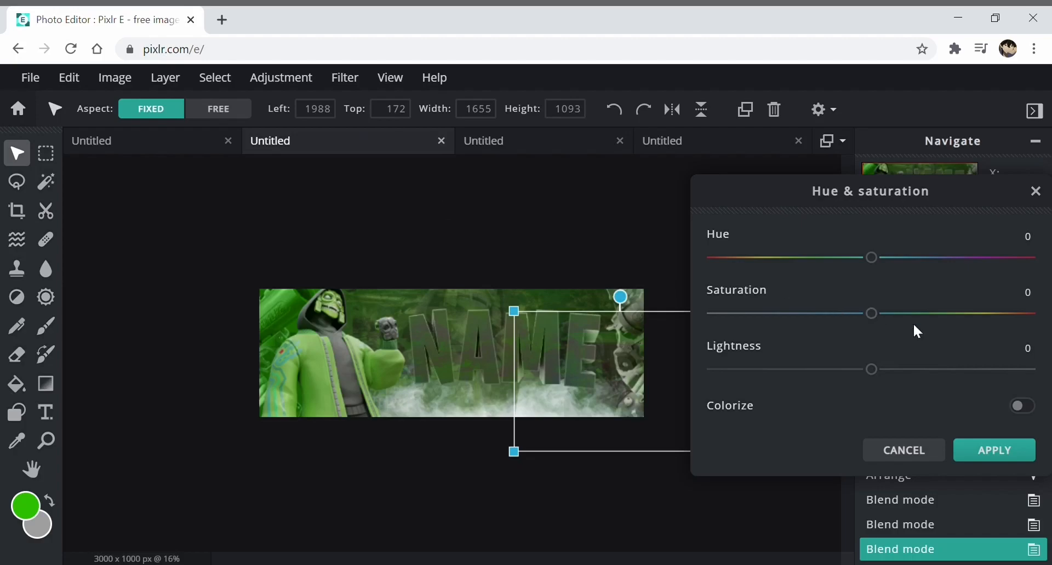
drag(871, 257, 787, 257)
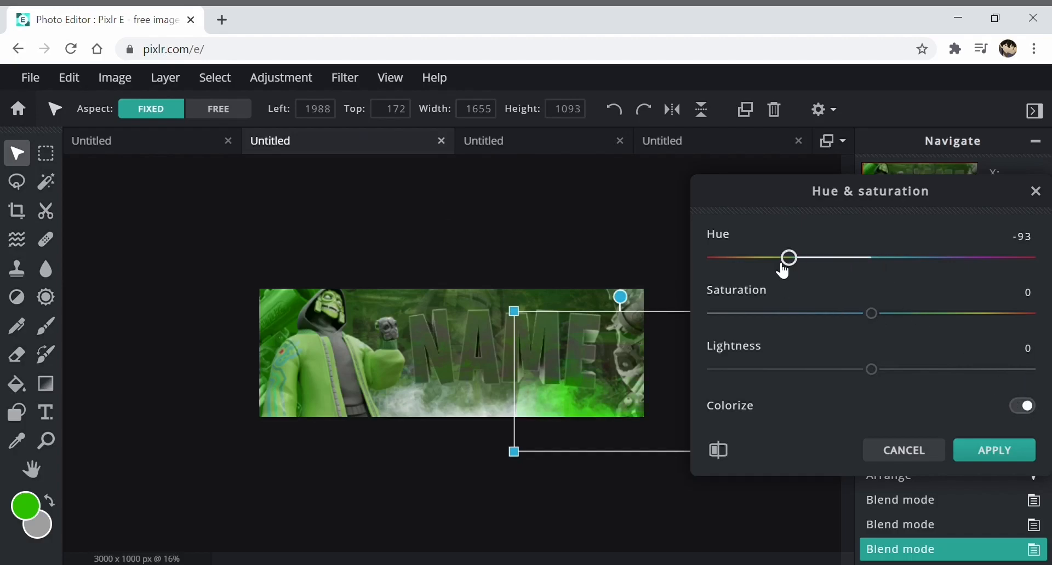
drag(787, 256, 805, 257)
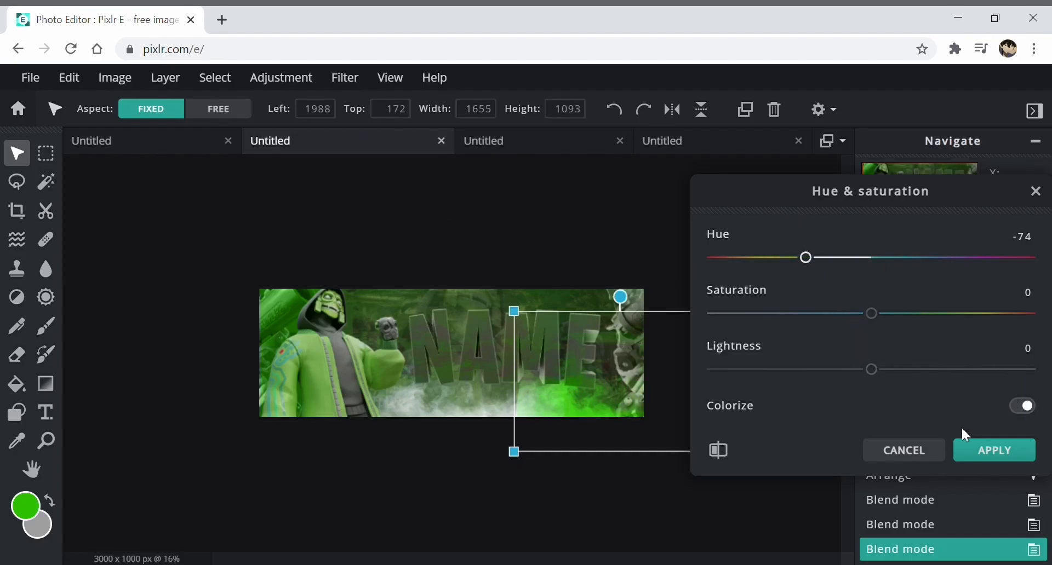
click(994, 451)
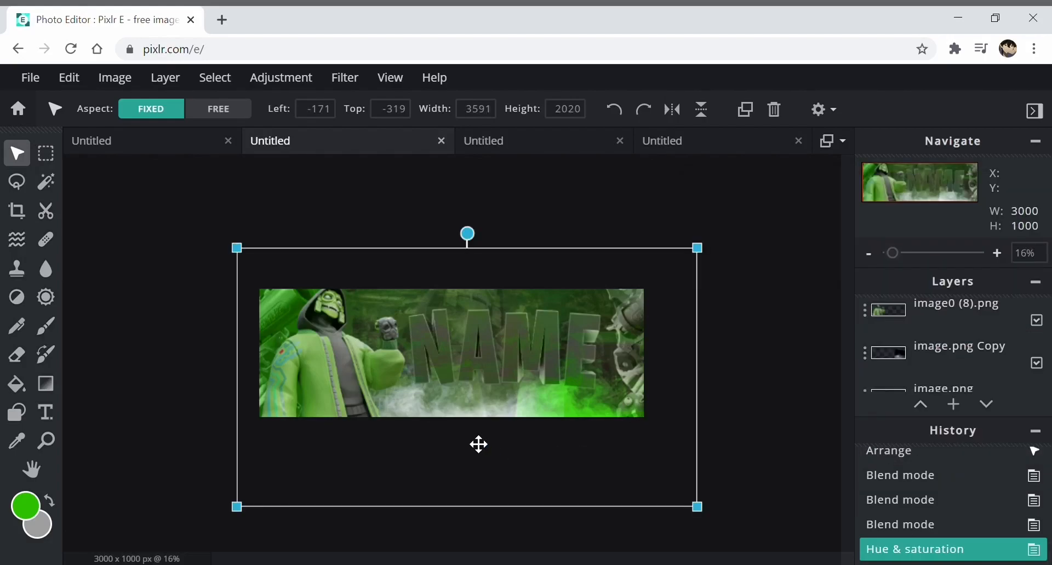
click(952, 354)
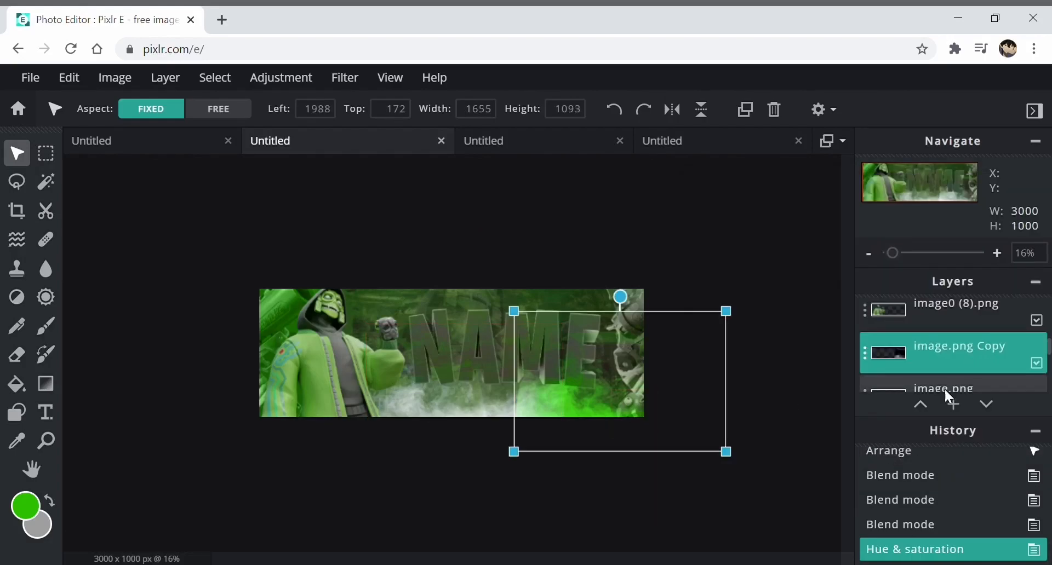
click(281, 77)
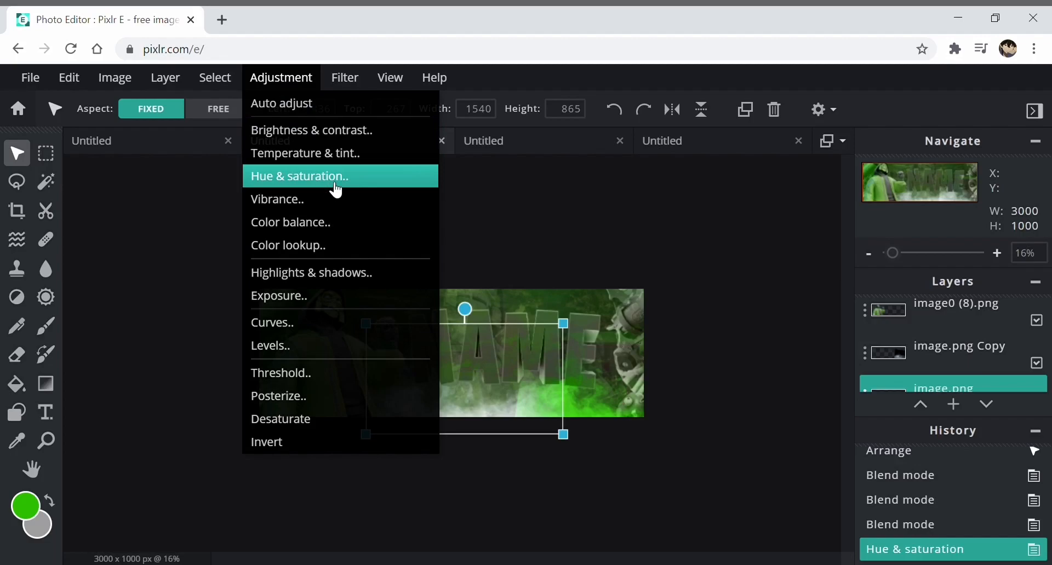
Adjust the hue on the image.png layer and lower its saturation, applying both
click(299, 175)
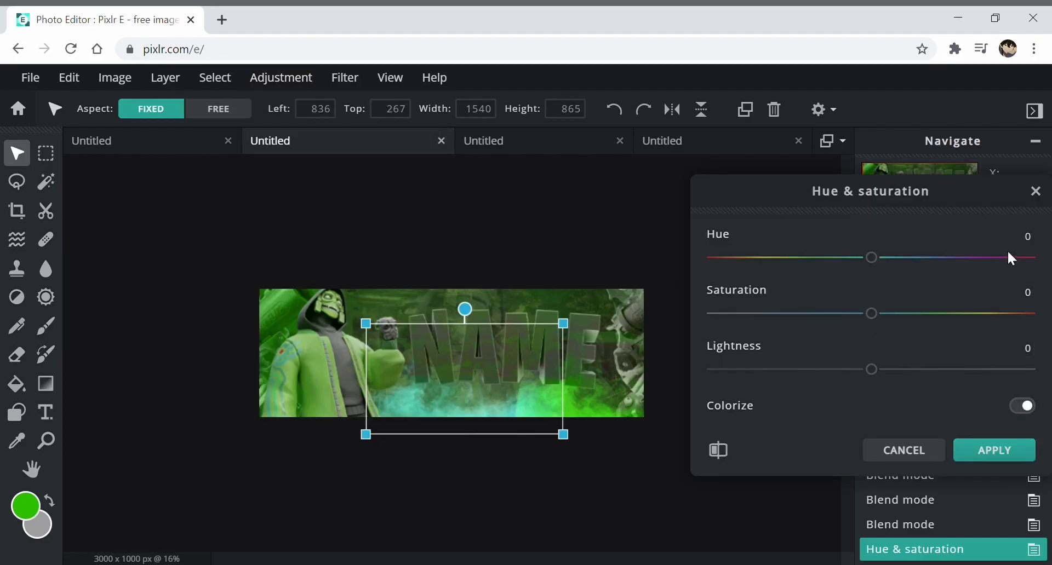
click(1027, 235)
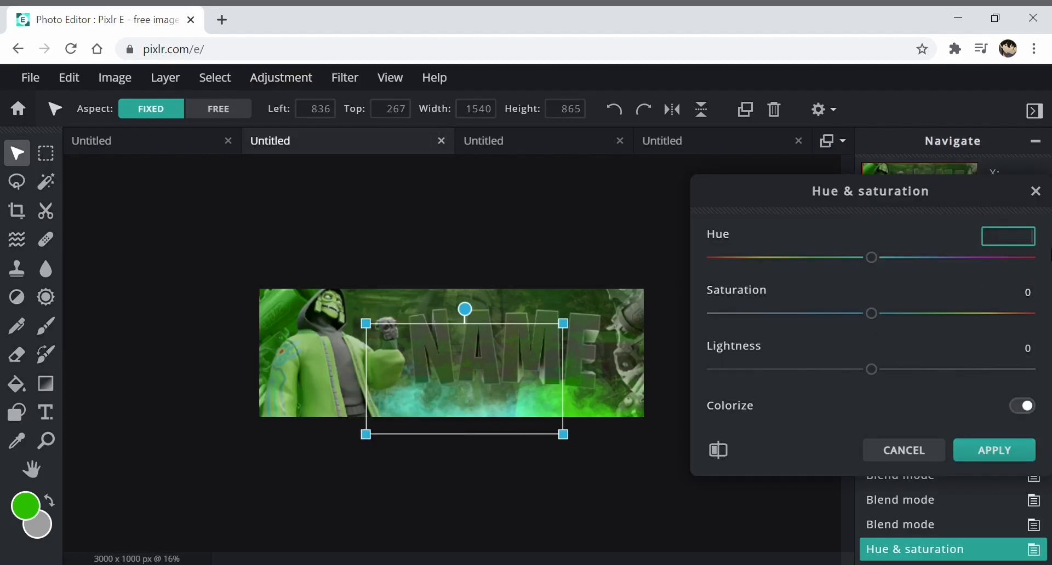
drag(871, 256, 864, 257)
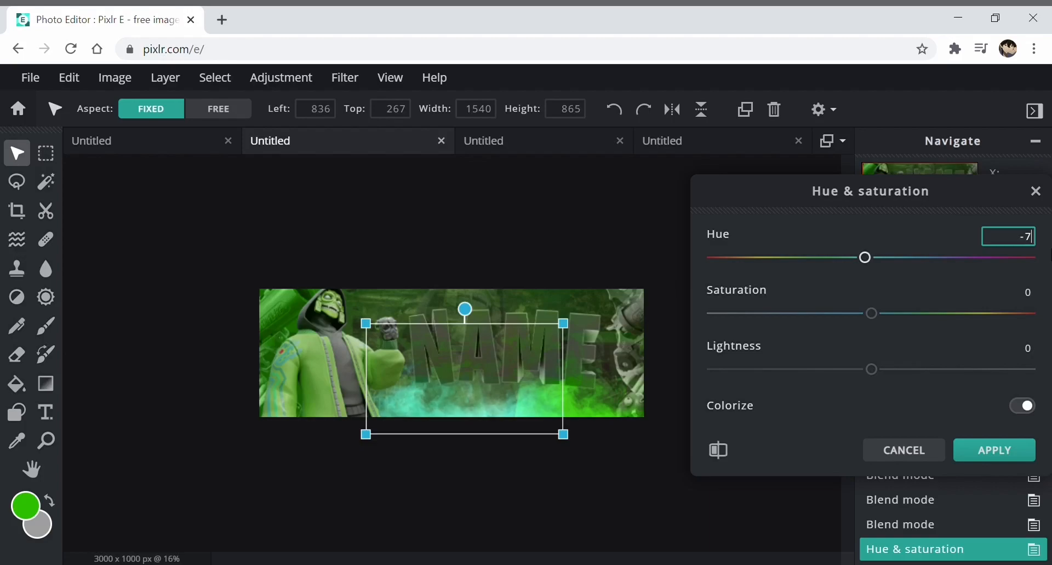
click(995, 450)
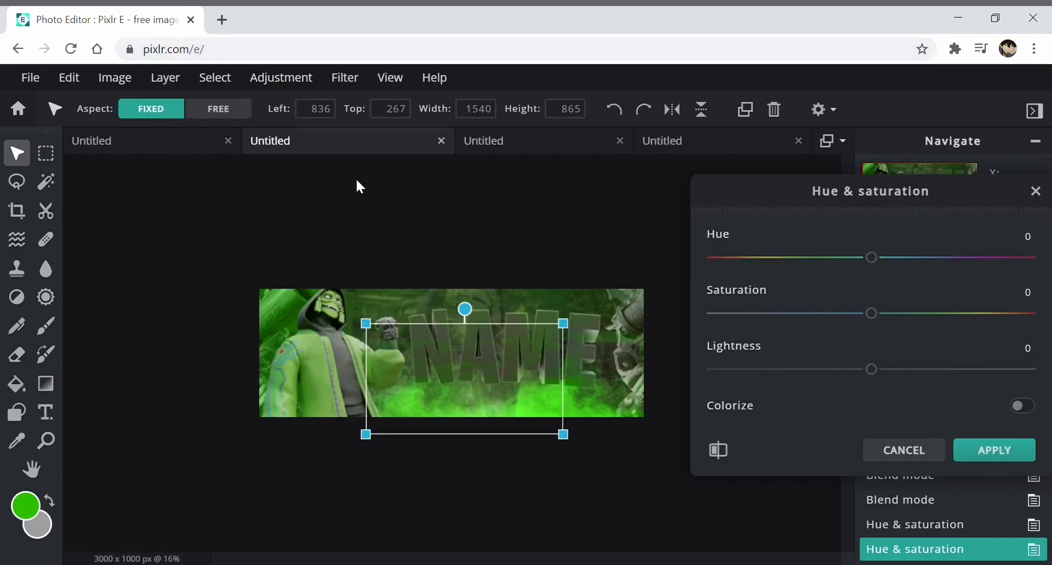
mouse_move(866, 360)
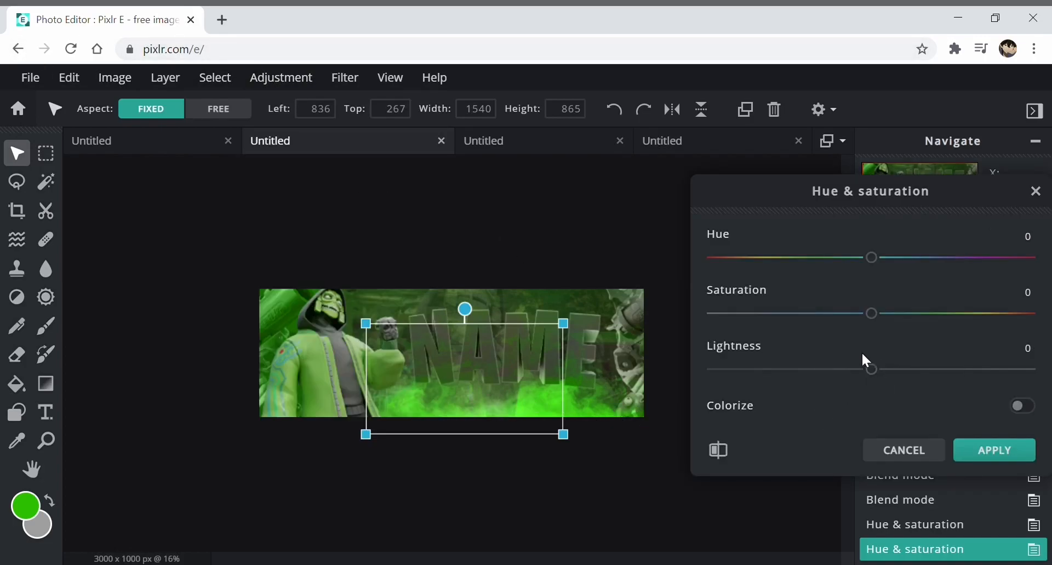
drag(871, 314, 775, 313)
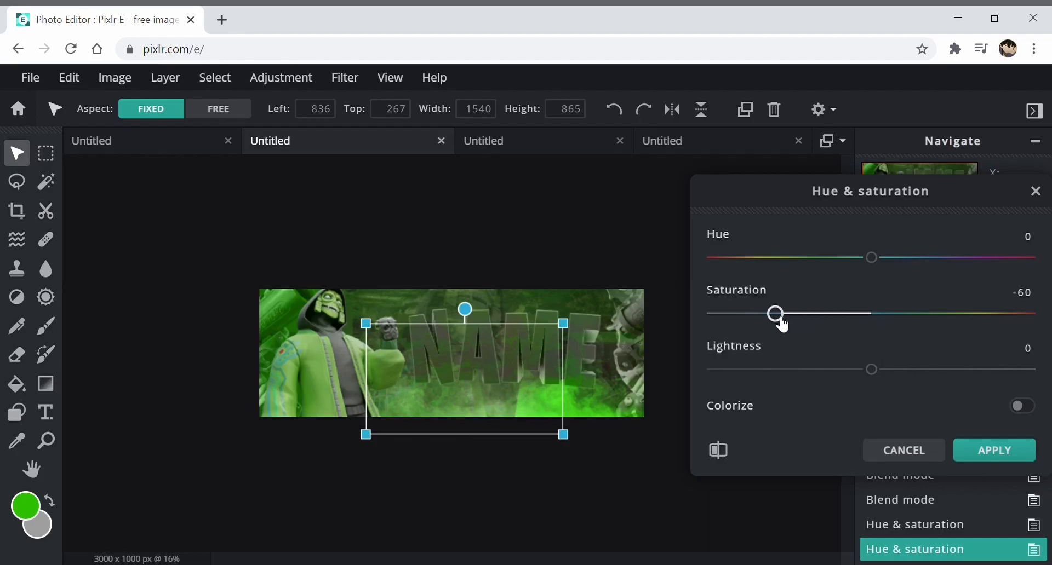
click(993, 450)
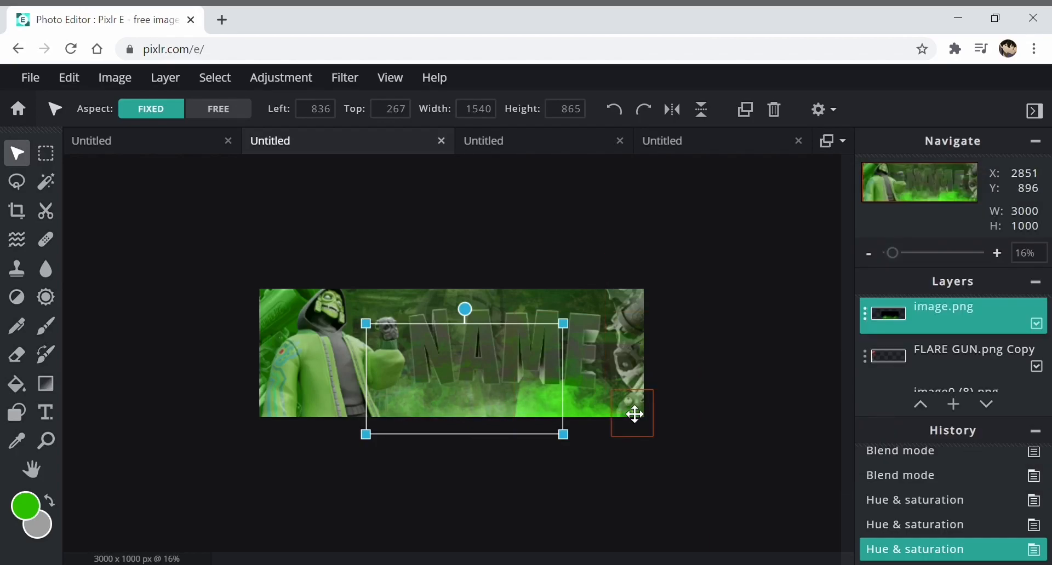
Reduce the image.png Copy smoke layer's saturation to about -60 and apply it
click(281, 77)
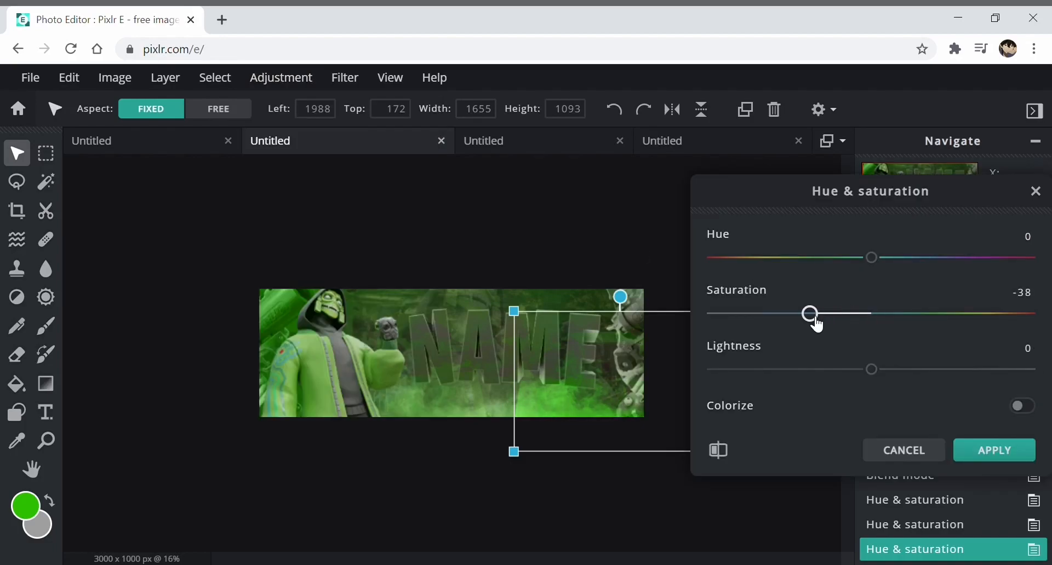
drag(810, 313, 760, 313)
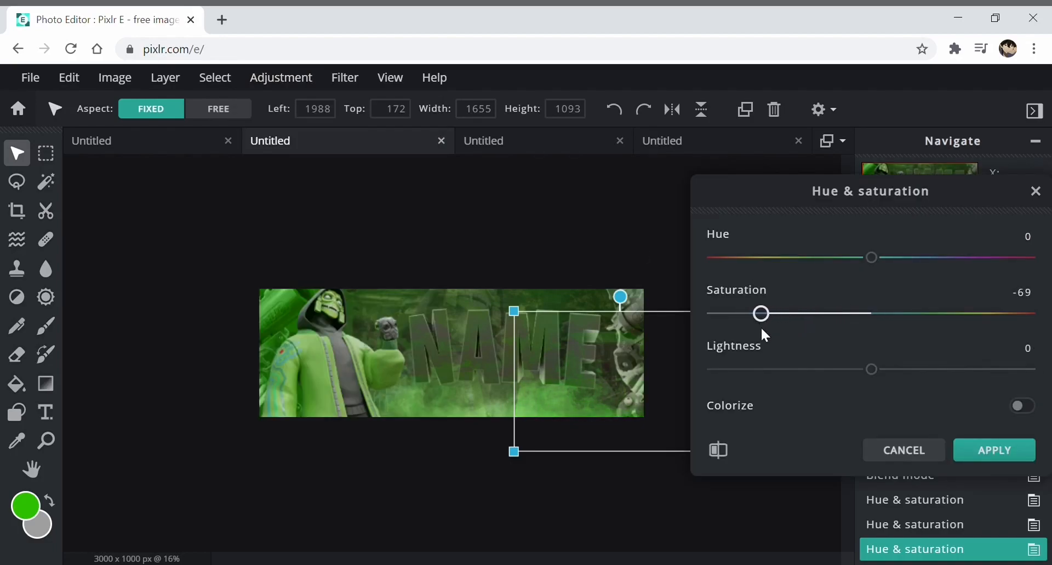
drag(760, 313, 768, 314)
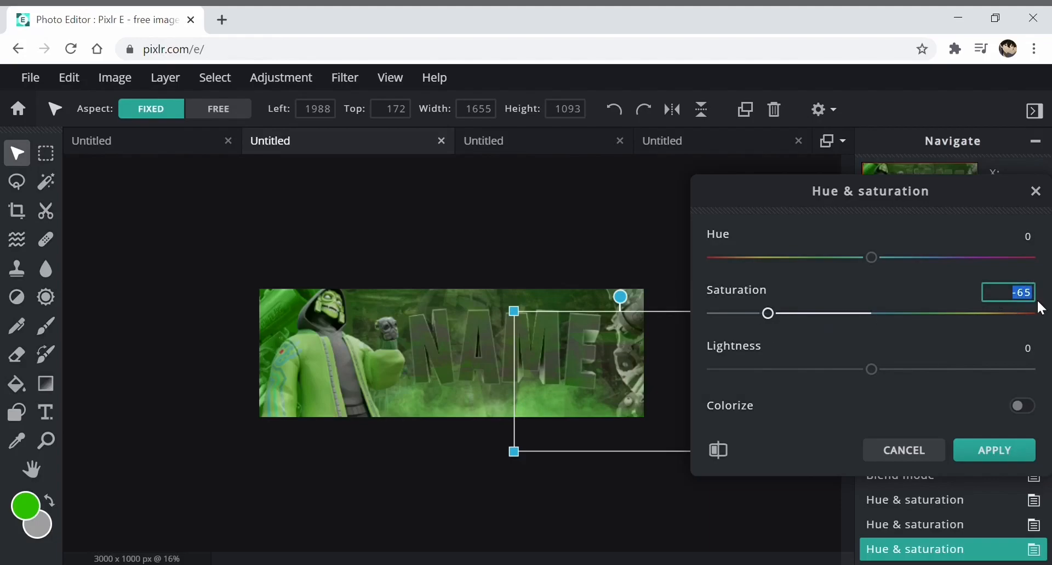
drag(768, 313, 774, 313)
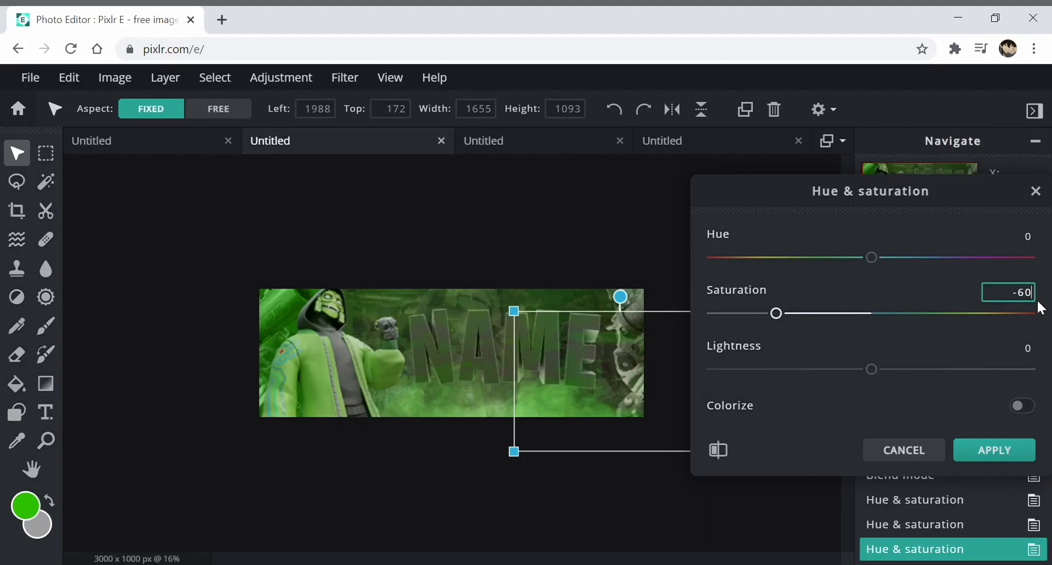
click(994, 451)
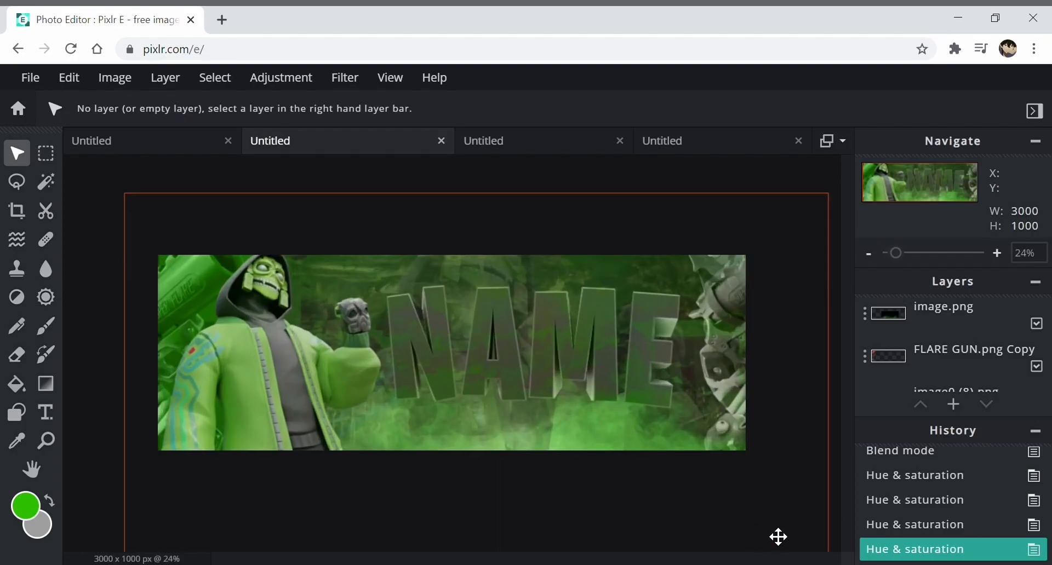
scroll(down, 3)
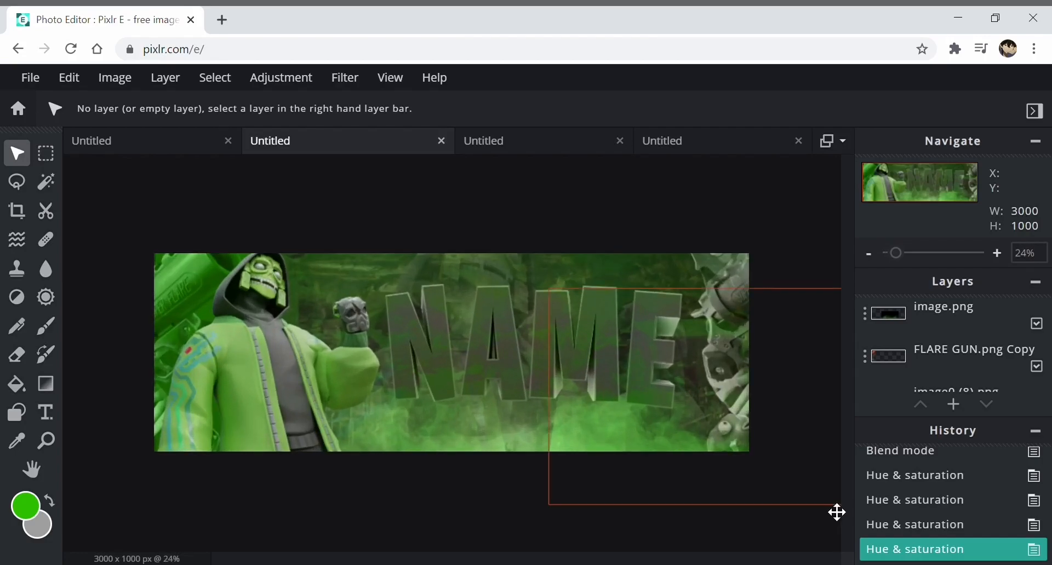
click(868, 253)
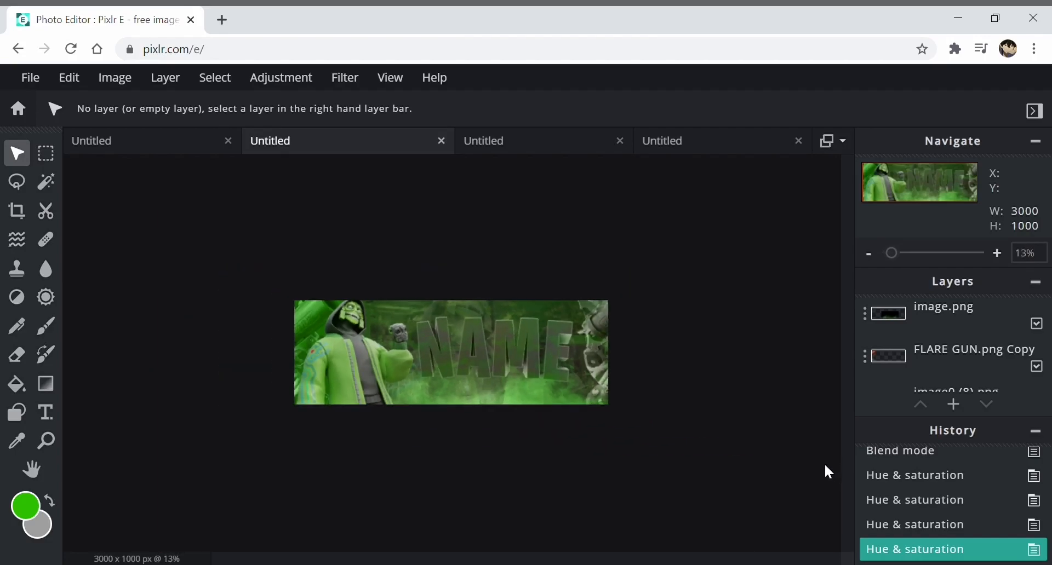